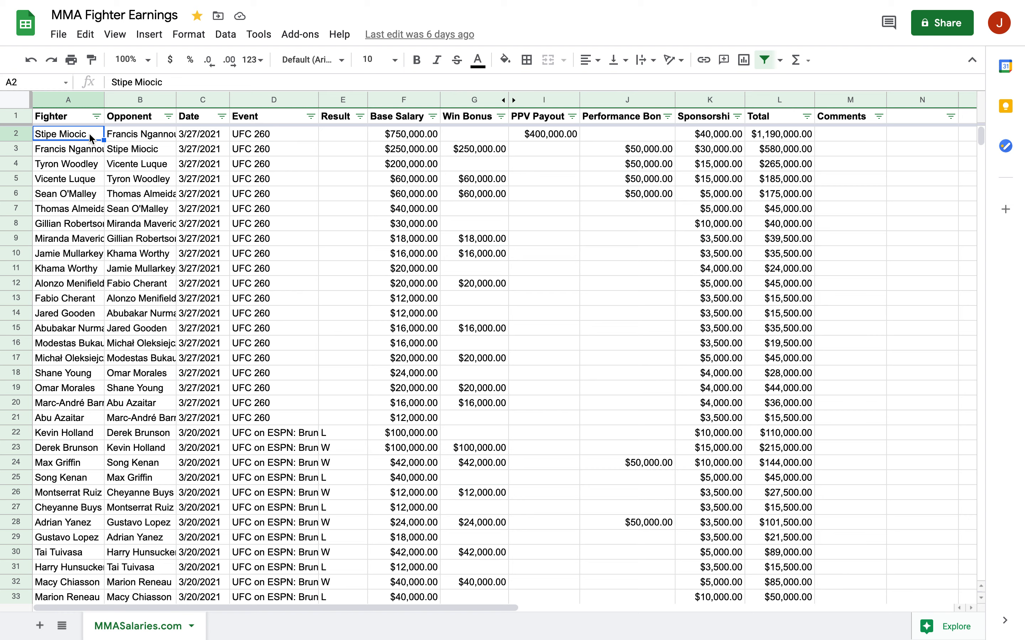
mouse_move(297, 236)
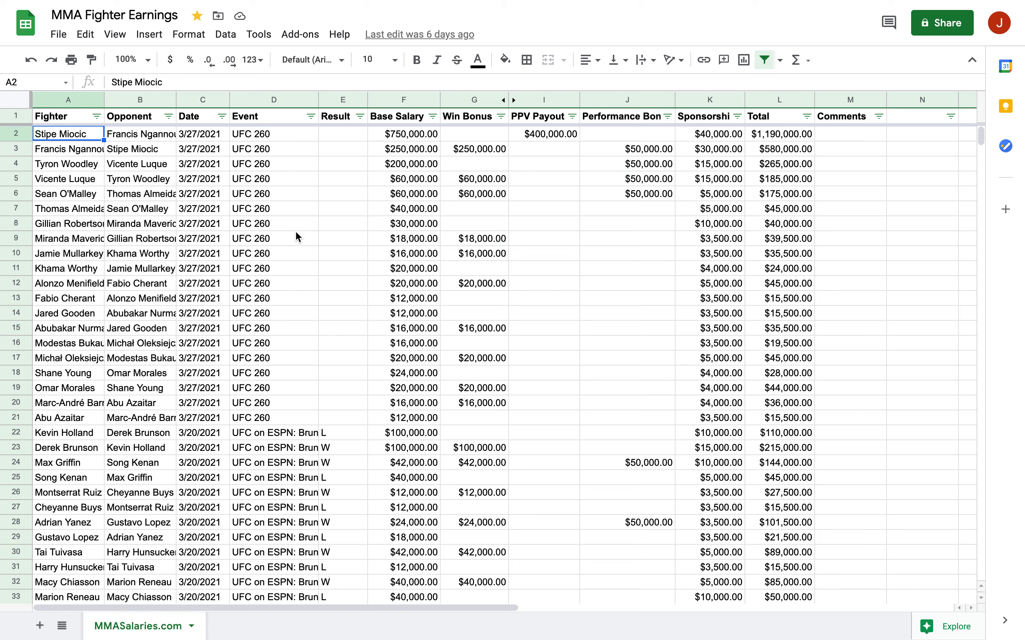
mouse_move(235, 272)
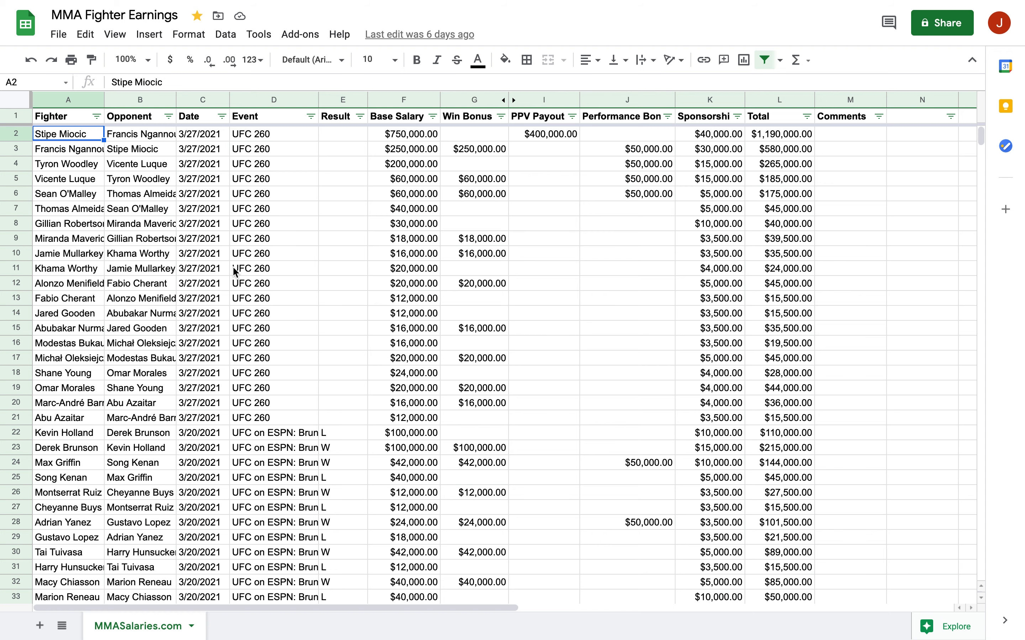
Scroll down the MMA Fighter Earnings table until rows 14–45 are visible
scroll(down, 3)
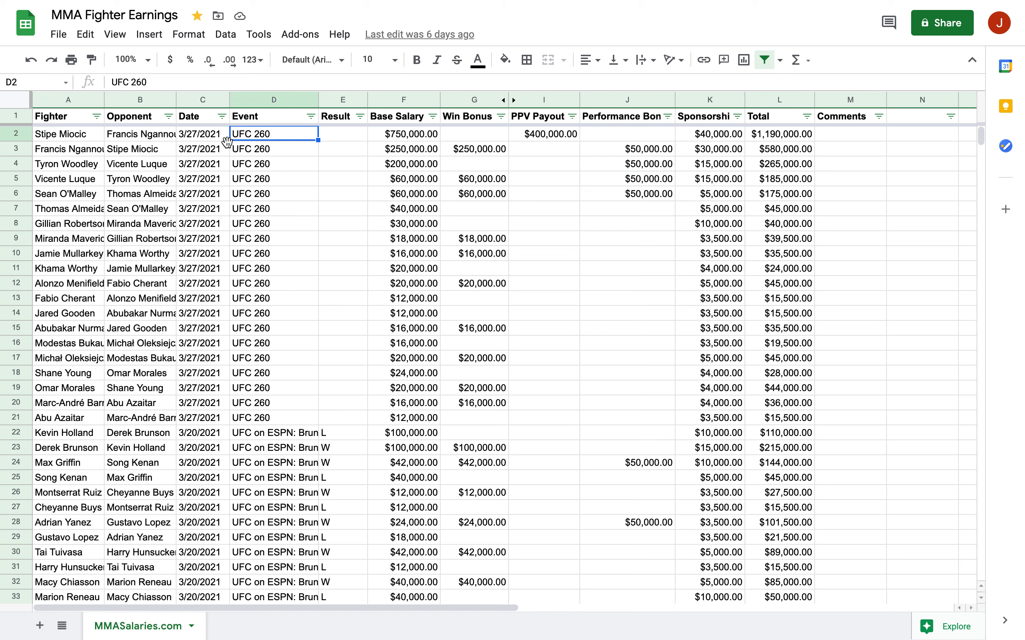
mouse_move(203, 142)
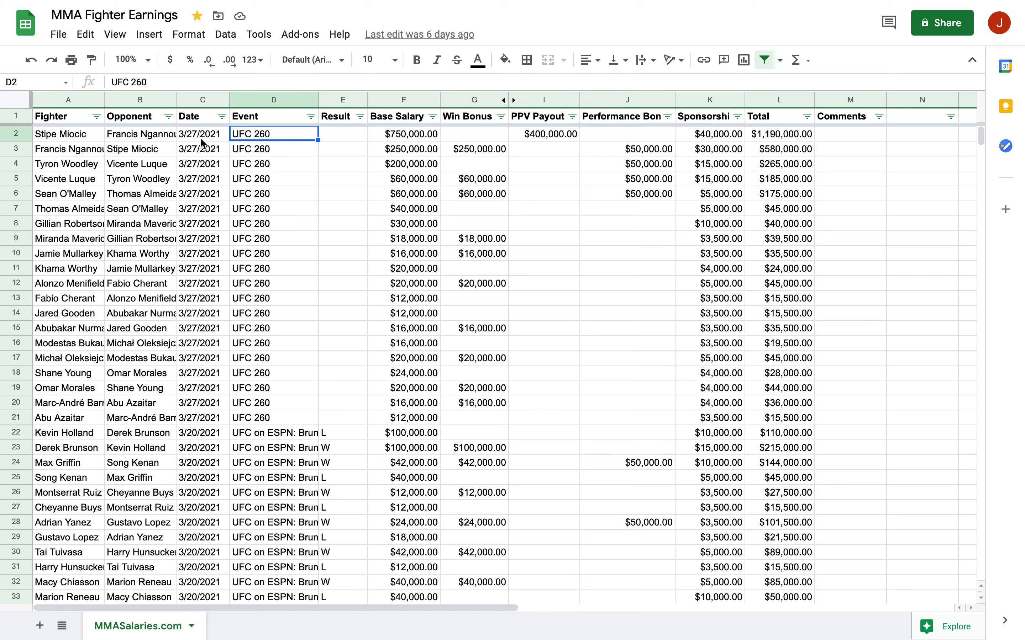
mouse_move(292, 199)
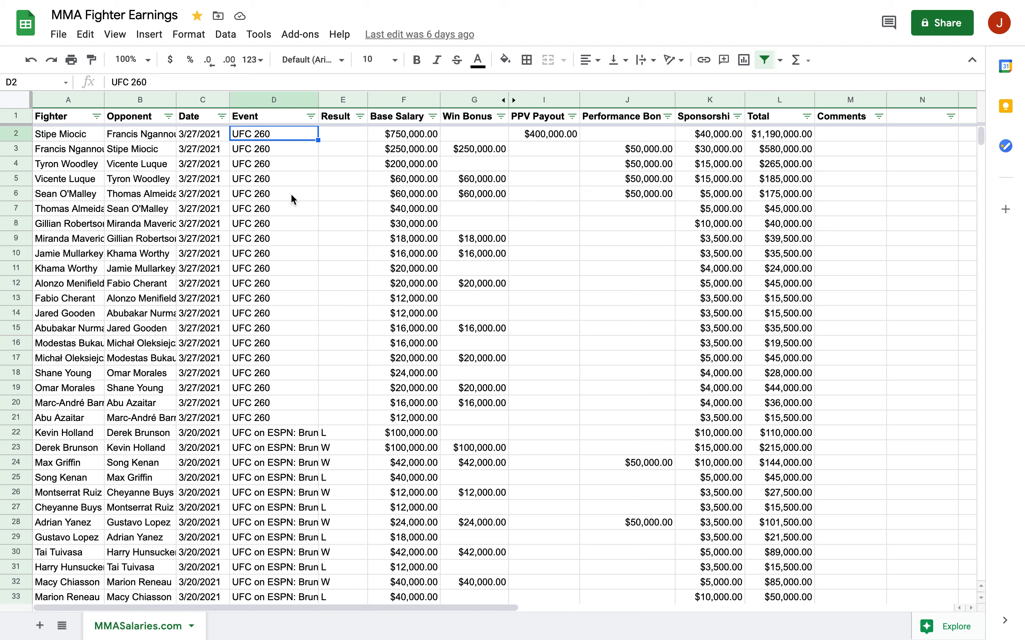
scroll(down, 3)
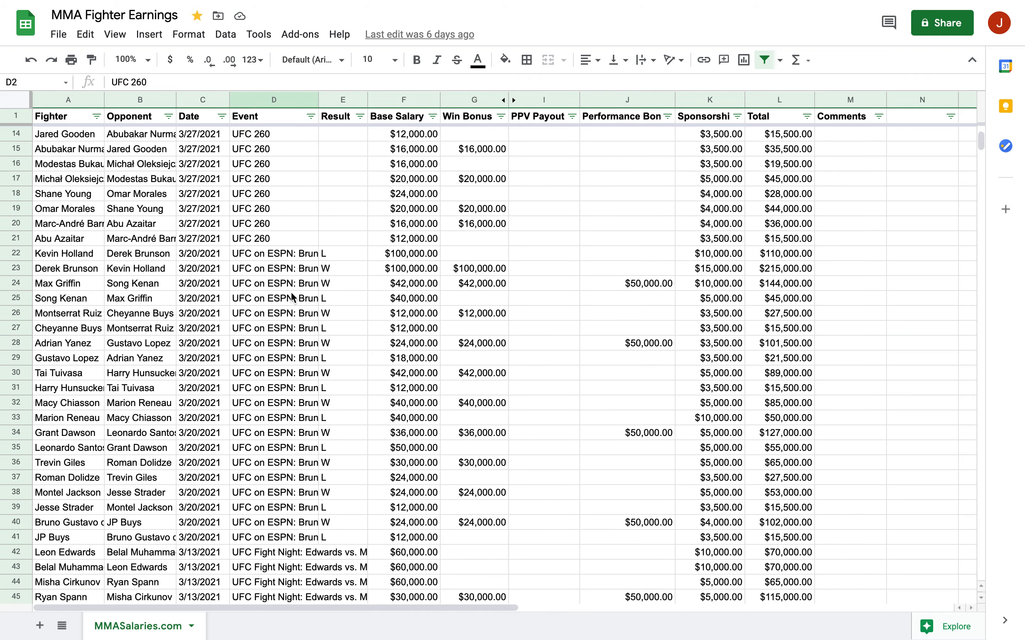
Scroll to the final row 274 and the Average/Median/Maximum/Minimum block beneath it
scroll(down, 3)
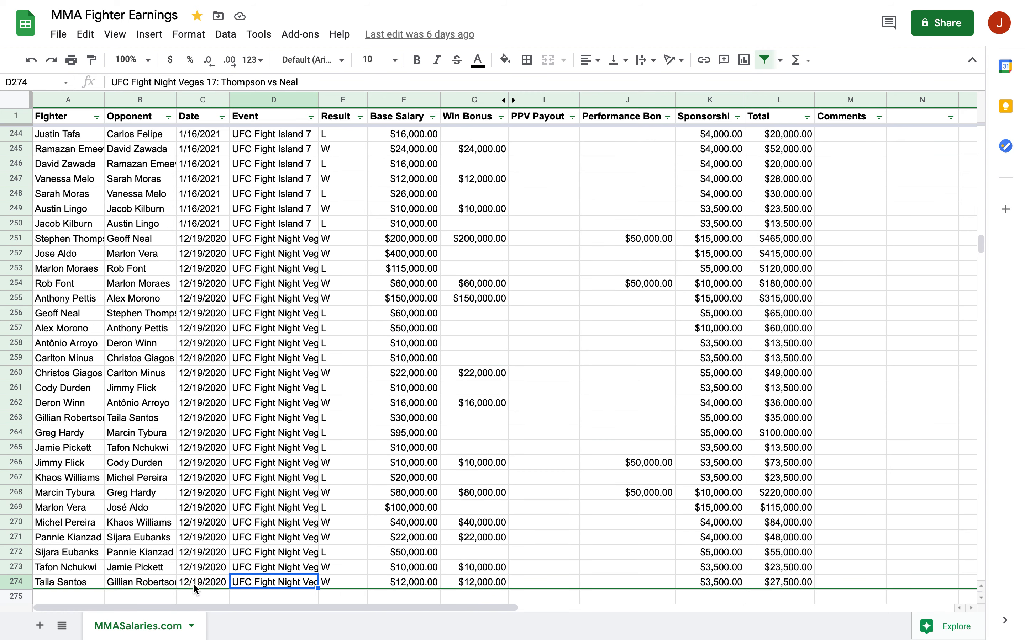
mouse_move(316, 495)
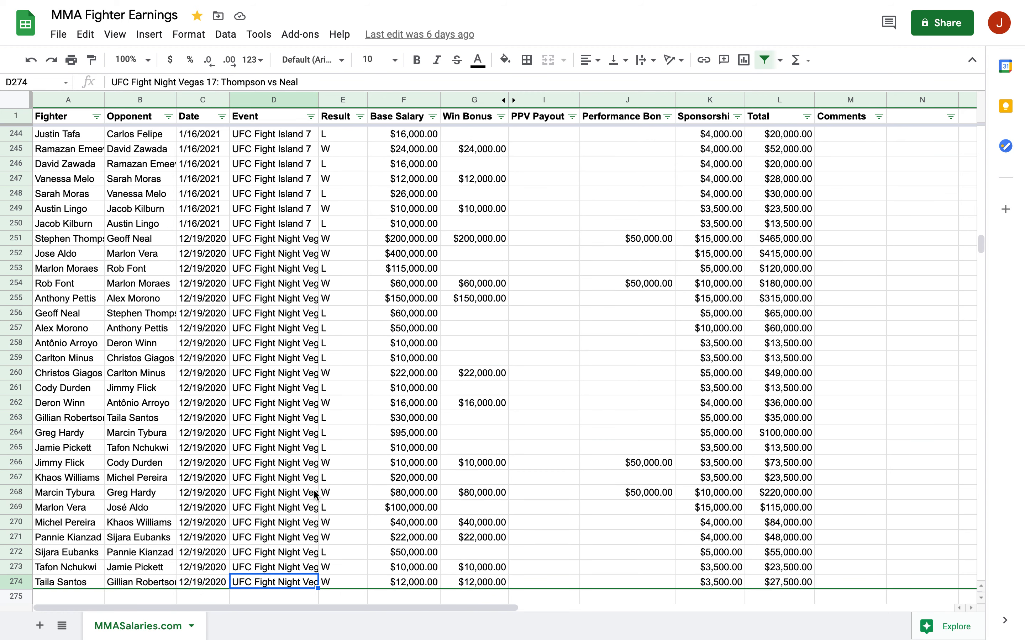
mouse_move(277, 418)
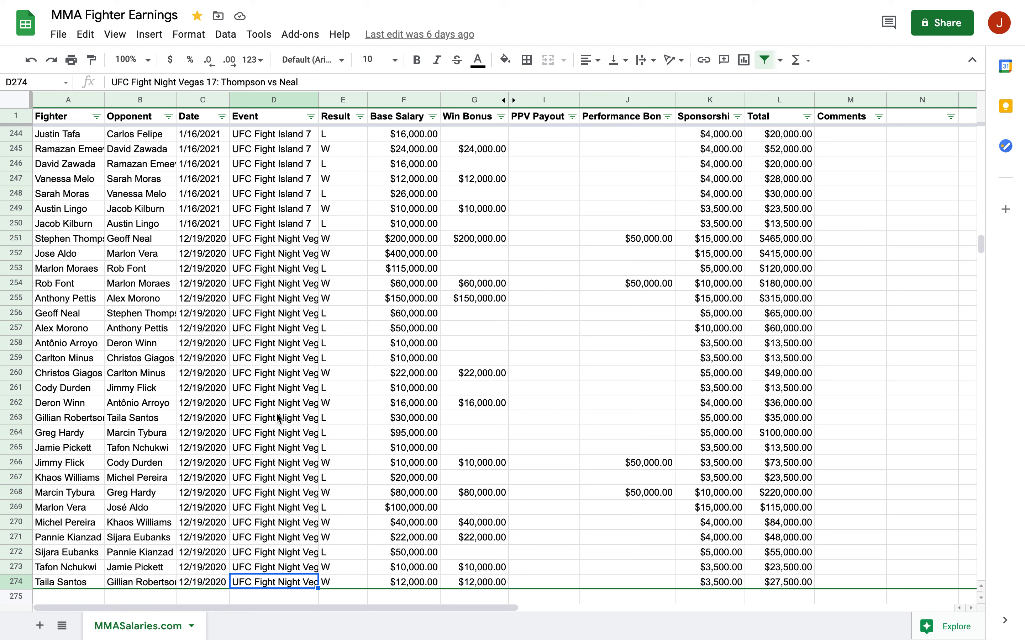
mouse_move(347, 308)
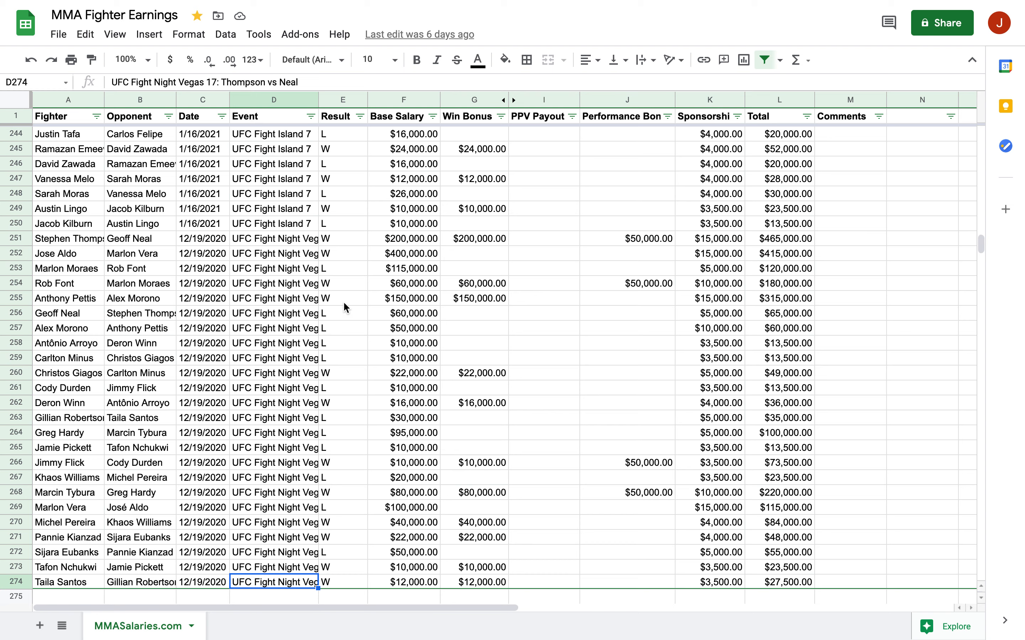
mouse_move(292, 371)
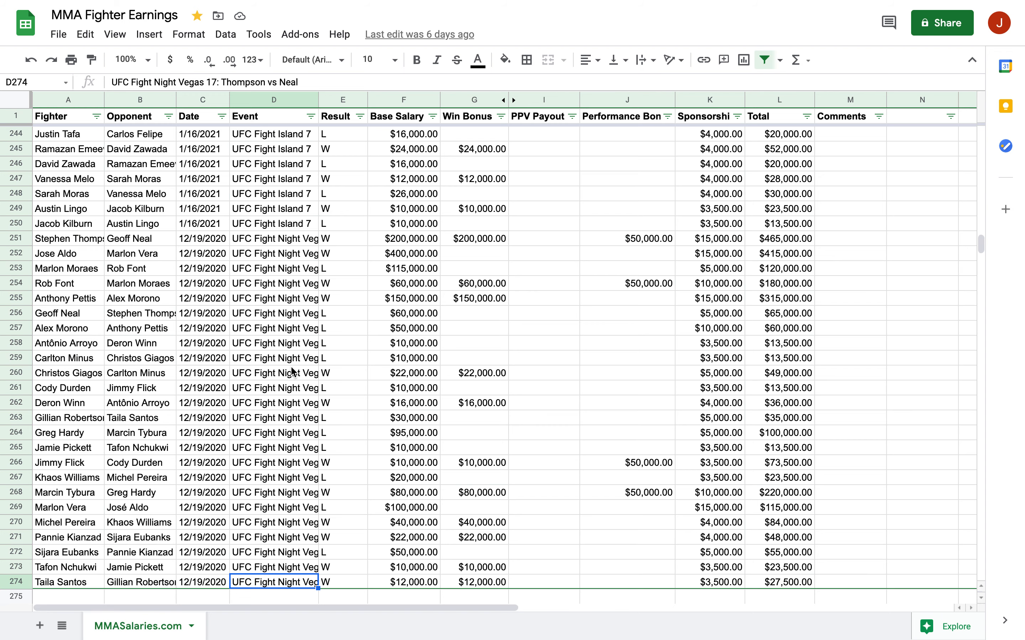
scroll(down, 3)
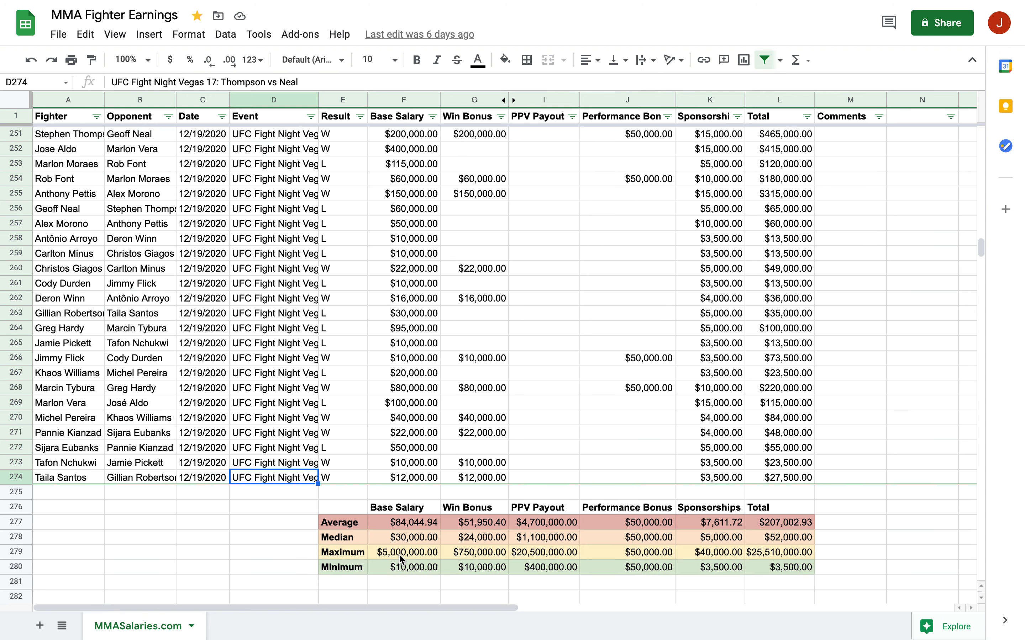
click(403, 566)
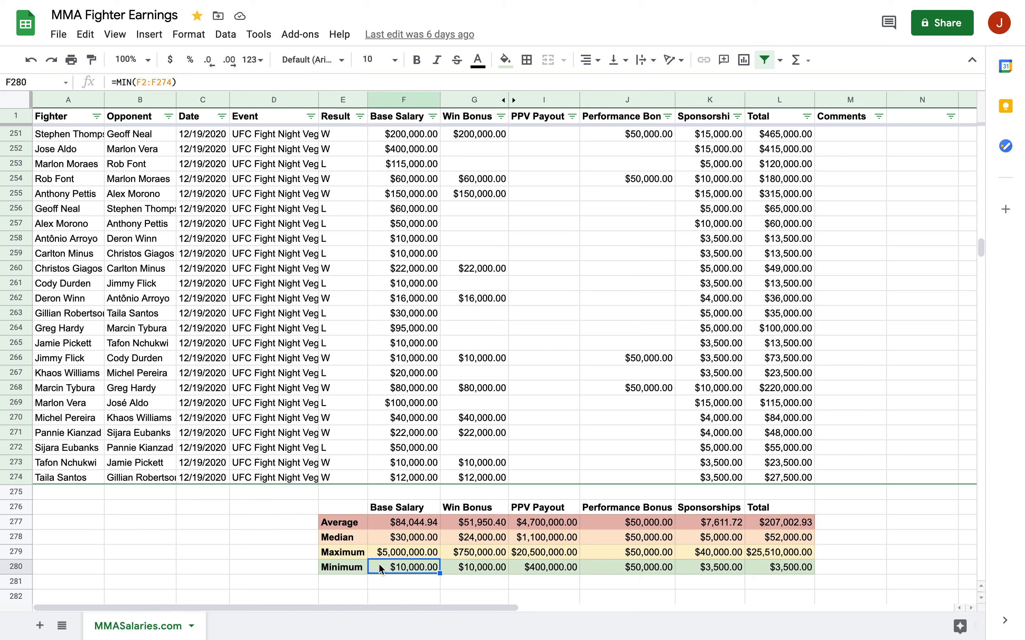
mouse_move(287, 509)
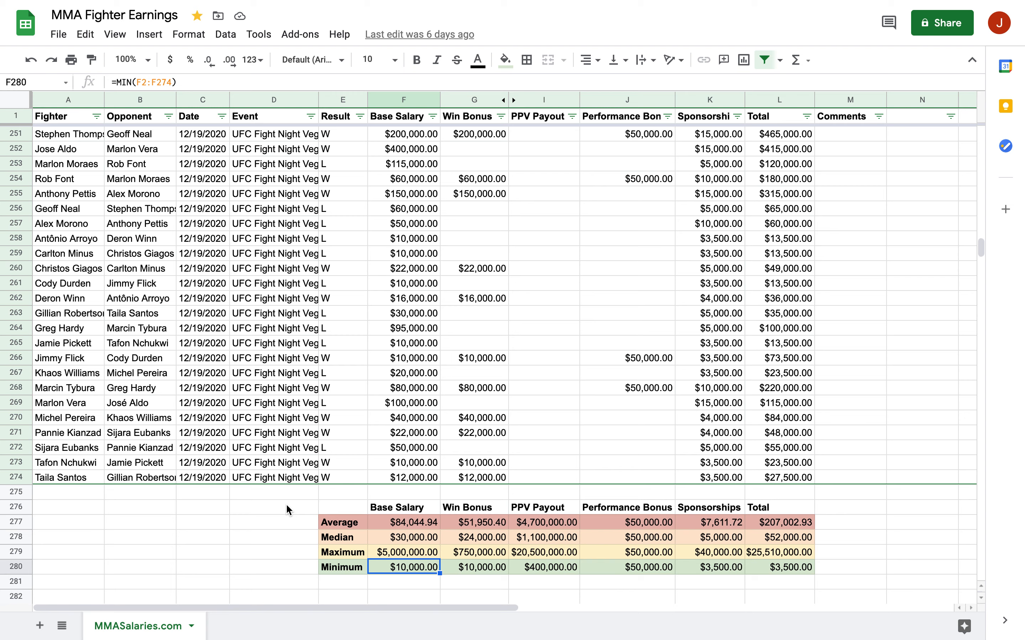
mouse_move(345, 498)
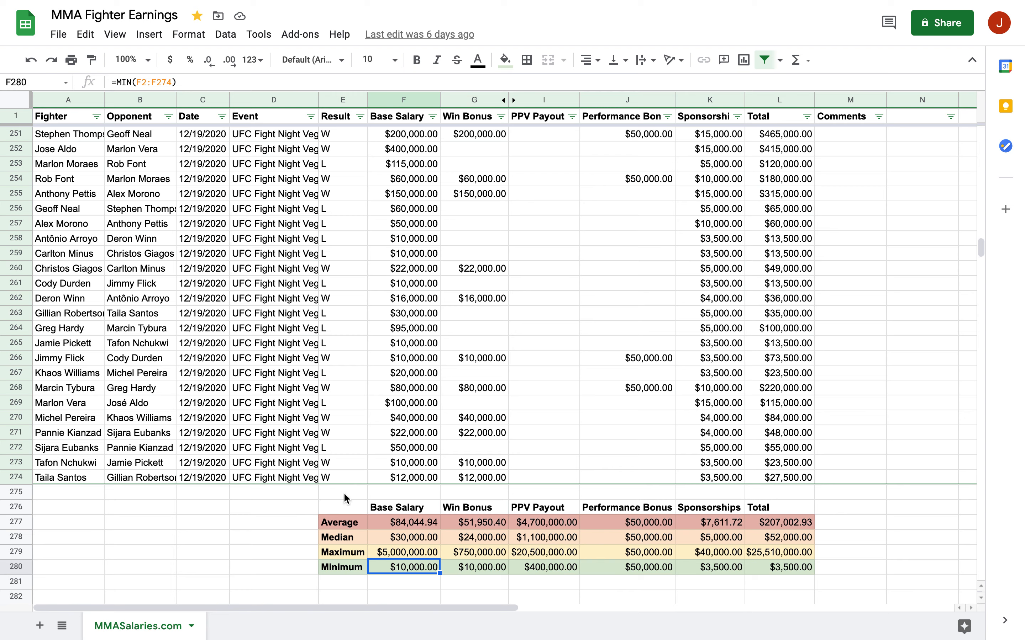
mouse_move(285, 517)
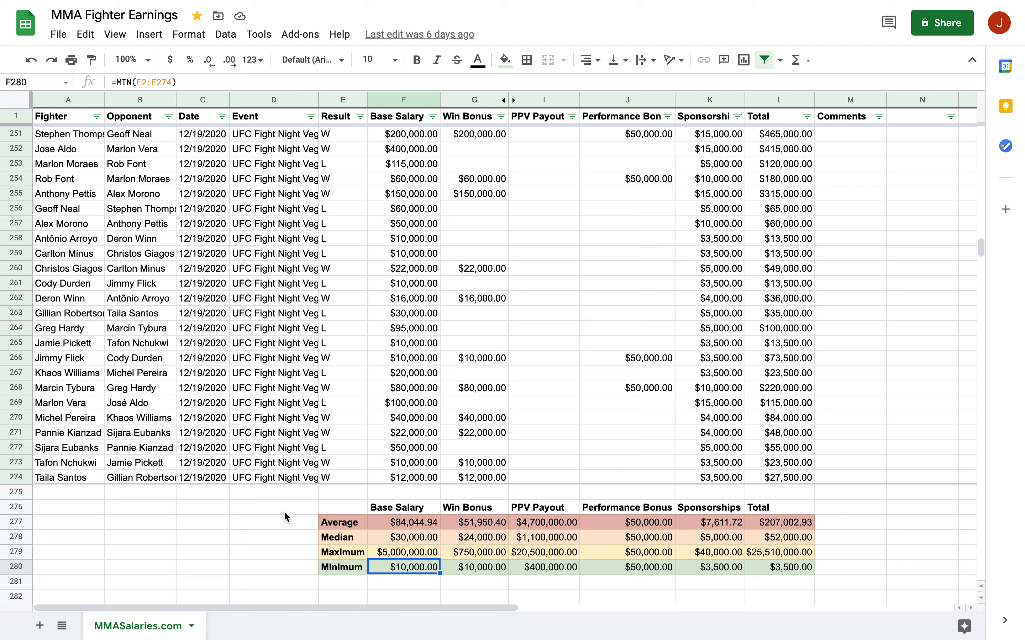
mouse_move(400, 378)
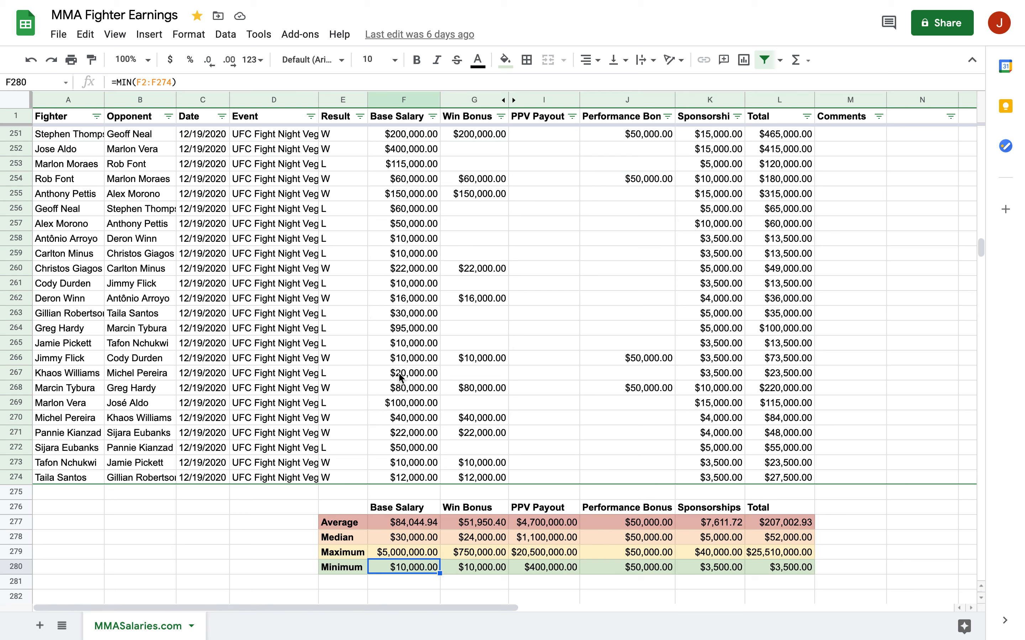
mouse_move(397, 369)
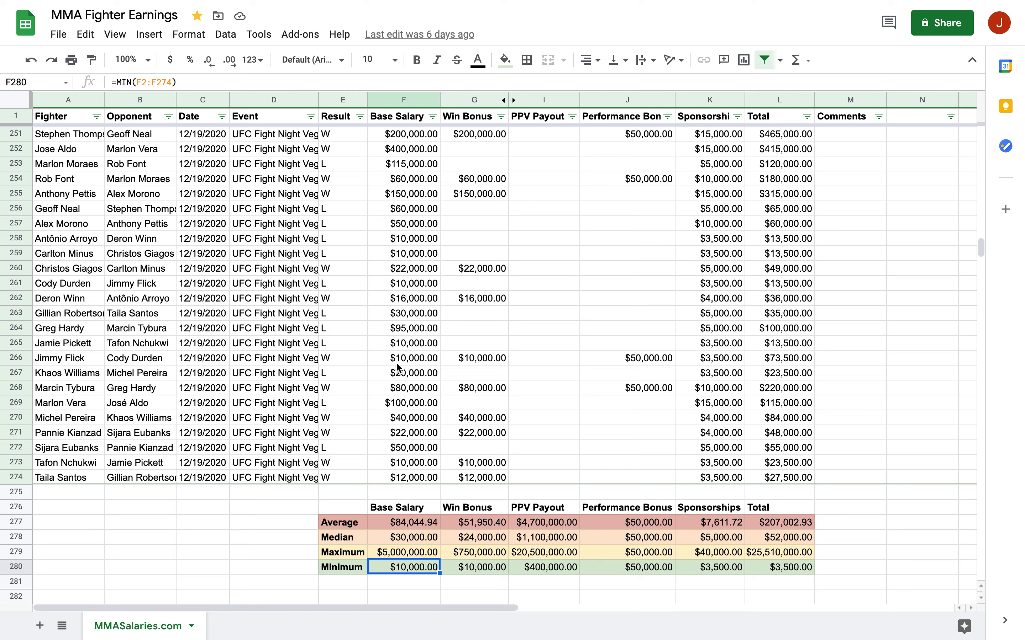
click(404, 284)
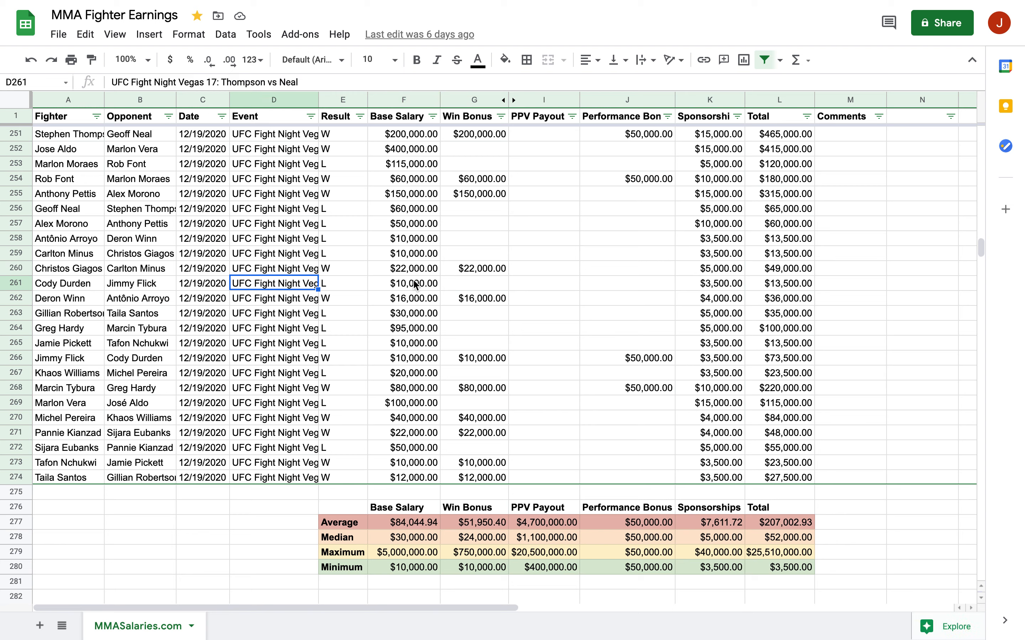
mouse_move(344, 295)
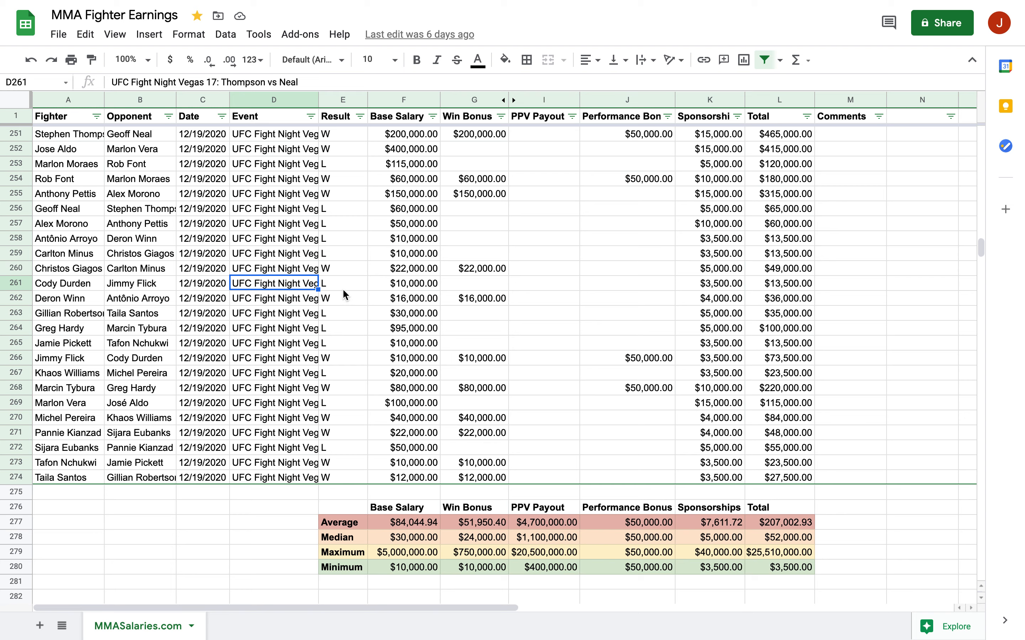
mouse_move(367, 345)
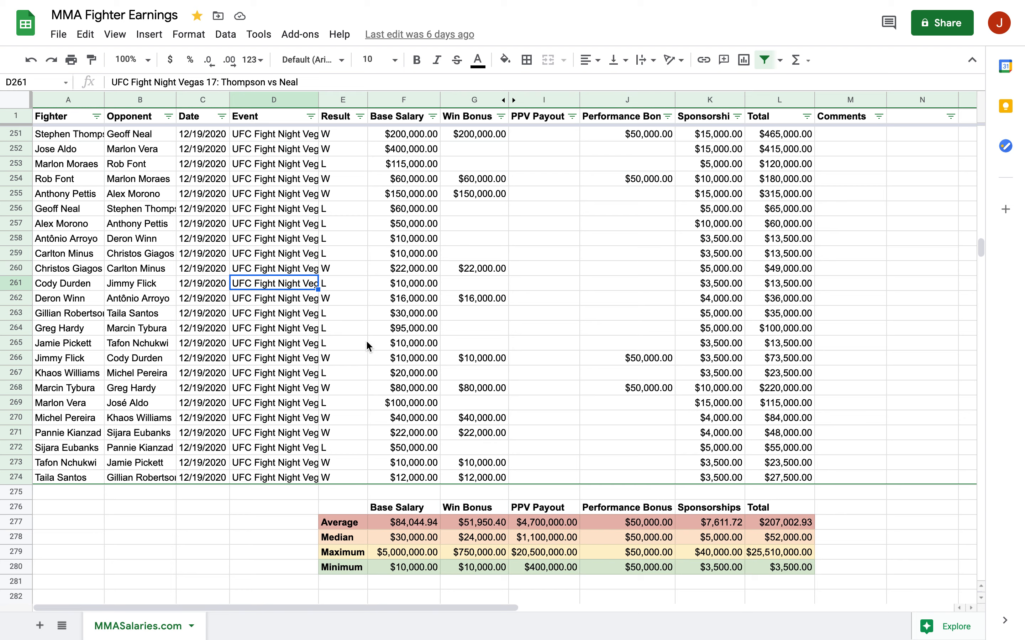
mouse_move(390, 545)
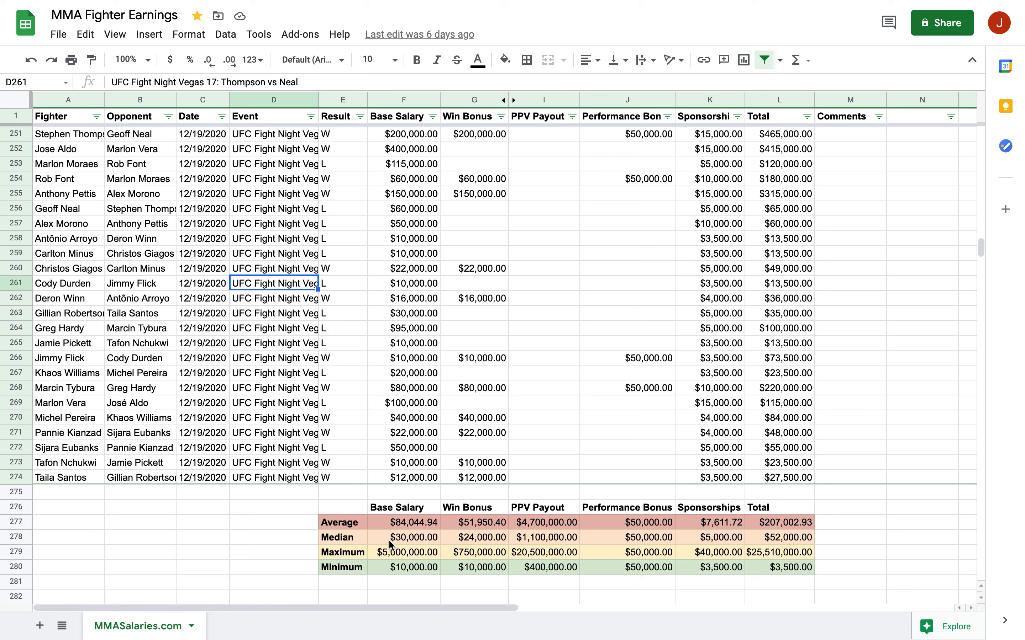
mouse_move(402, 574)
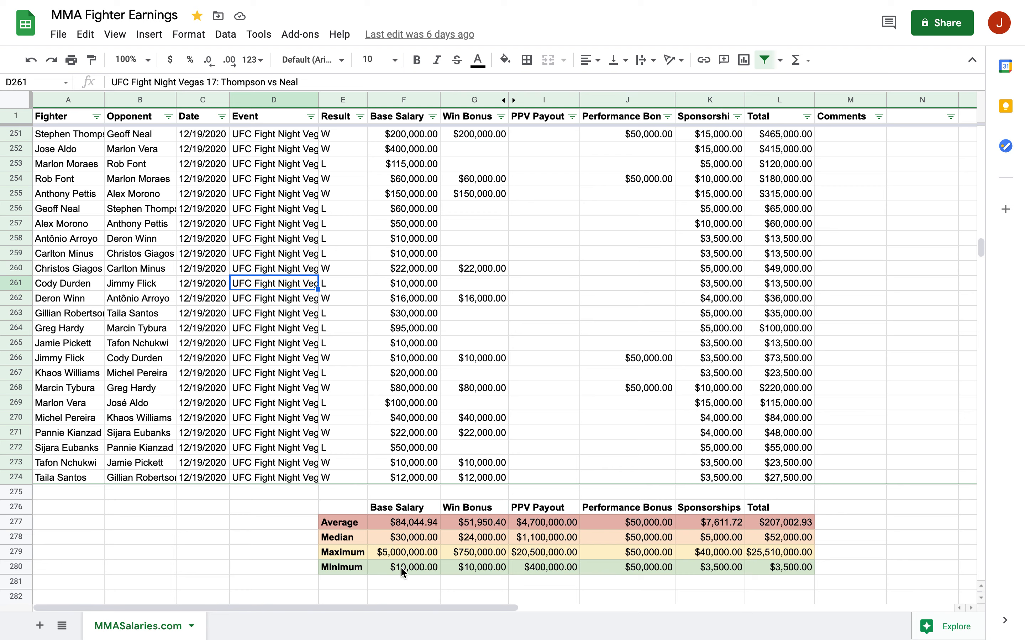
click(62, 283)
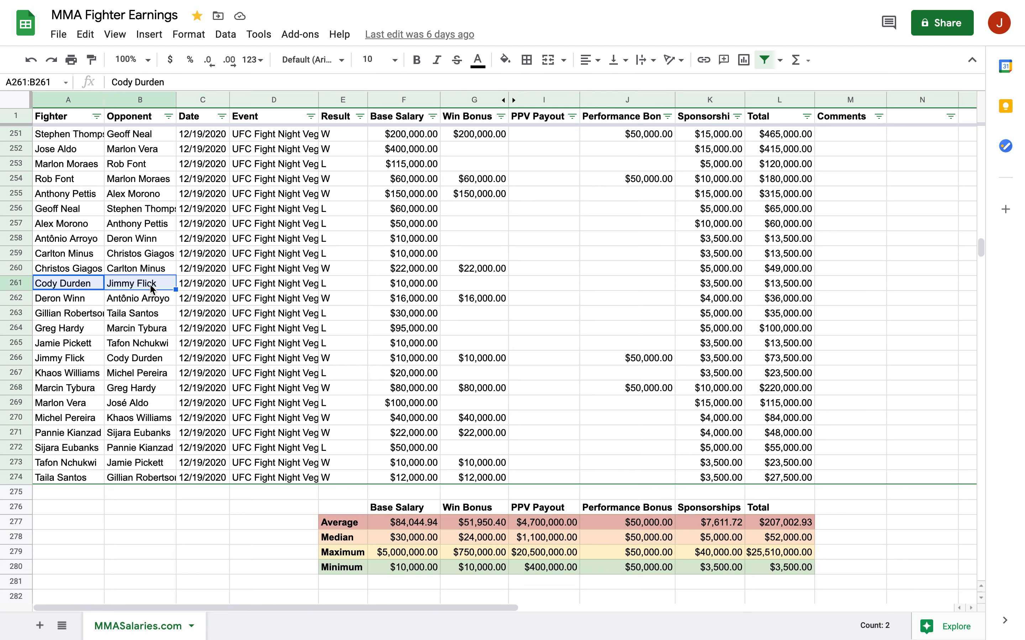
click(403, 284)
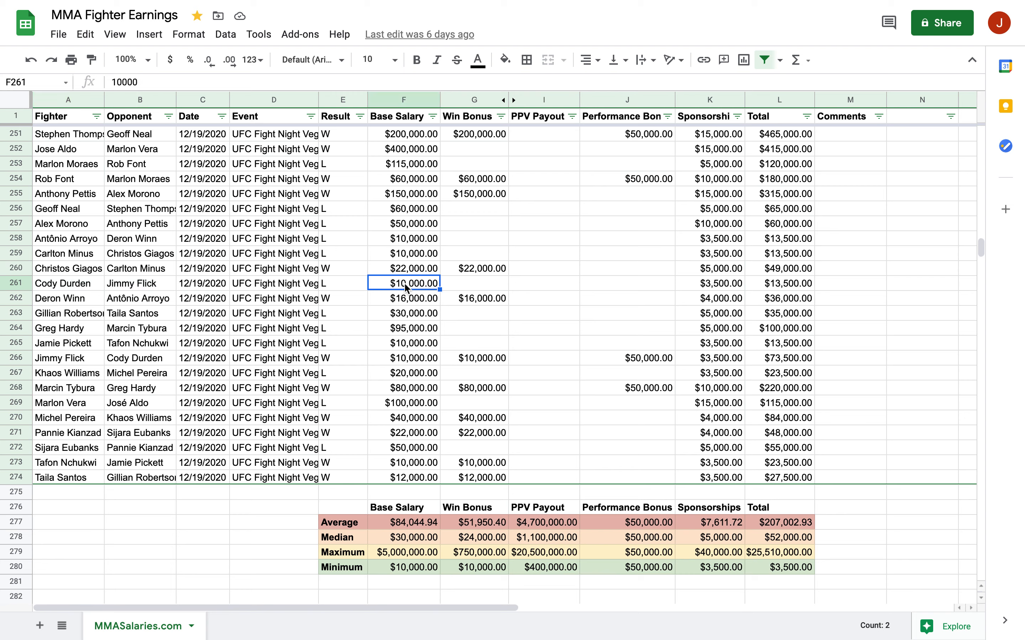
mouse_move(357, 293)
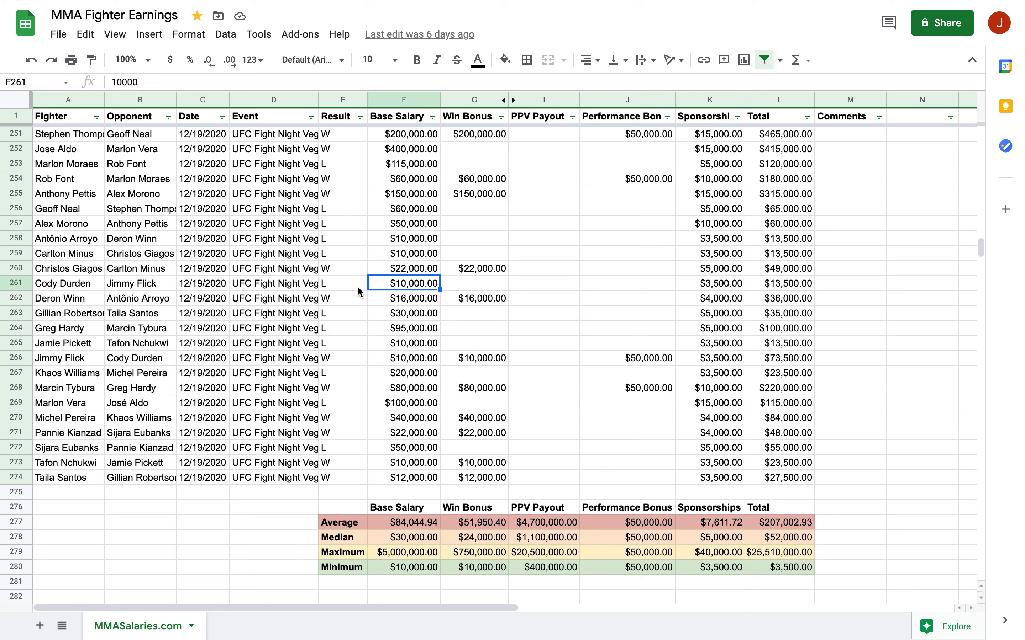
click(342, 283)
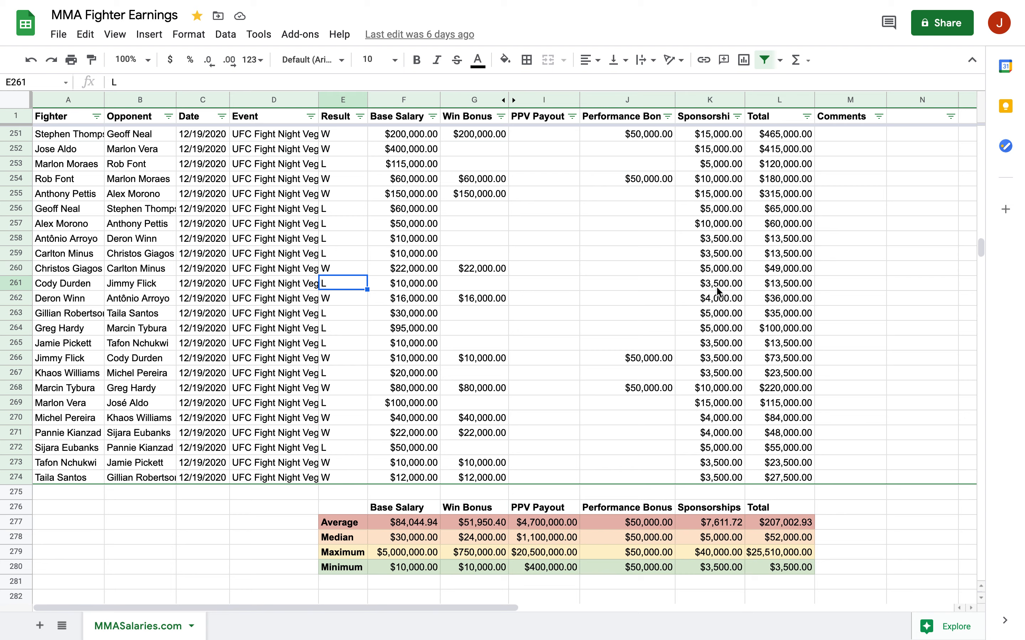
click(708, 283)
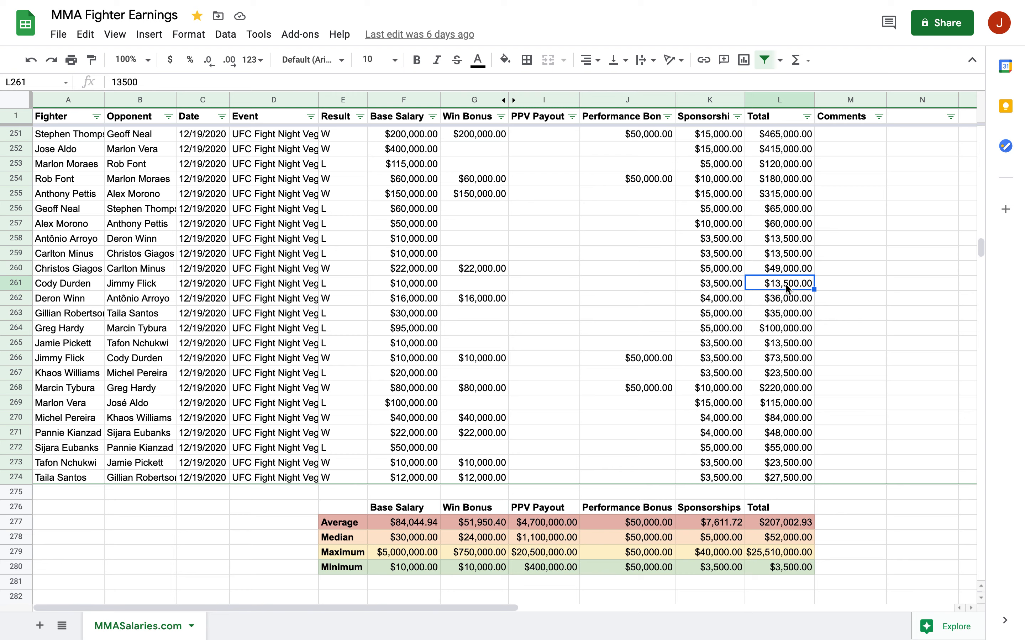
mouse_move(690, 292)
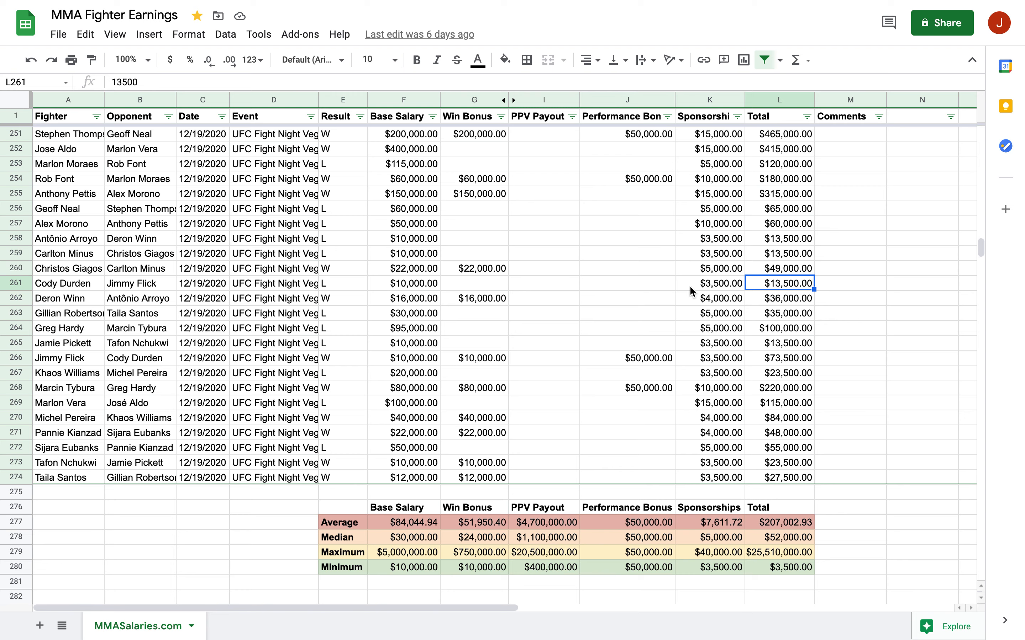
mouse_move(345, 541)
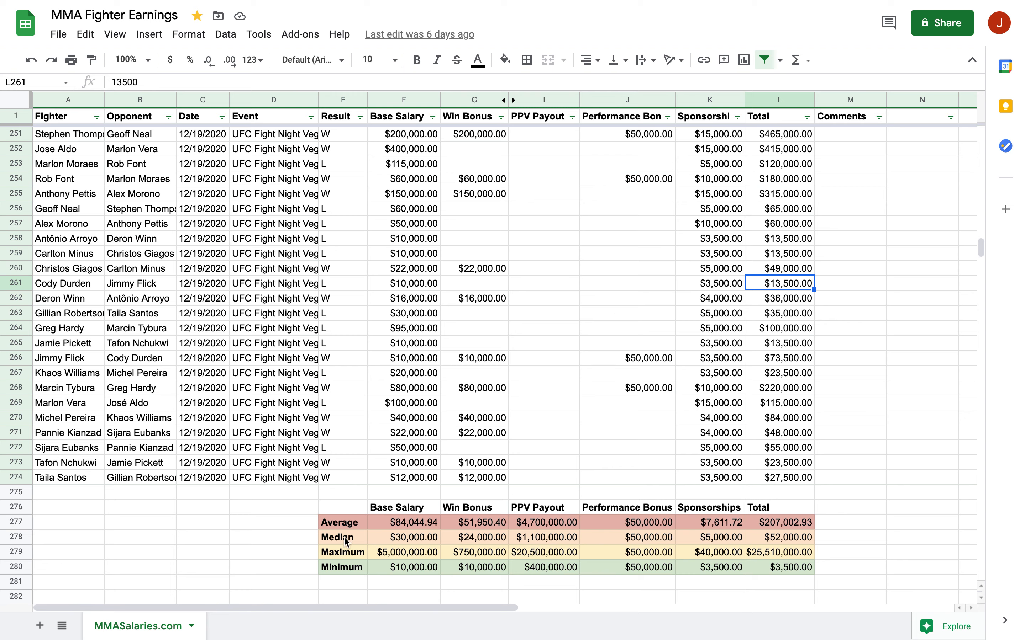
mouse_move(419, 343)
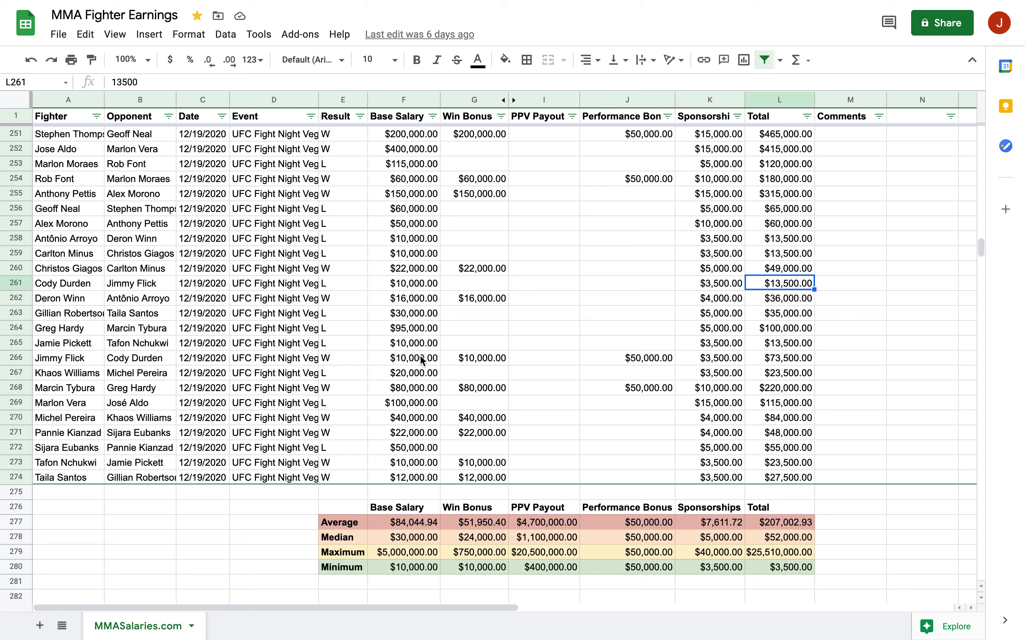
mouse_move(401, 484)
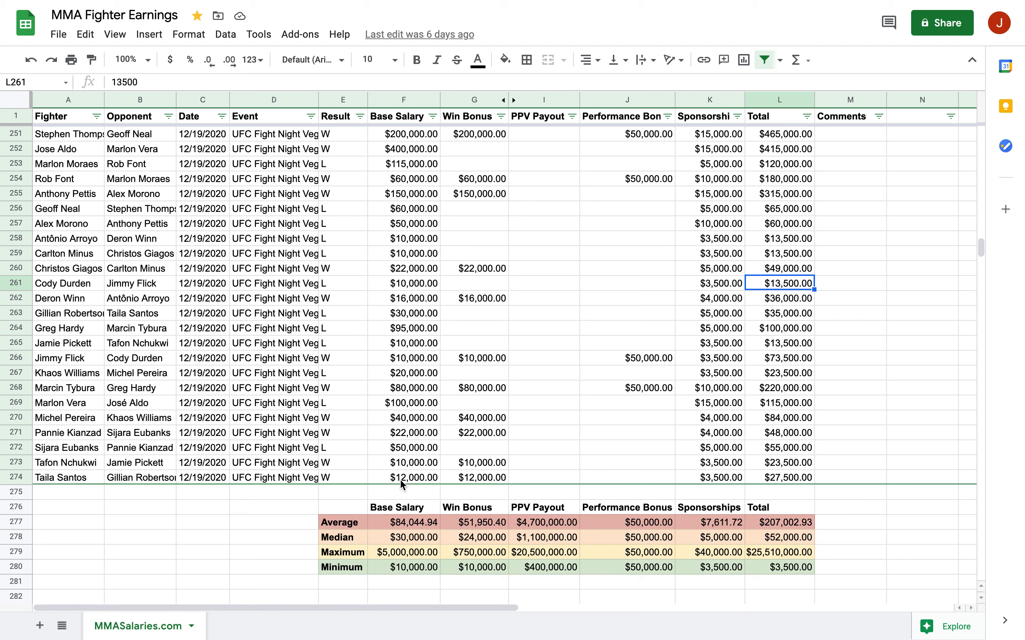
Check the base salary MEDIAN ($30,000), MAX ($5,000,000) and MIN formulas against a data cell
click(404, 537)
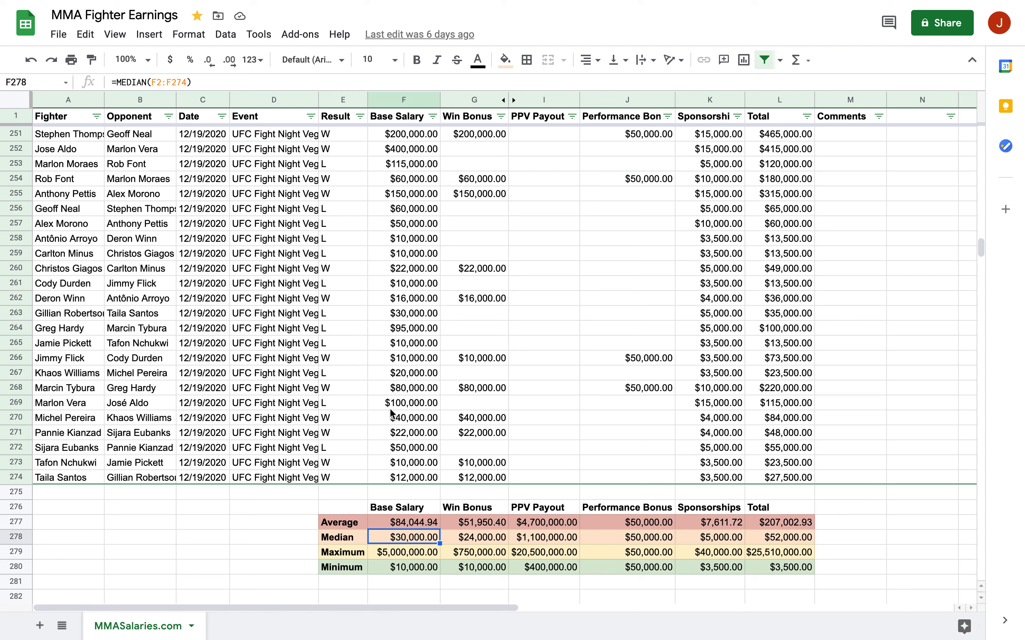
click(403, 403)
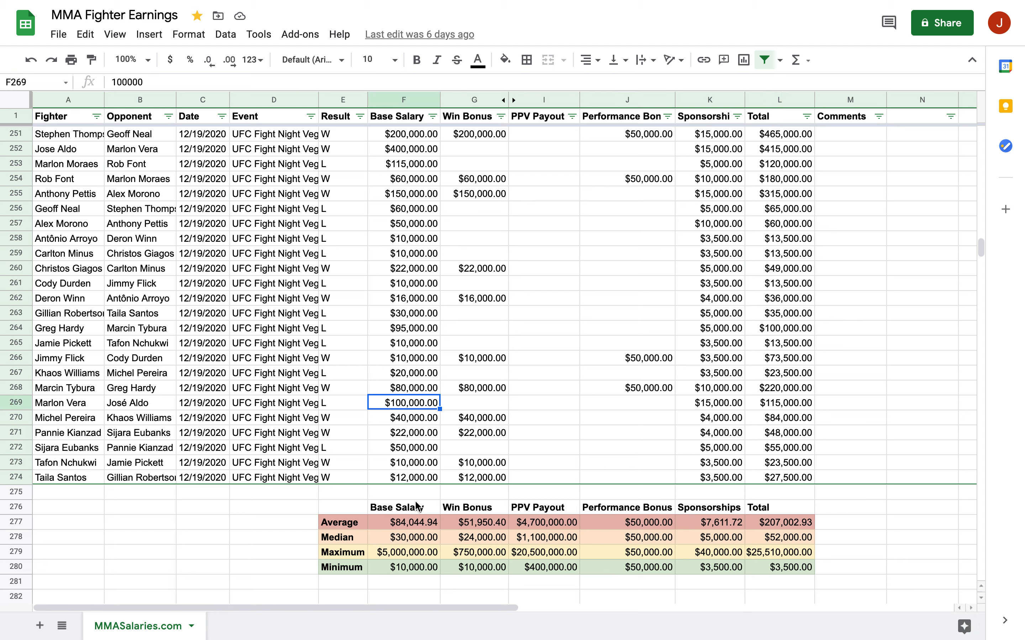
click(402, 537)
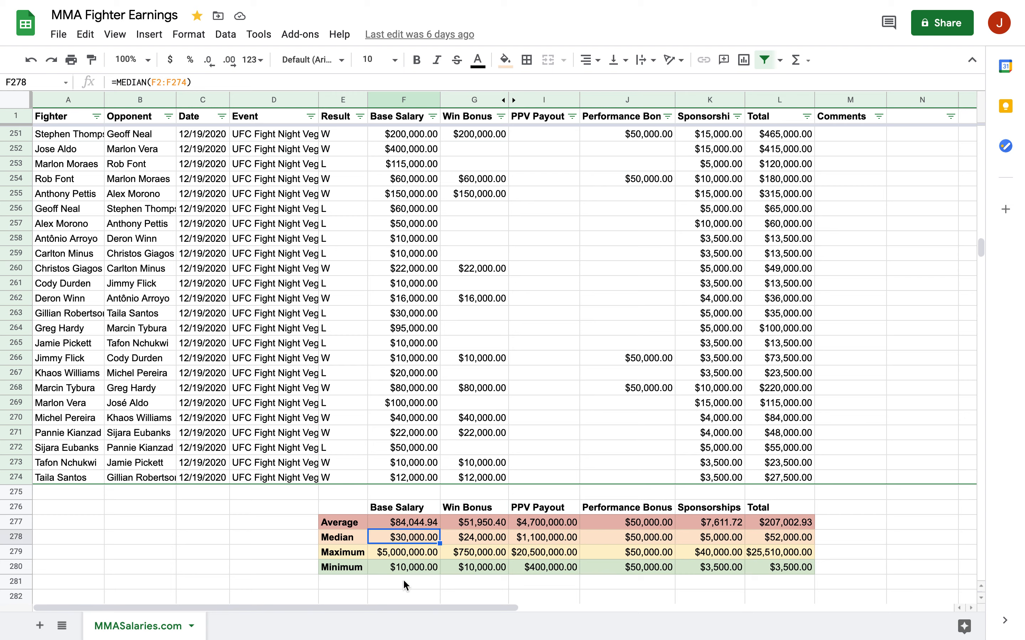
click(404, 552)
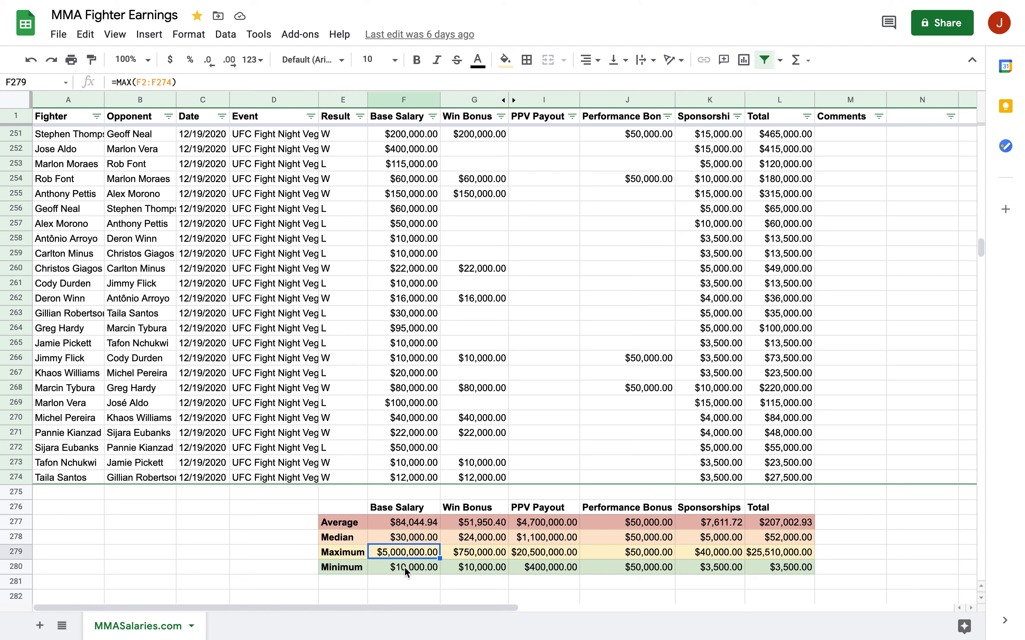
click(404, 566)
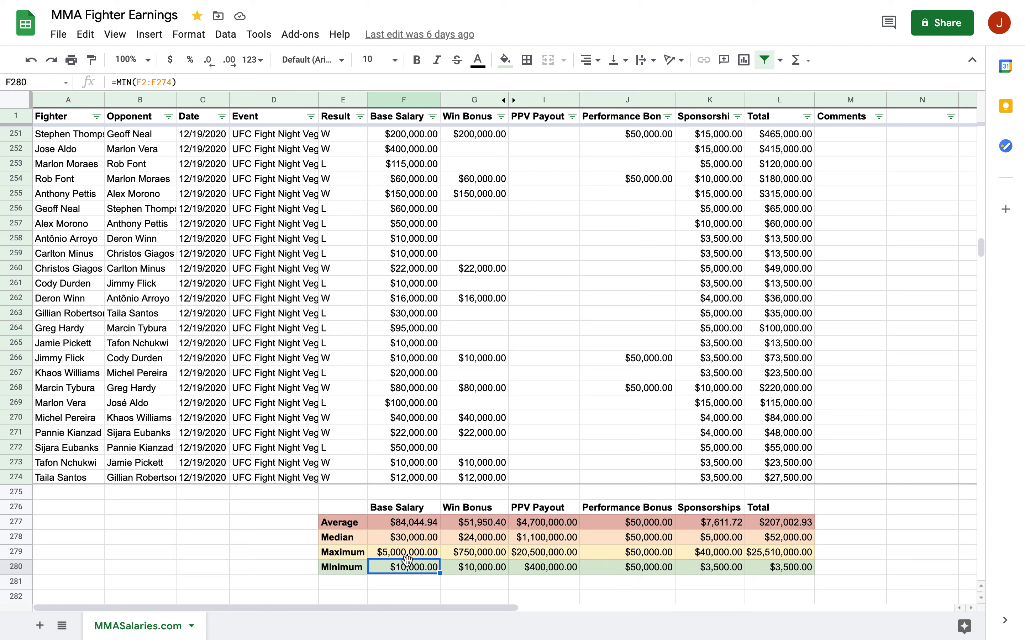
click(403, 552)
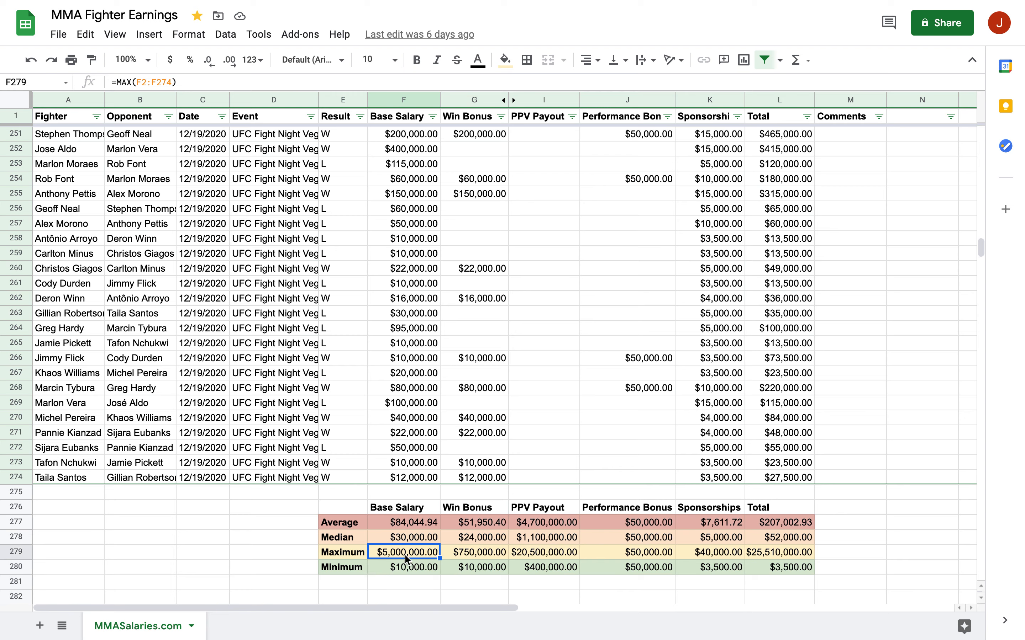
mouse_move(412, 366)
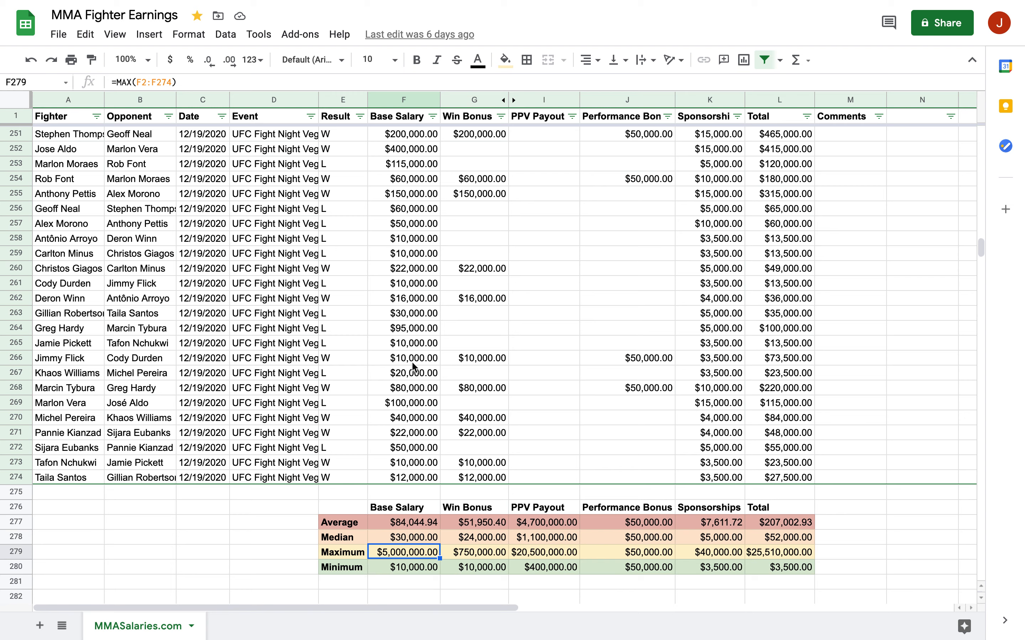
mouse_move(399, 543)
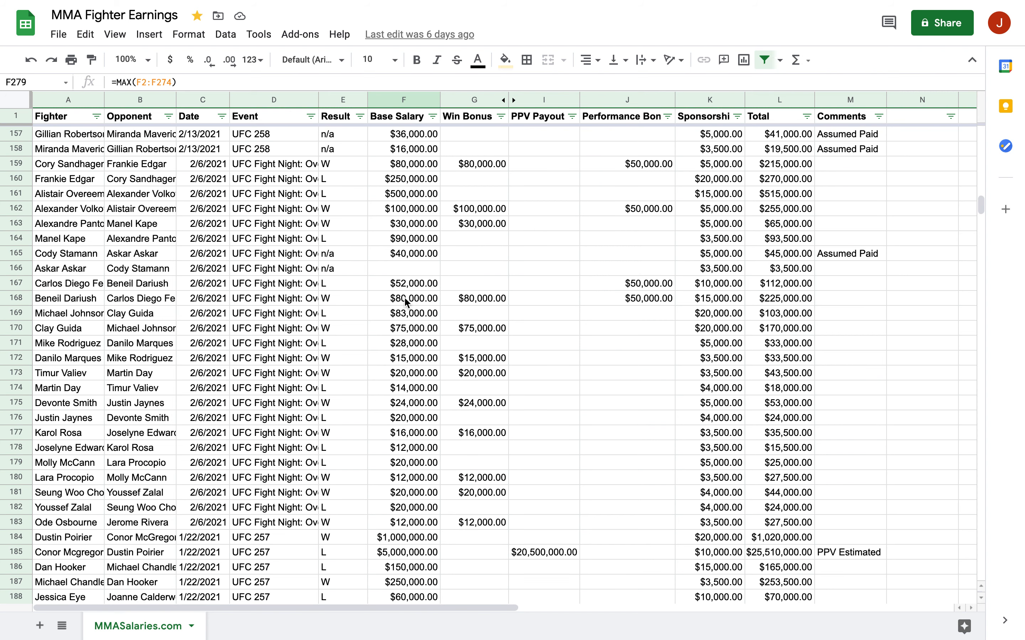
mouse_move(394, 557)
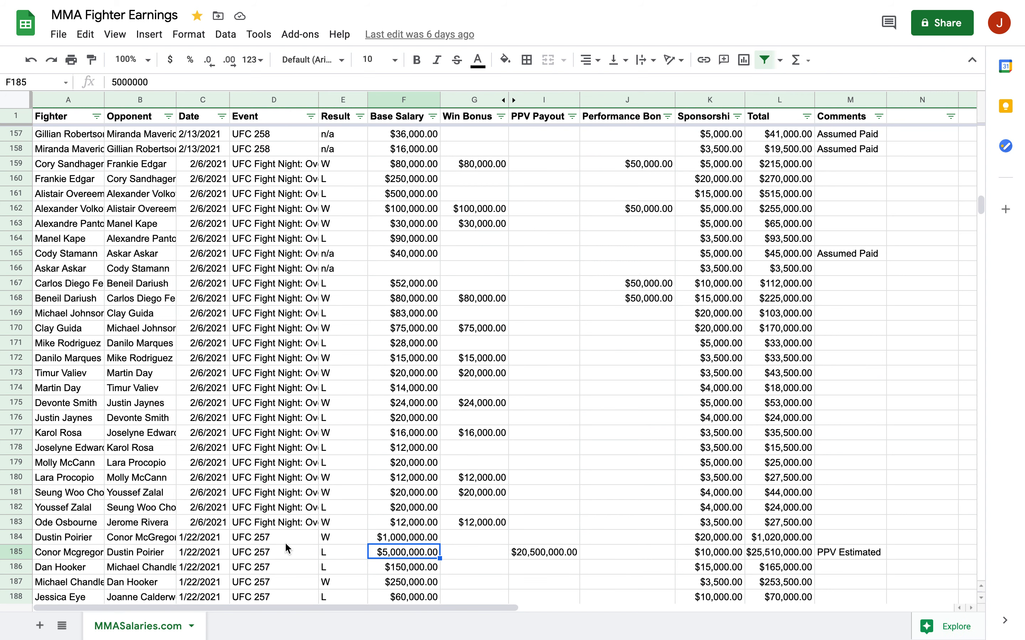
mouse_move(416, 544)
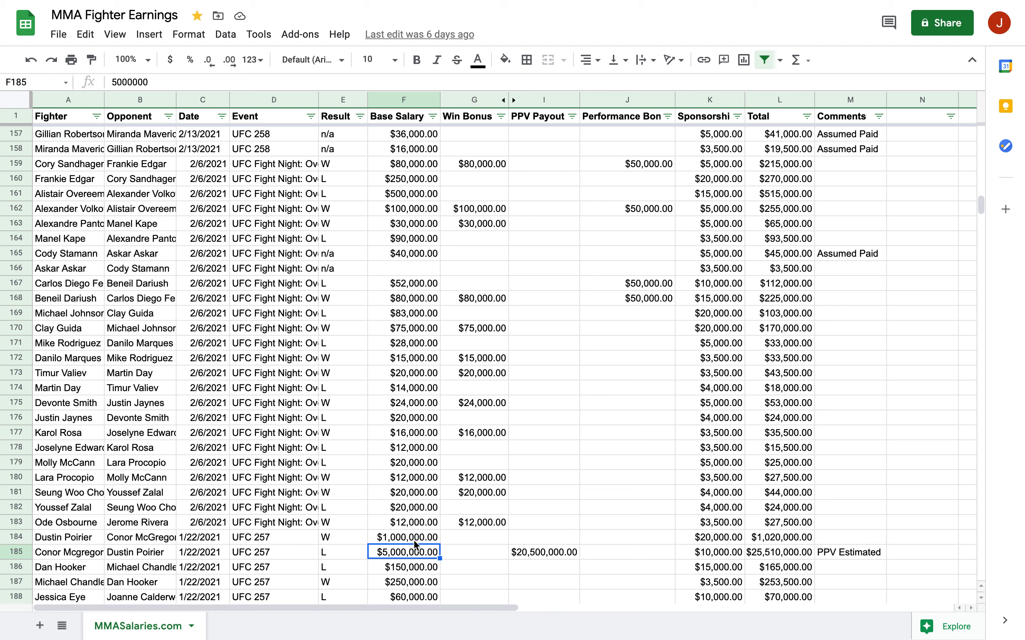
Inspect the $20,500,000.00 PPV payout value, then scroll down to the summary table
click(542, 552)
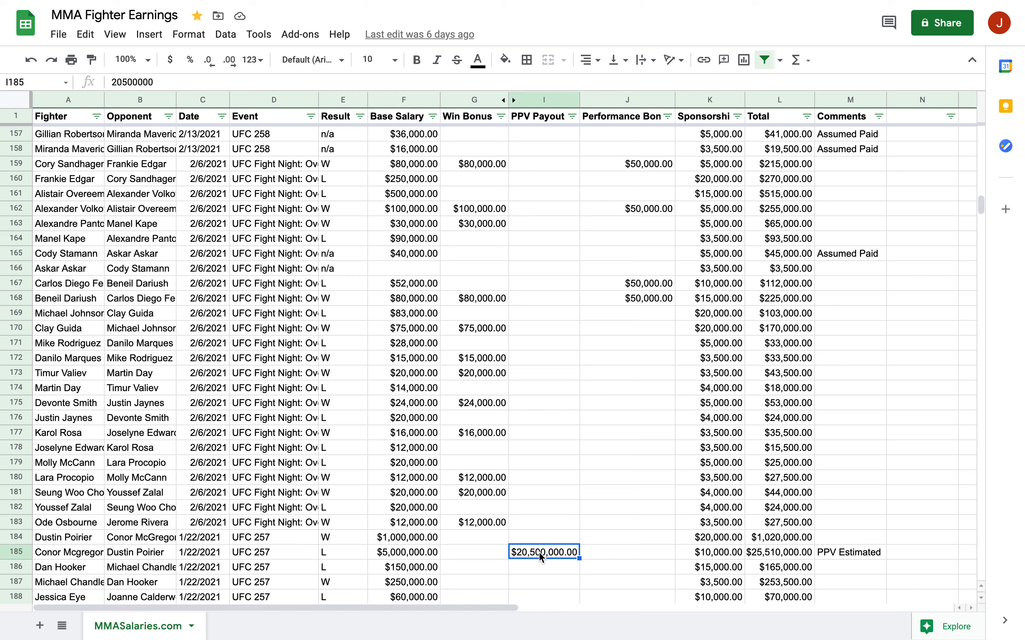
scroll(down, 3)
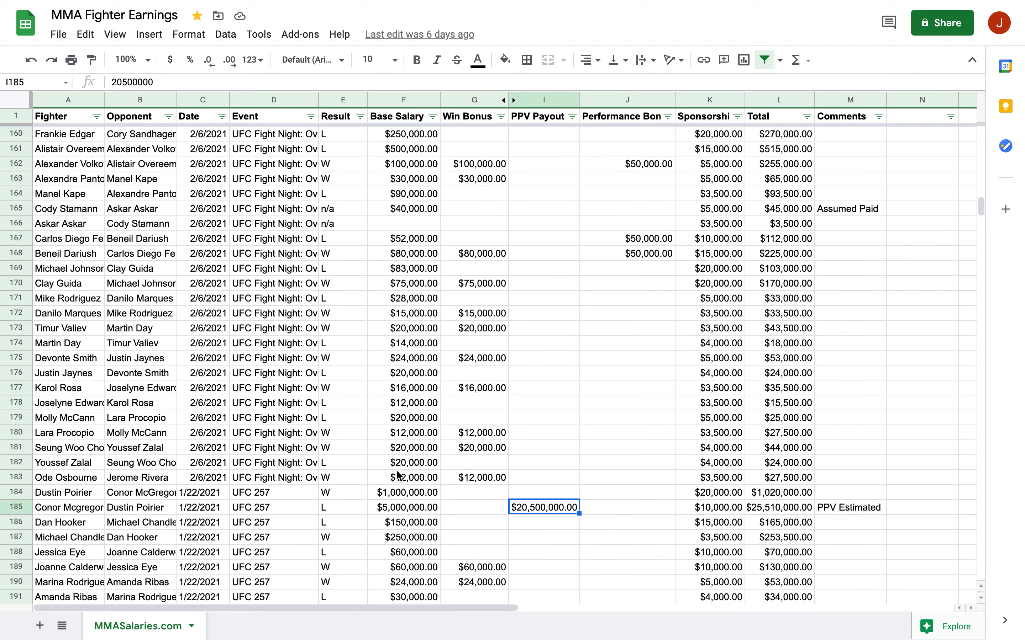
scroll(down, 3)
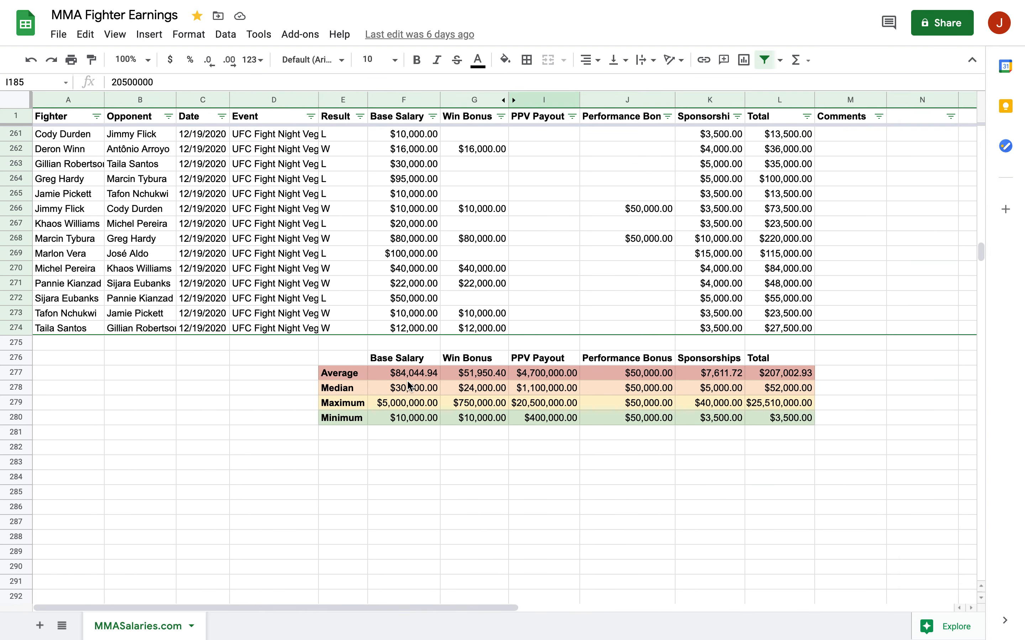
Check the MEDIAN formulas for base salary, win bonus, performance bonus, sponsorships and total over rows 2–274
click(403, 387)
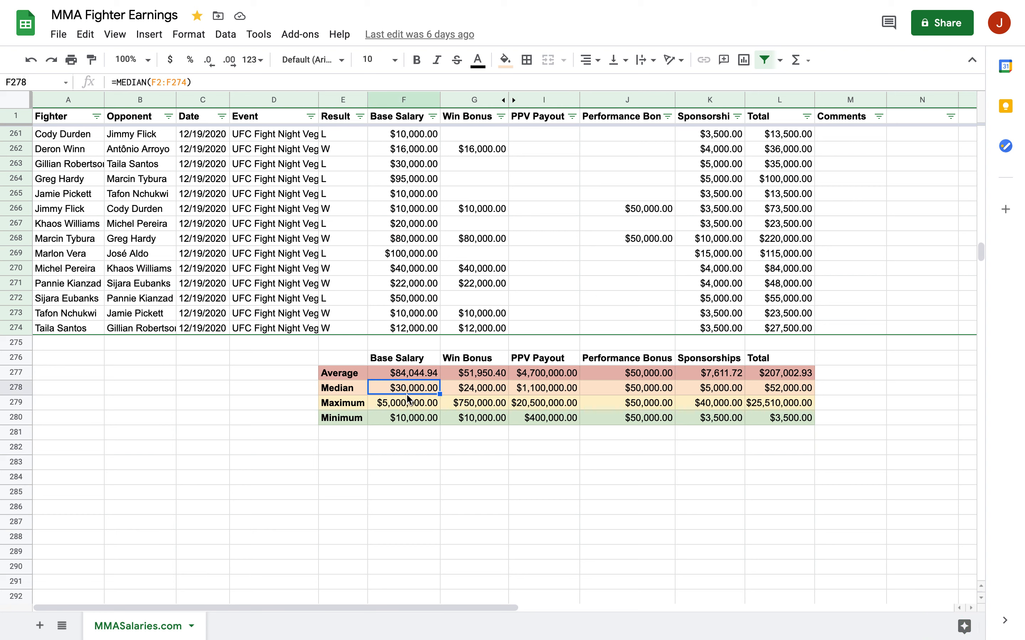
mouse_move(447, 405)
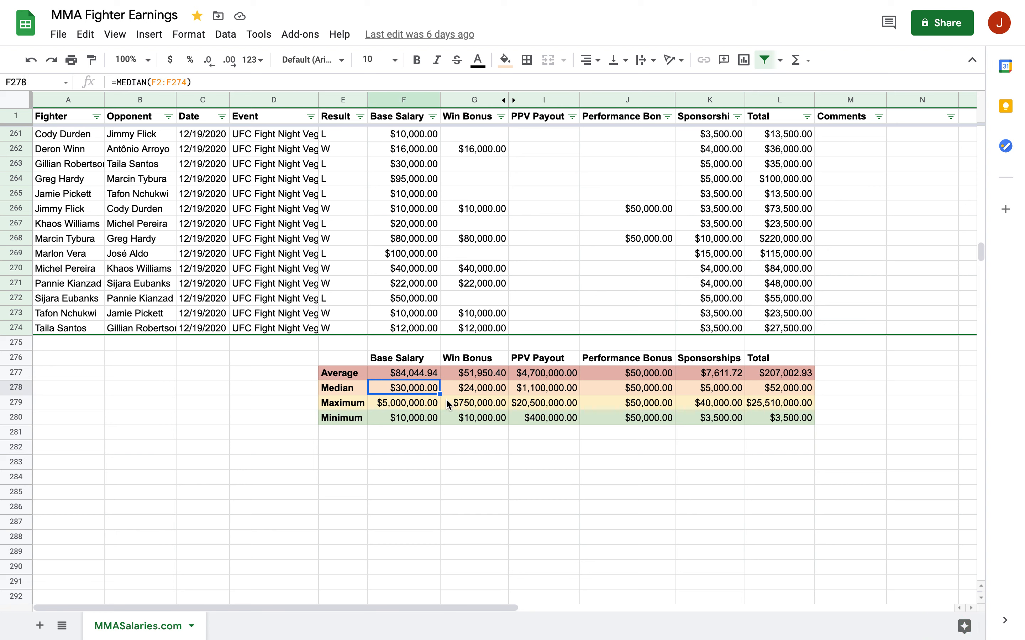
click(476, 388)
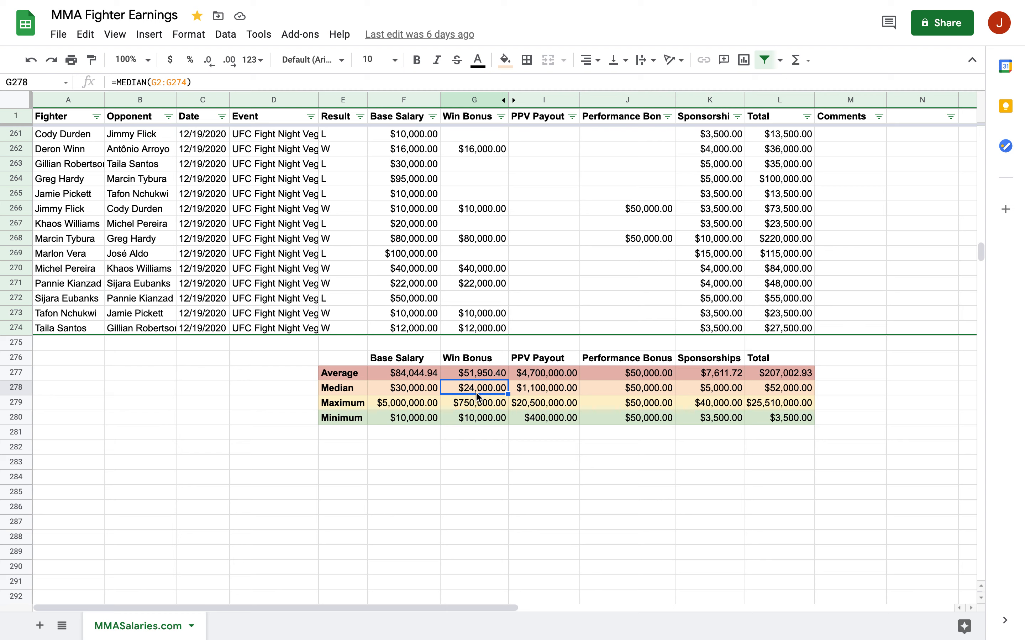
mouse_move(634, 390)
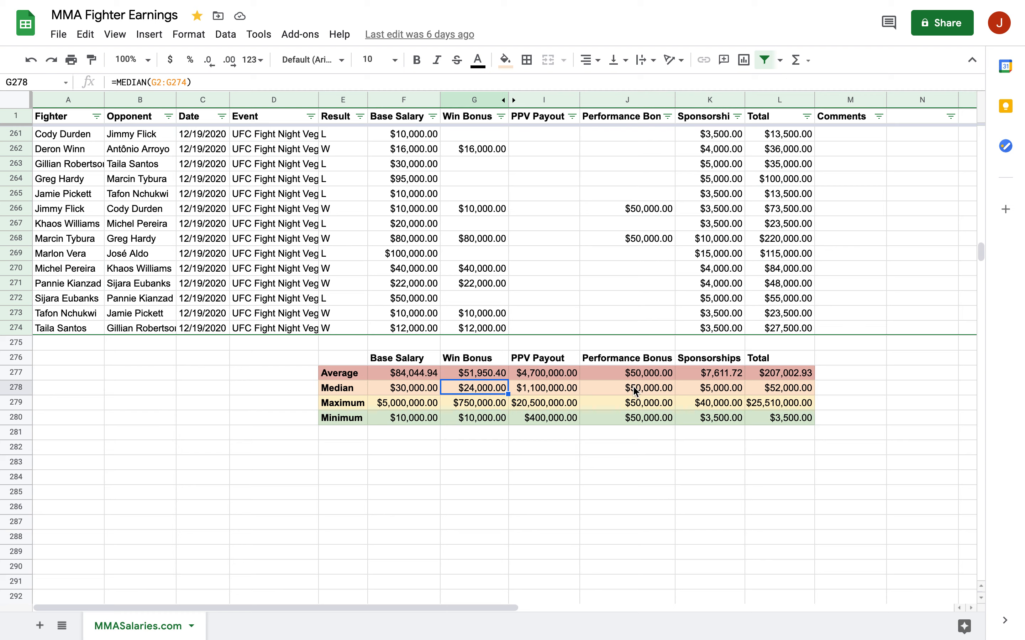
click(647, 388)
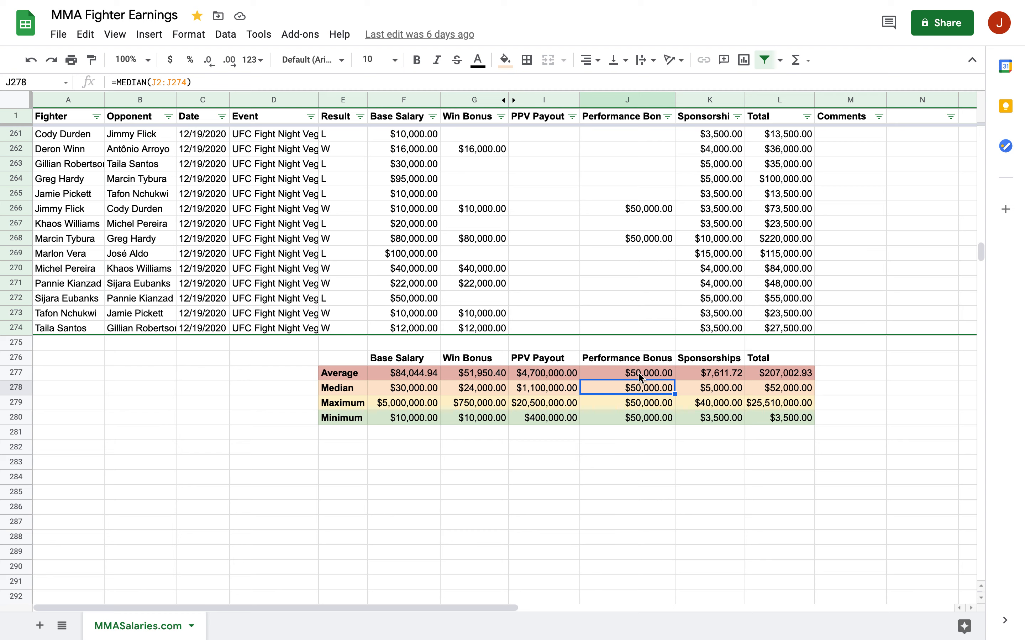
mouse_move(637, 399)
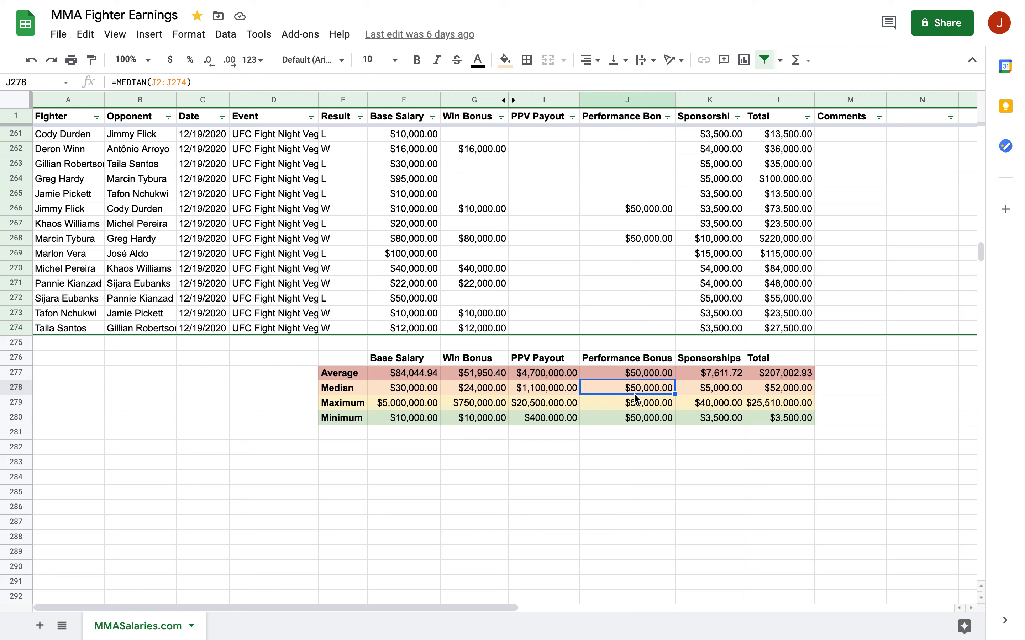
mouse_move(622, 397)
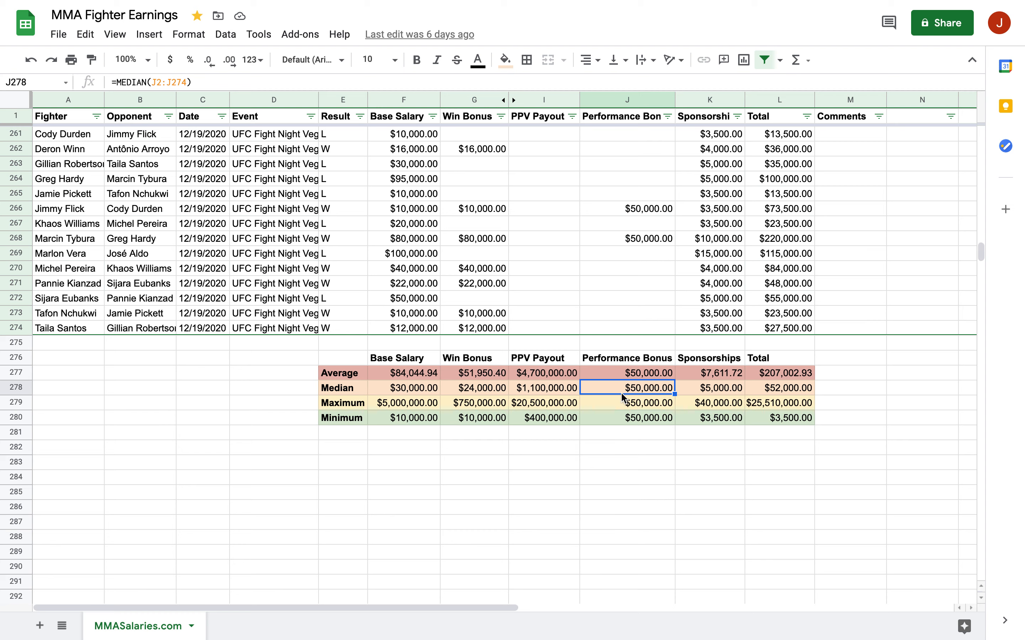
click(719, 387)
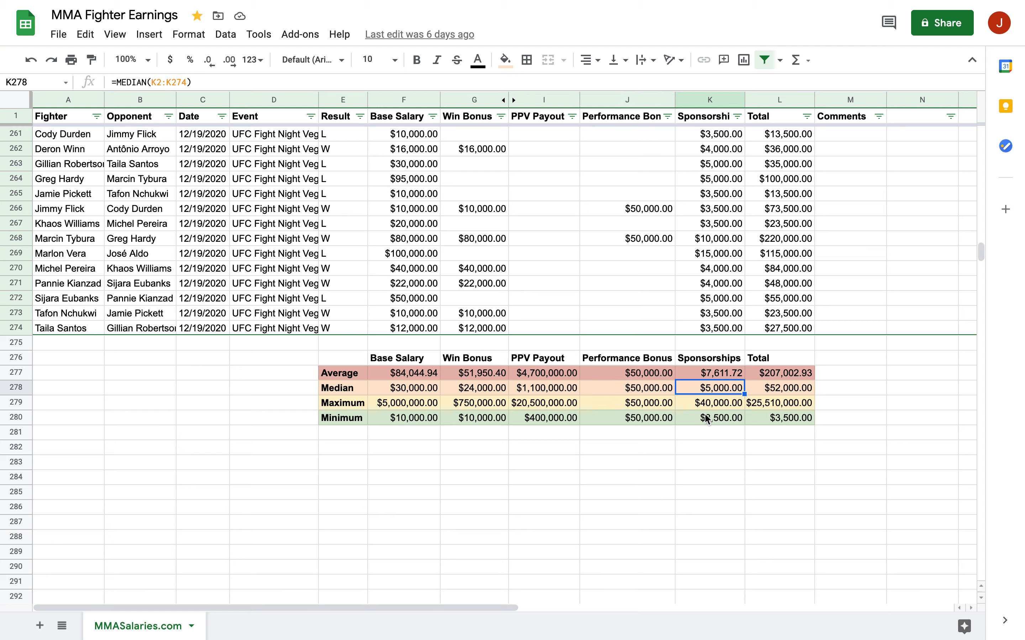
click(720, 418)
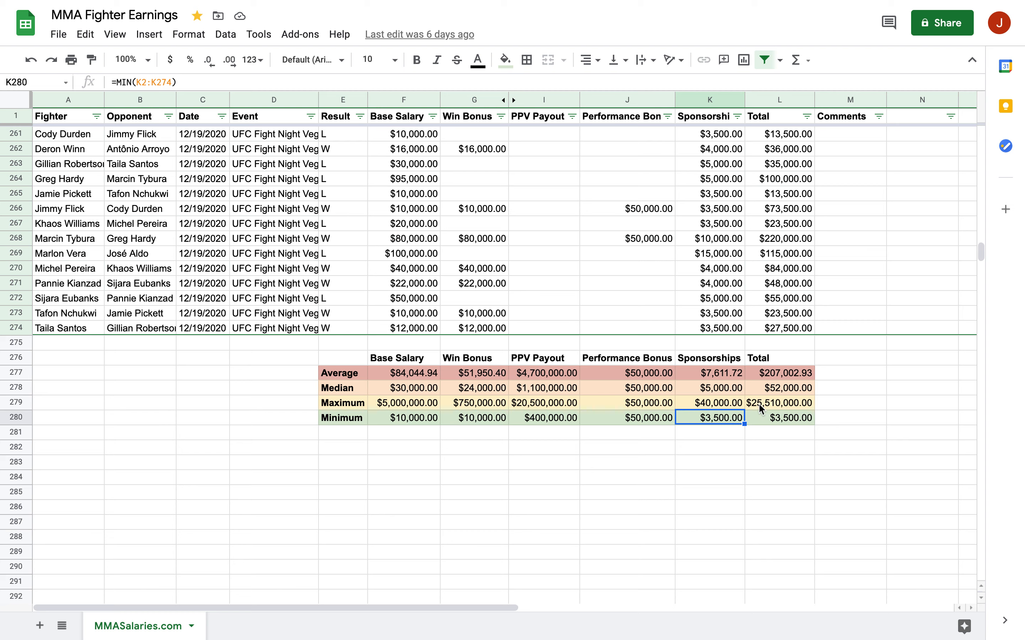
click(778, 387)
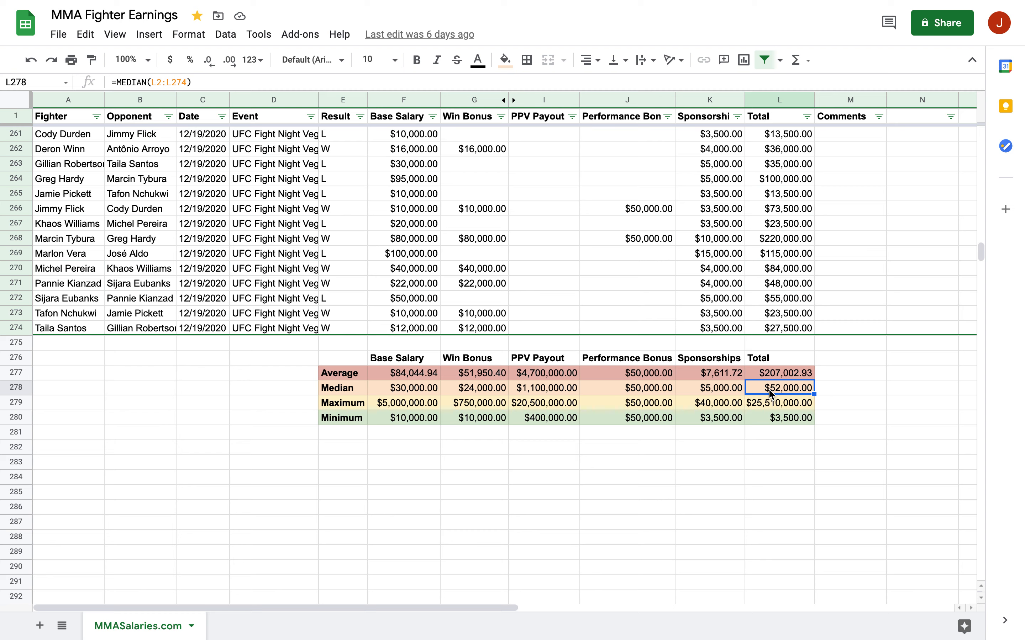
mouse_move(743, 380)
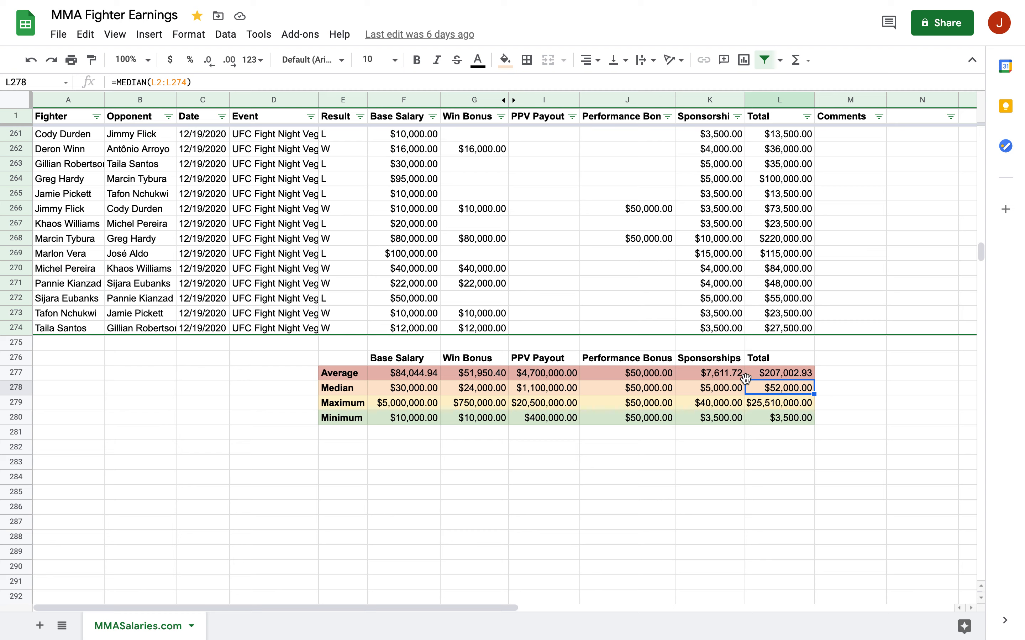
mouse_move(398, 394)
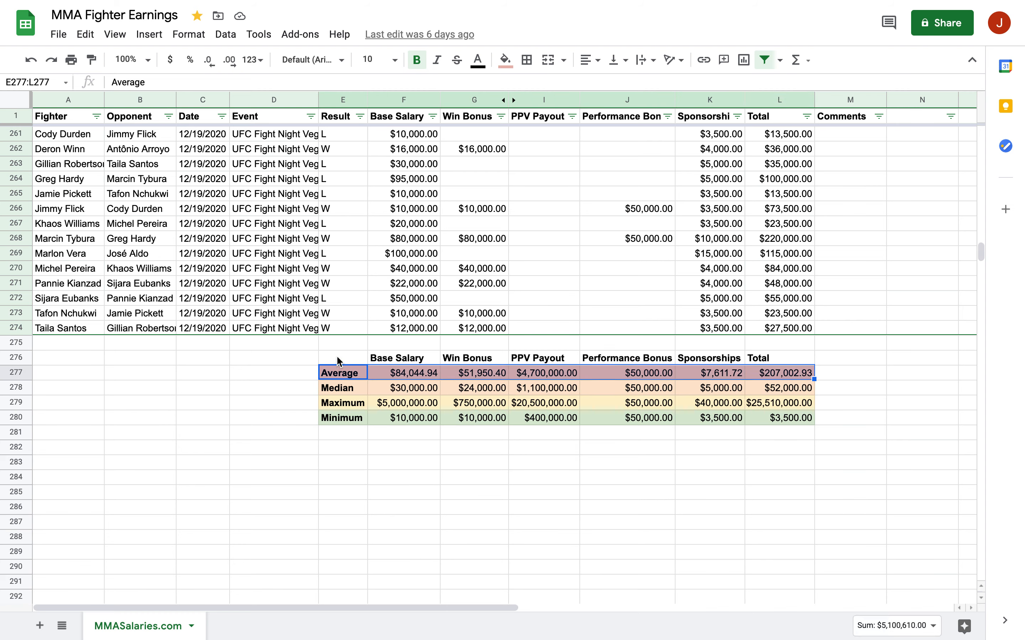
mouse_move(371, 413)
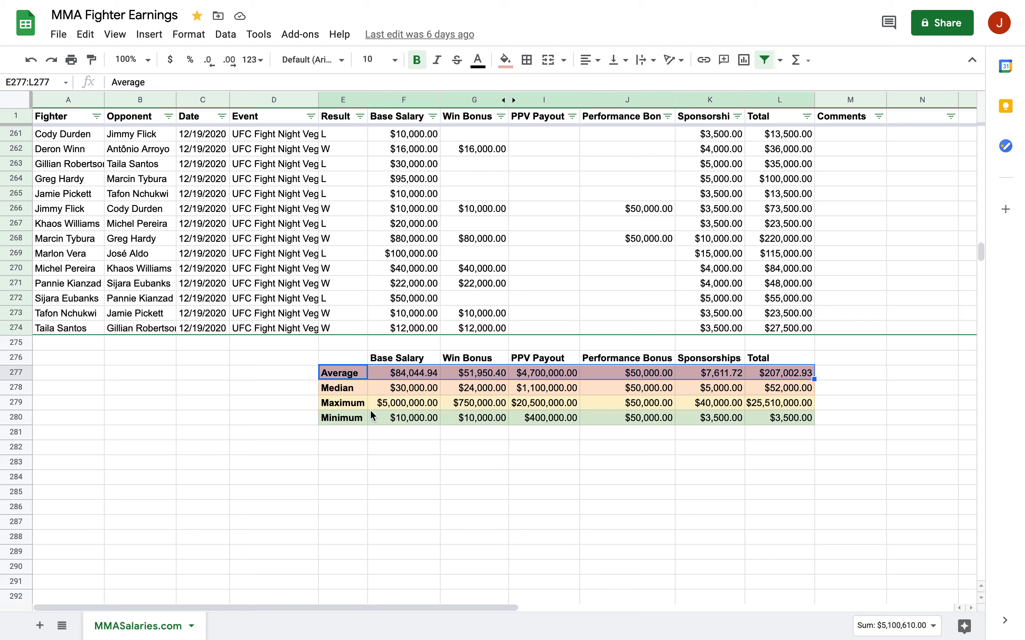
mouse_move(393, 365)
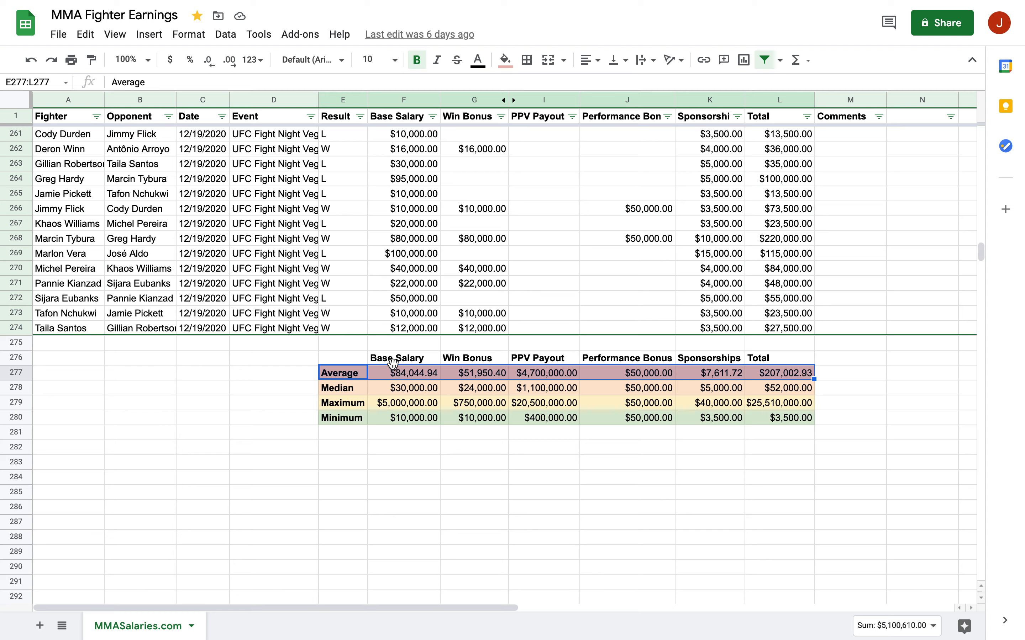
mouse_move(346, 356)
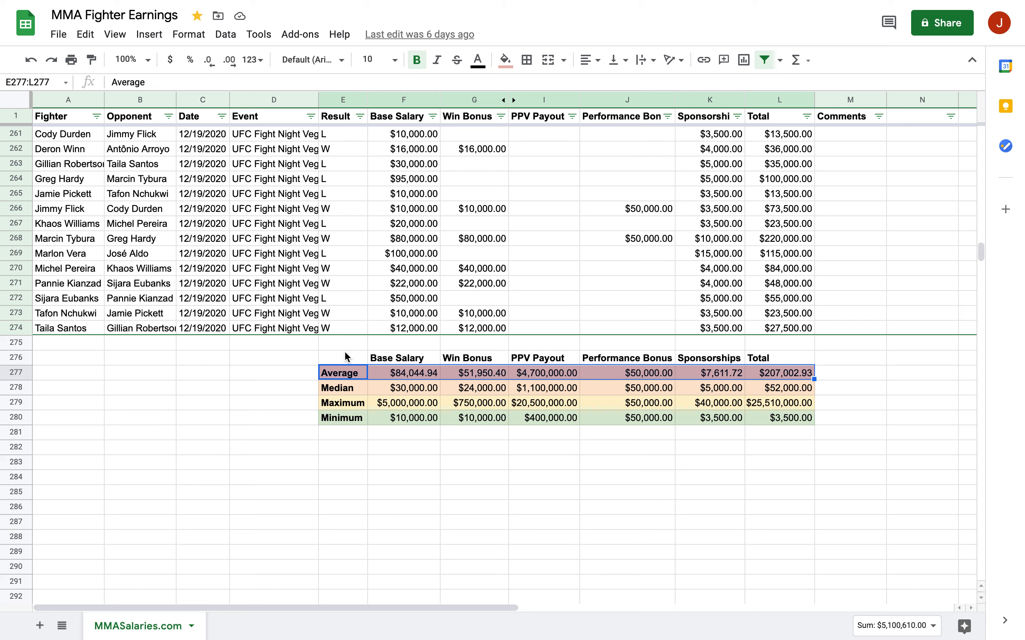
mouse_move(410, 347)
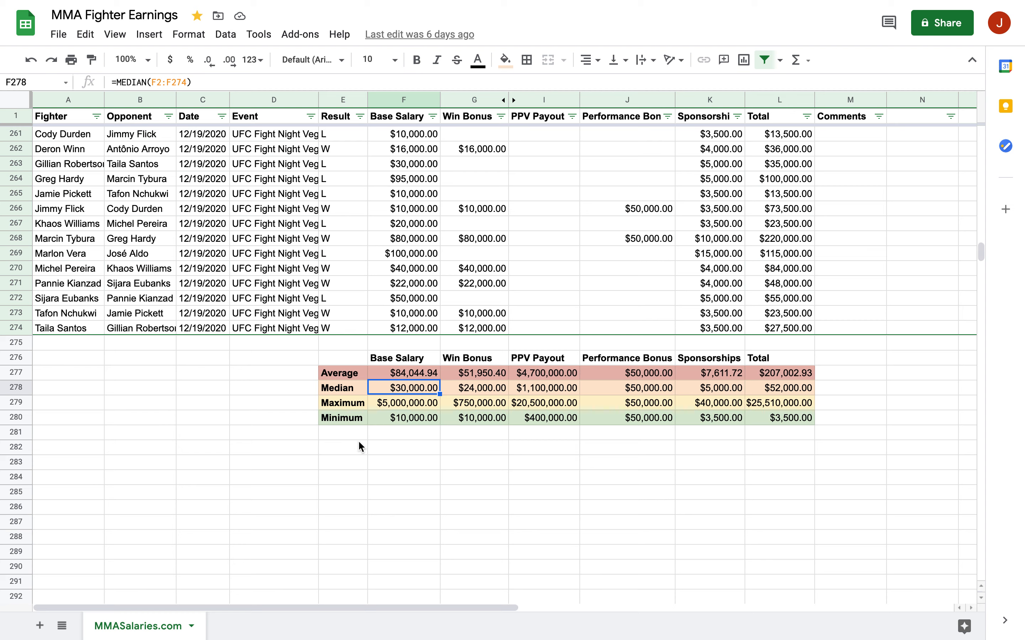
mouse_move(286, 396)
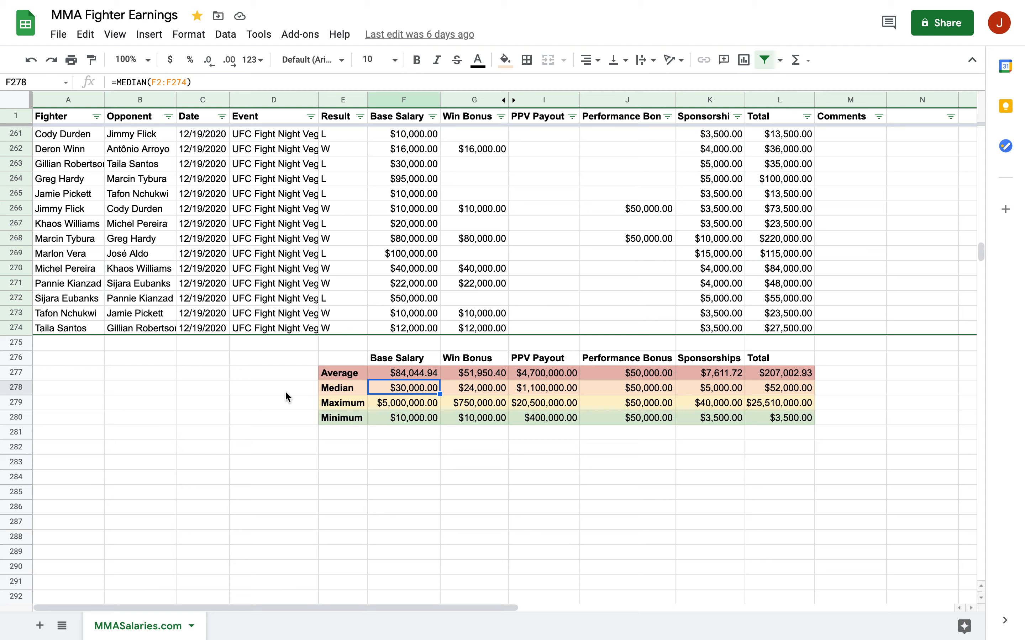
mouse_move(294, 404)
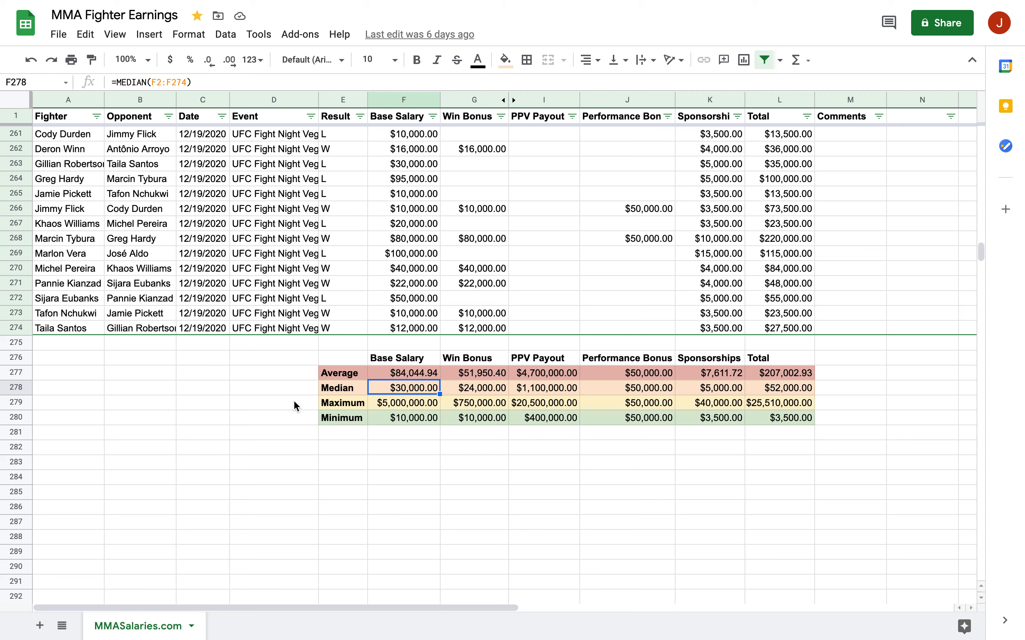
mouse_move(416, 404)
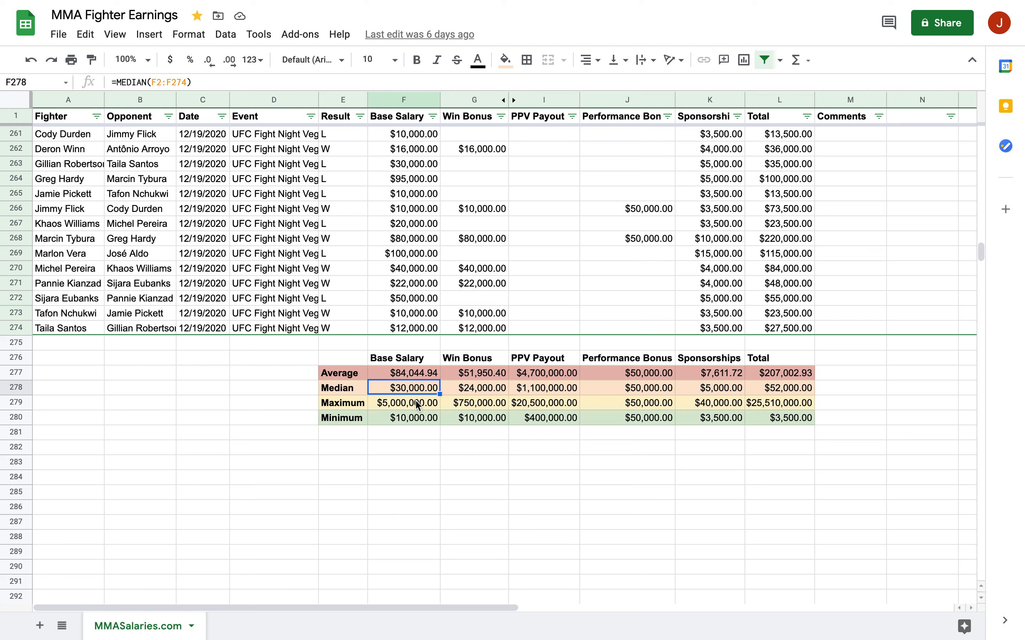
mouse_move(396, 376)
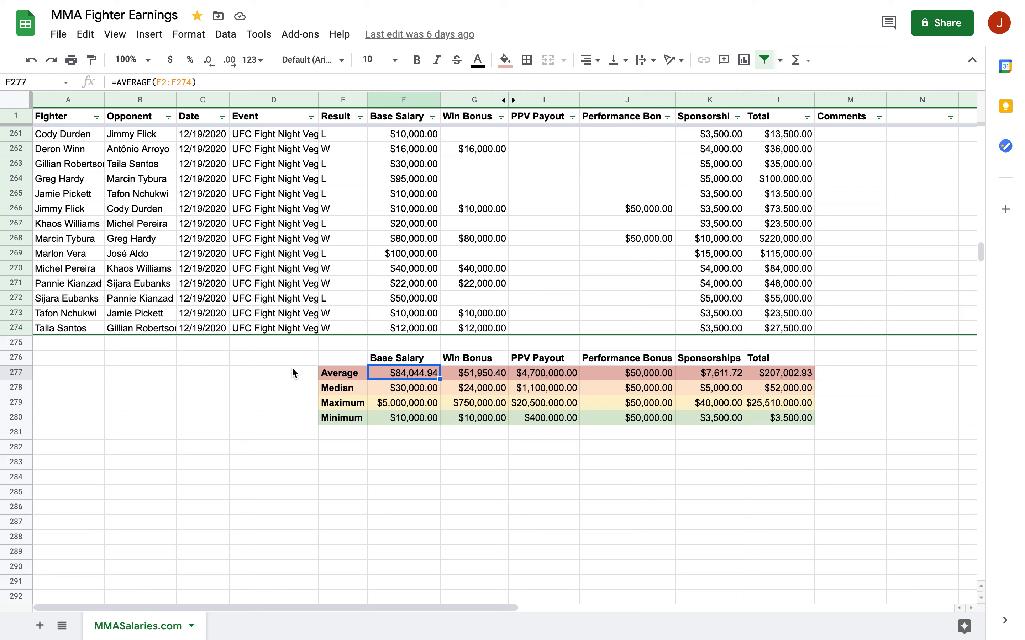
mouse_move(399, 485)
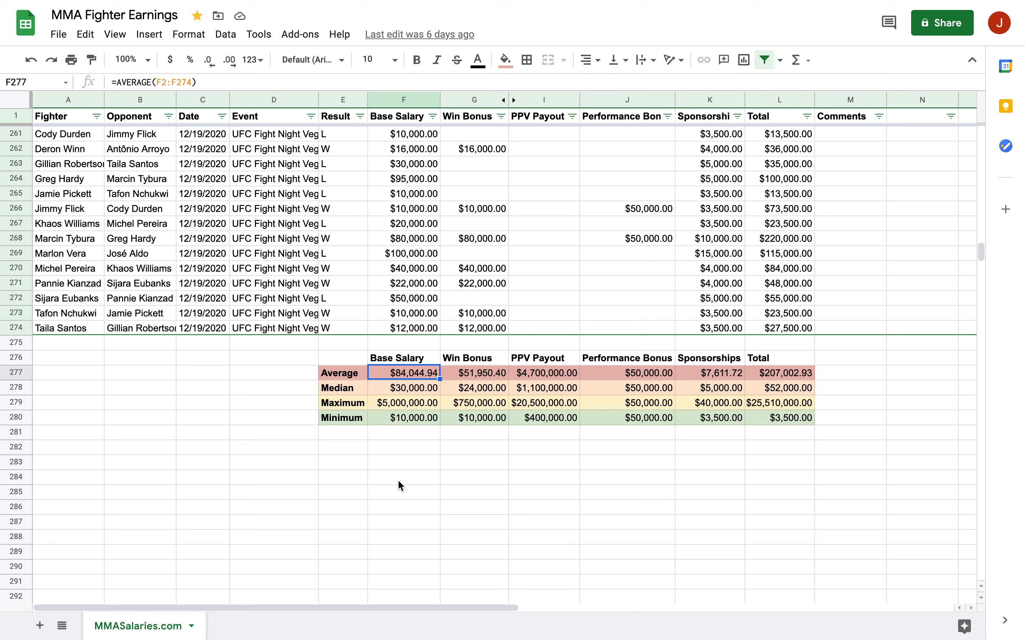
mouse_move(530, 444)
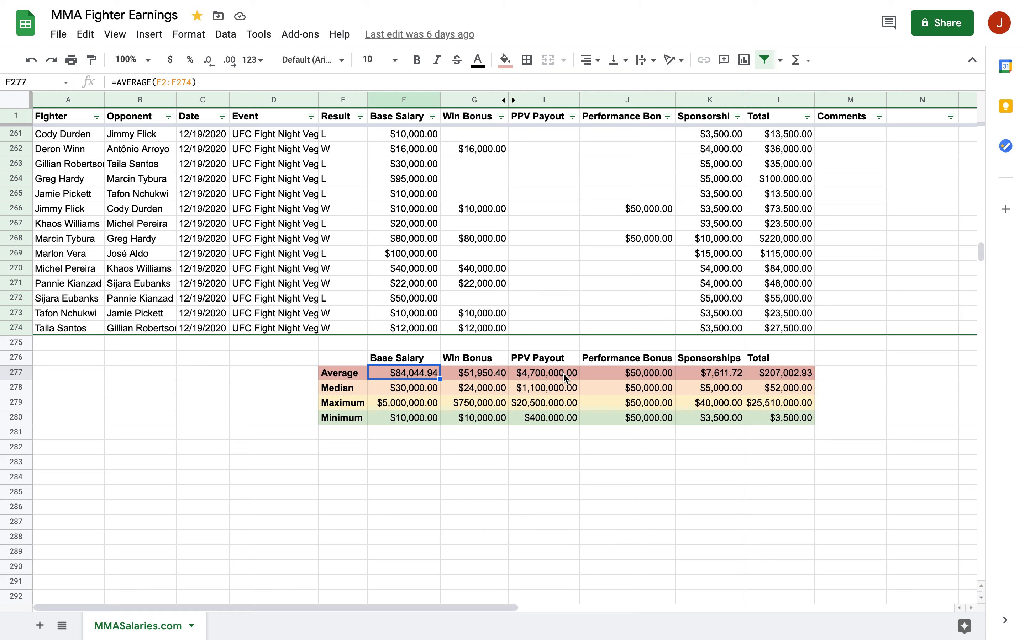
Check the minimum PPV payout formula, then scroll to Kamaru Usman's $400,000 PPV row
click(543, 418)
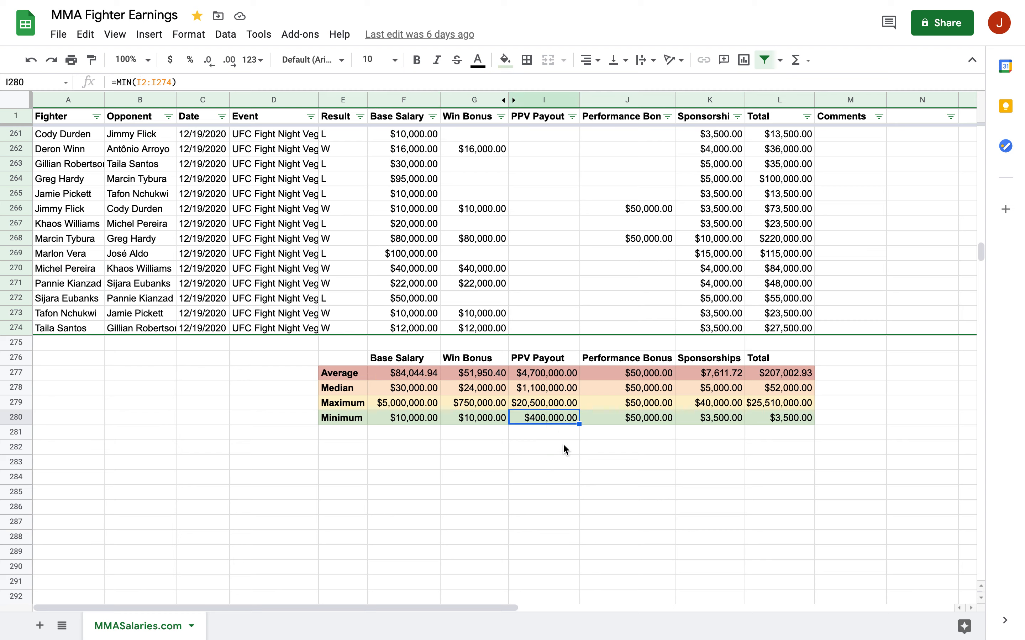
mouse_move(539, 408)
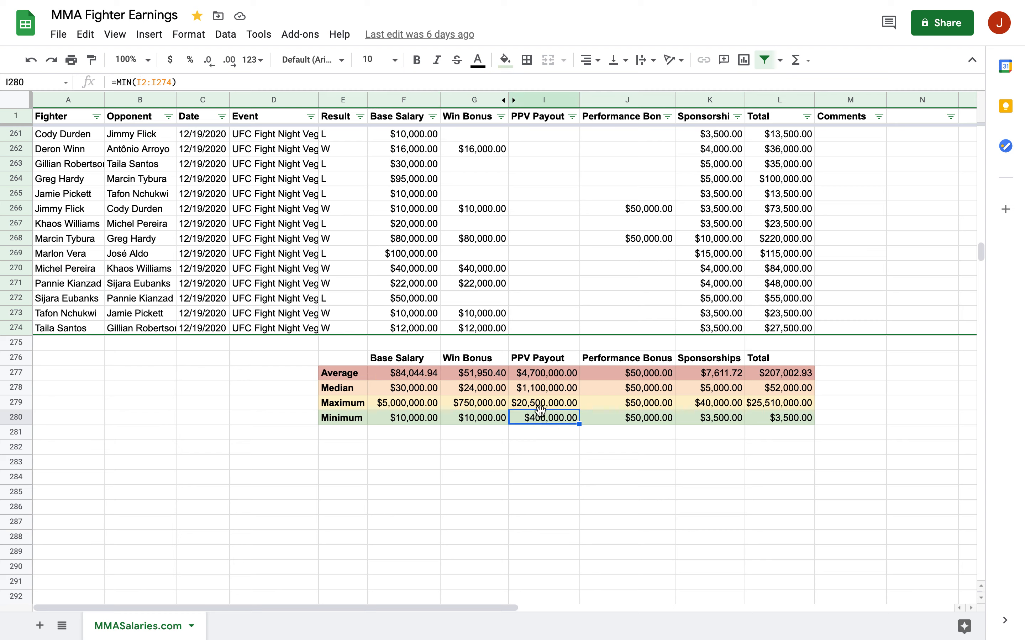
mouse_move(535, 370)
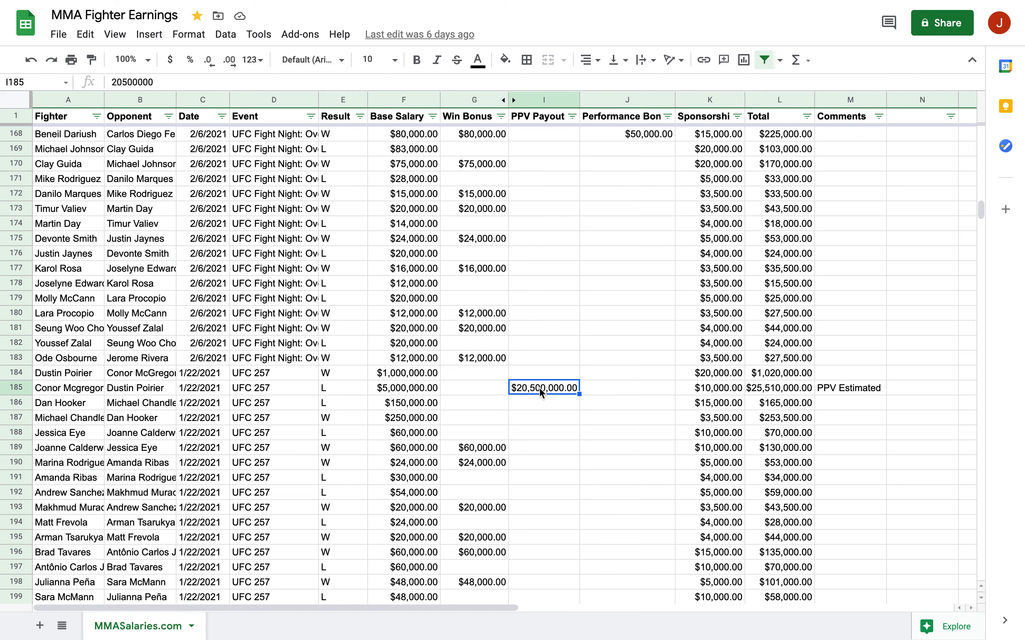
mouse_move(531, 395)
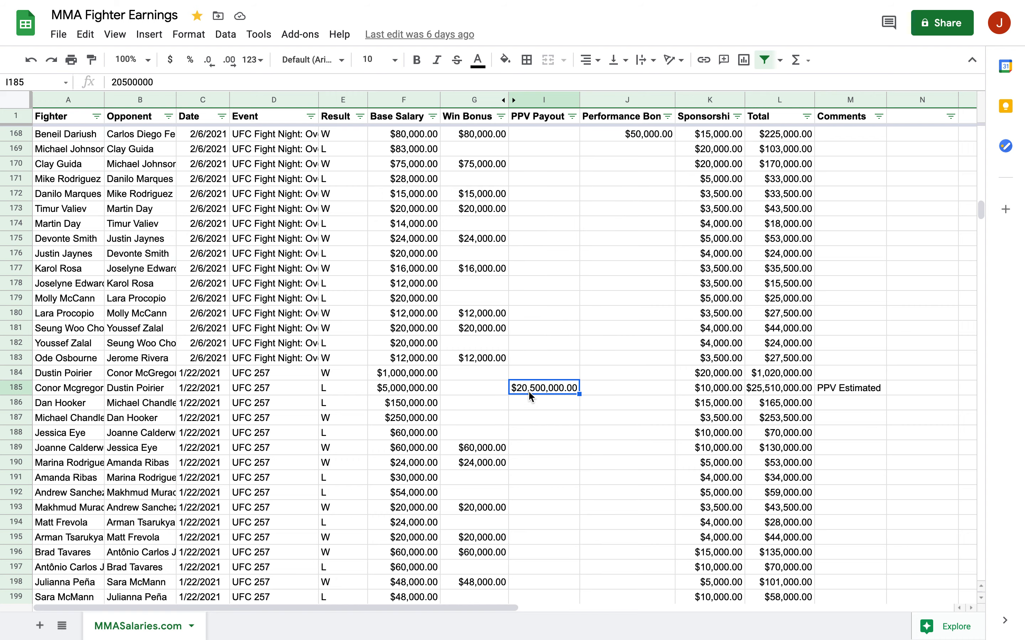
scroll(down, 3)
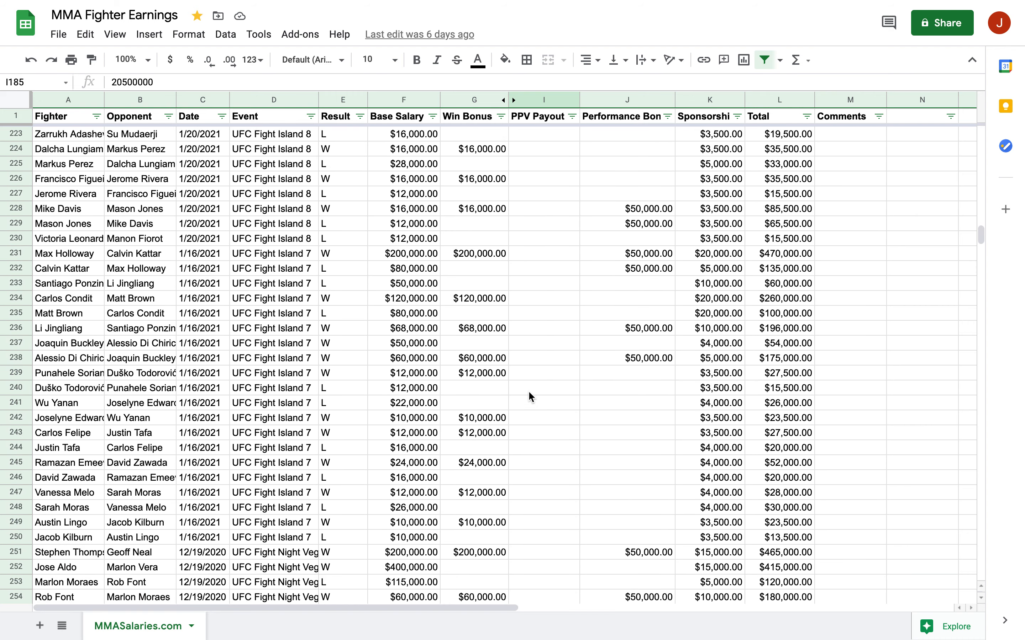
scroll(down, 3)
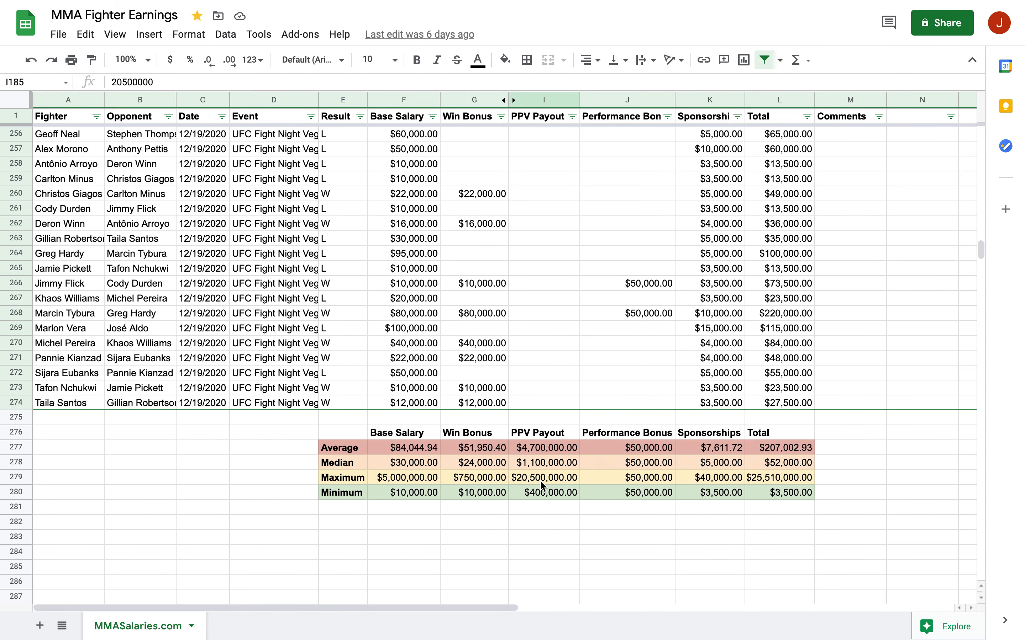
mouse_move(548, 501)
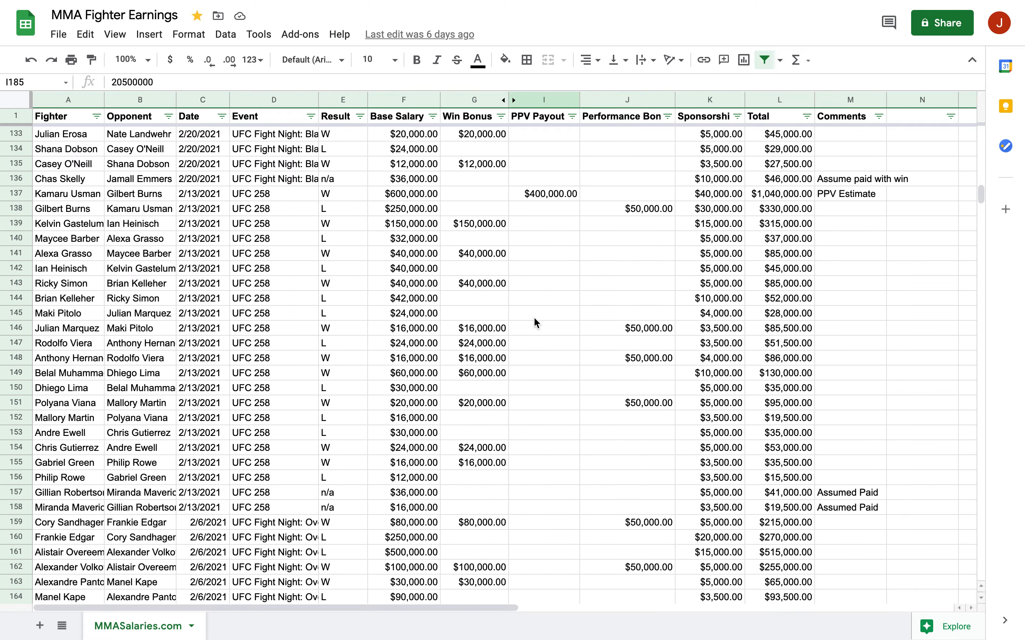
scroll(up, 3)
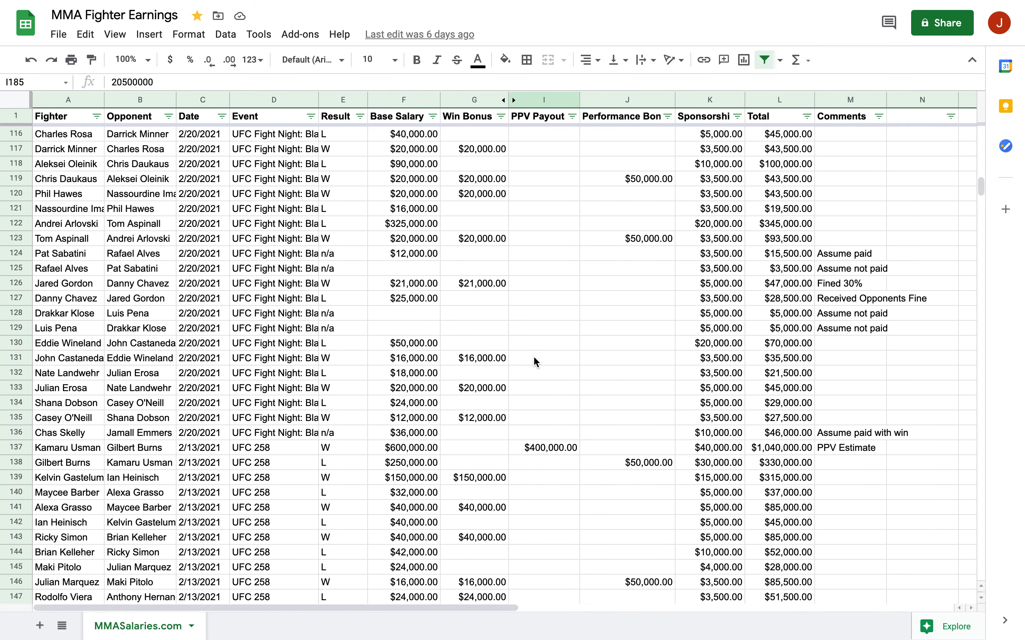
Select Kamaru Usman's row 137 and inspect its $400,000 PPV payout and $1,040,000 total
click(69, 448)
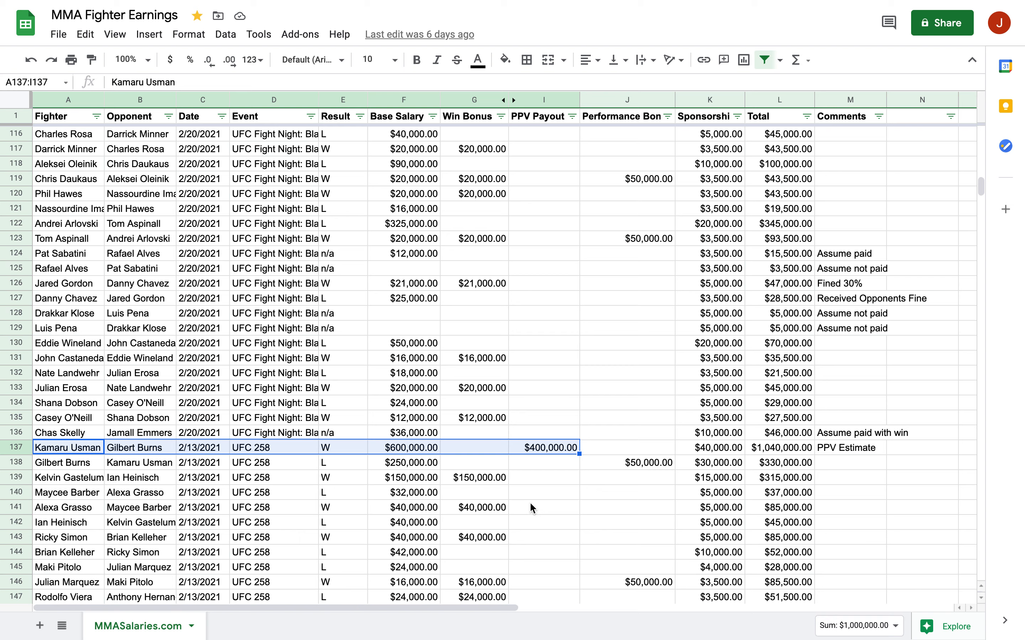
mouse_move(81, 451)
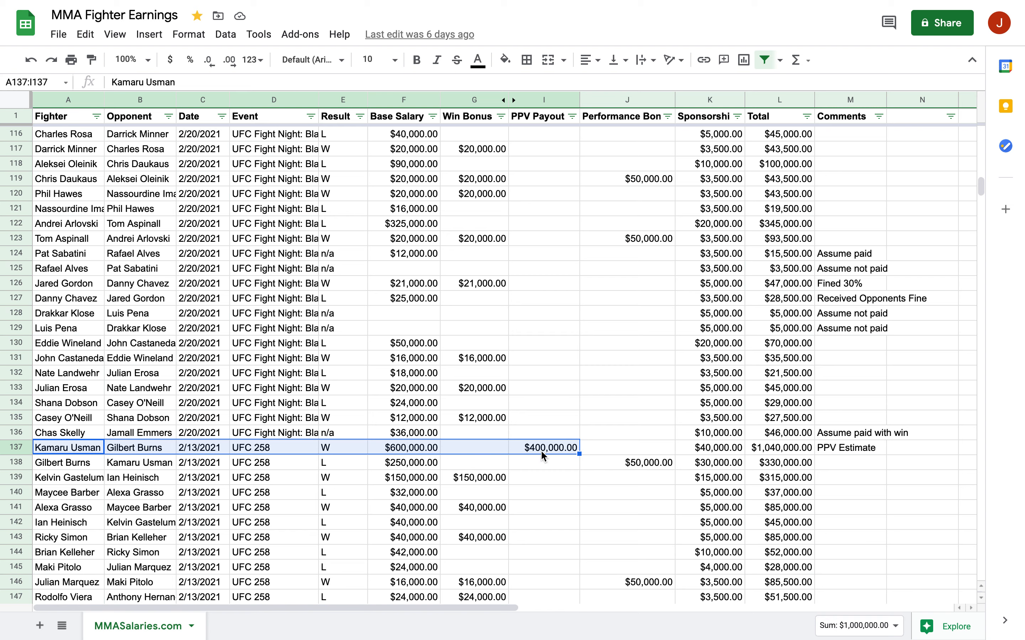
mouse_move(557, 453)
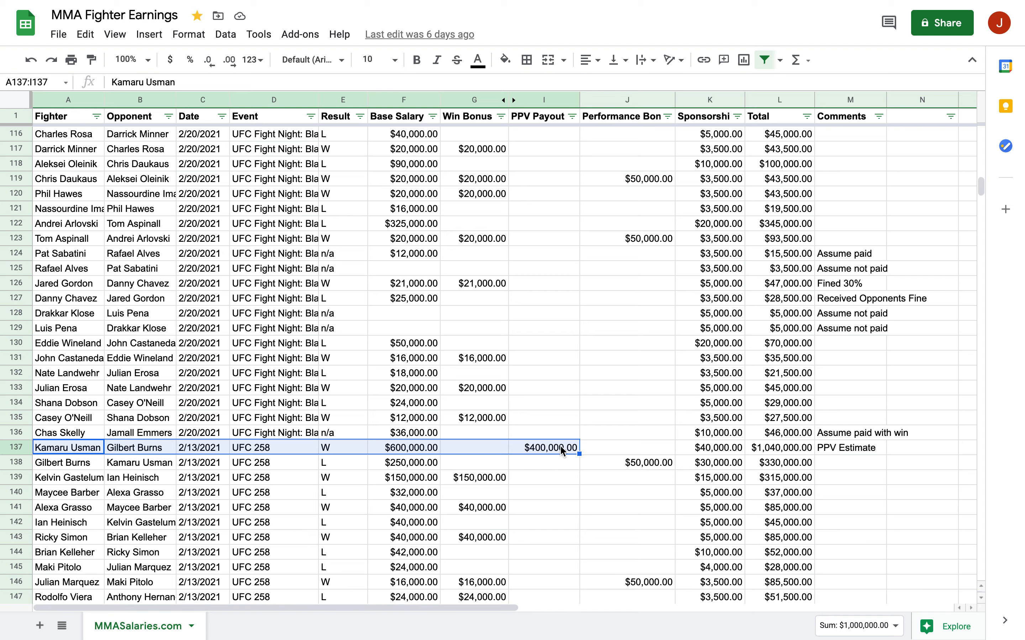
click(545, 447)
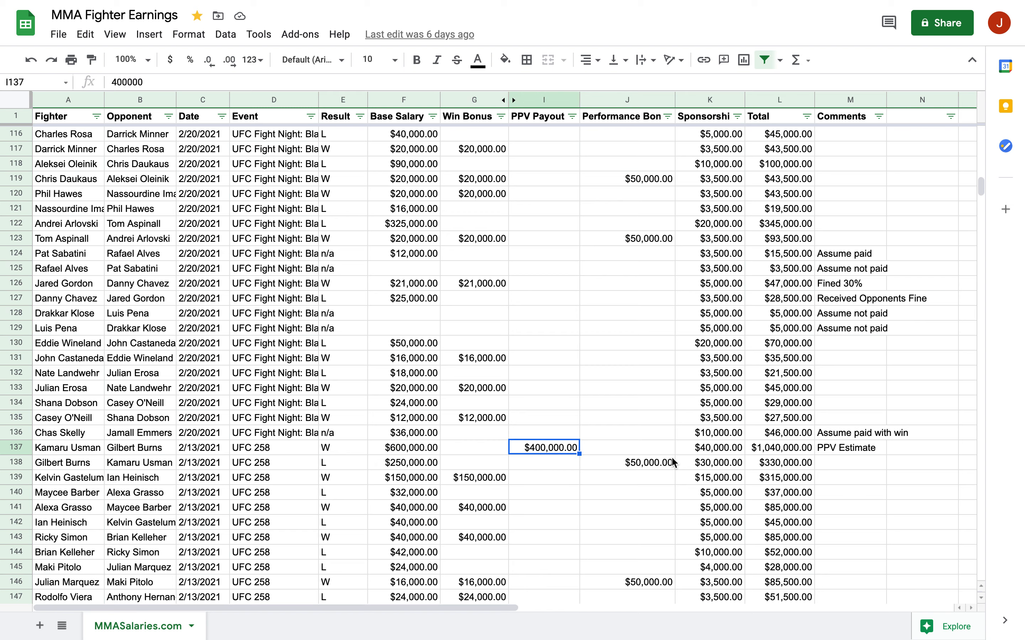
click(778, 447)
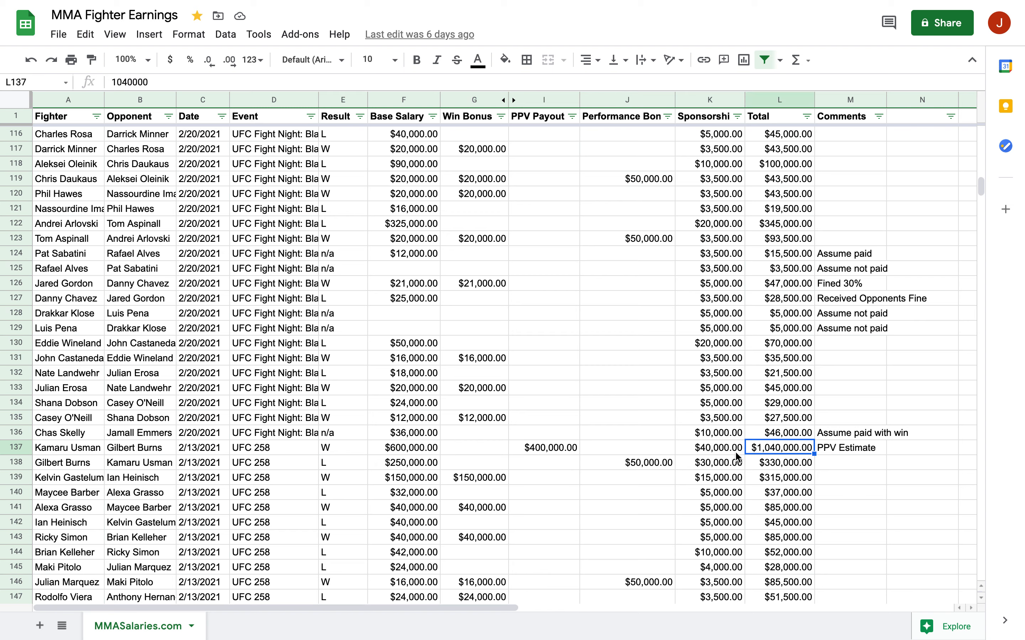
mouse_move(88, 460)
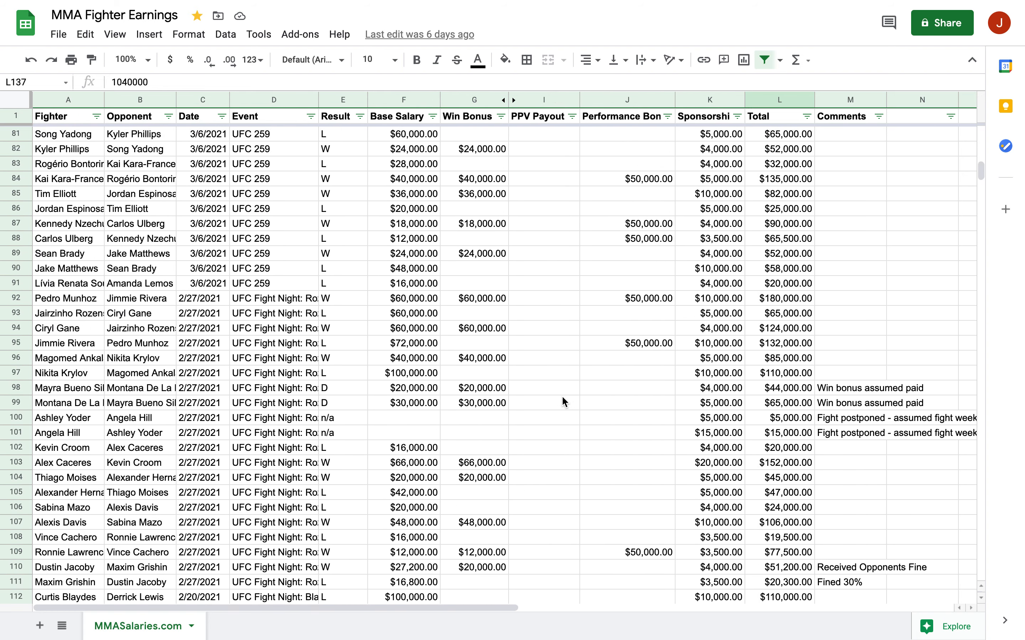
scroll(up, 3)
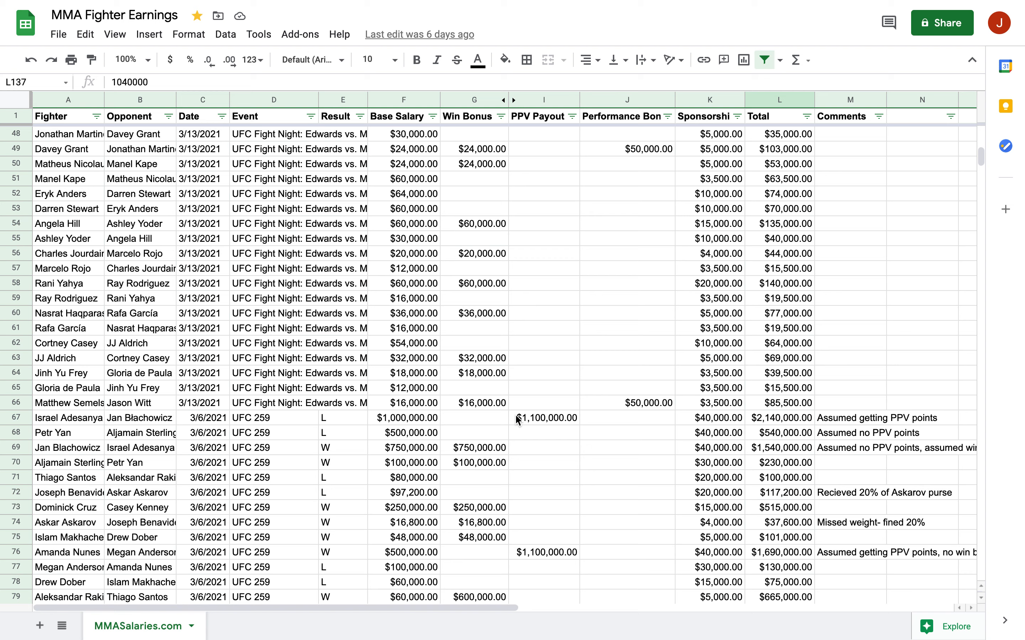
click(67, 417)
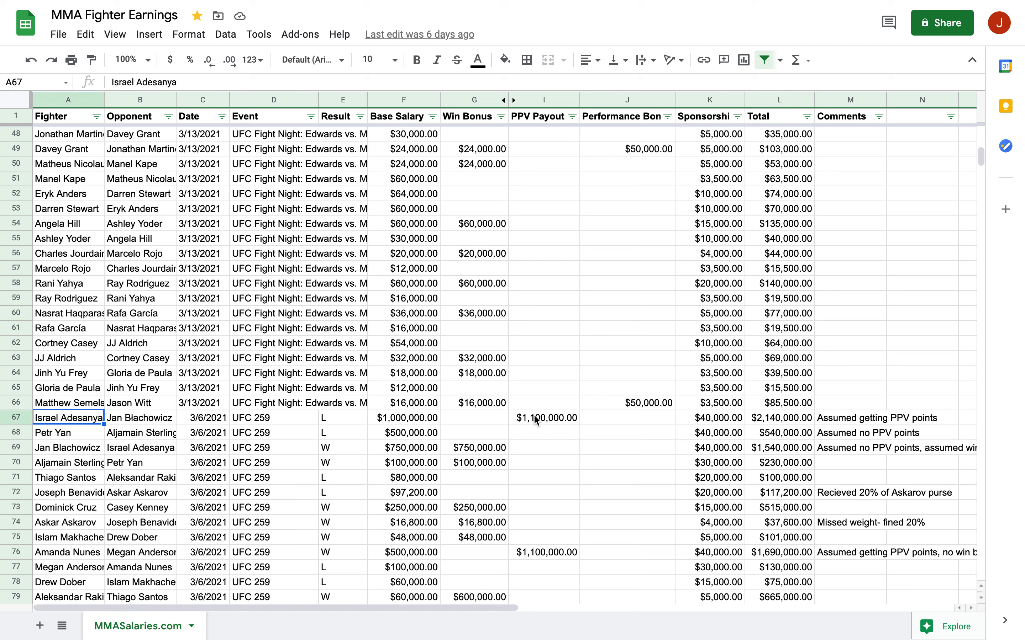
mouse_move(247, 441)
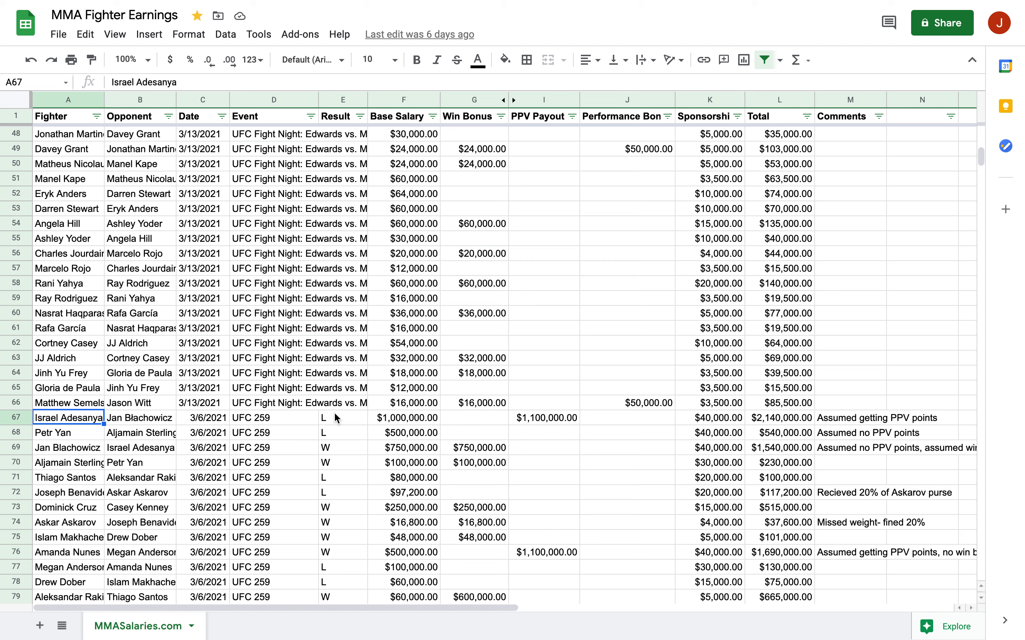
mouse_move(364, 424)
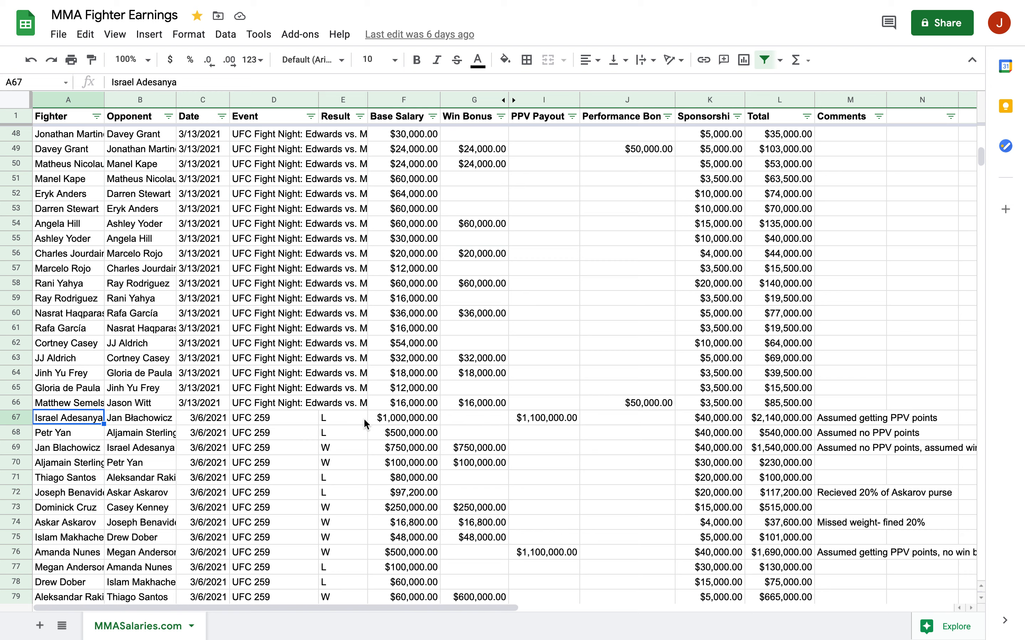
click(403, 418)
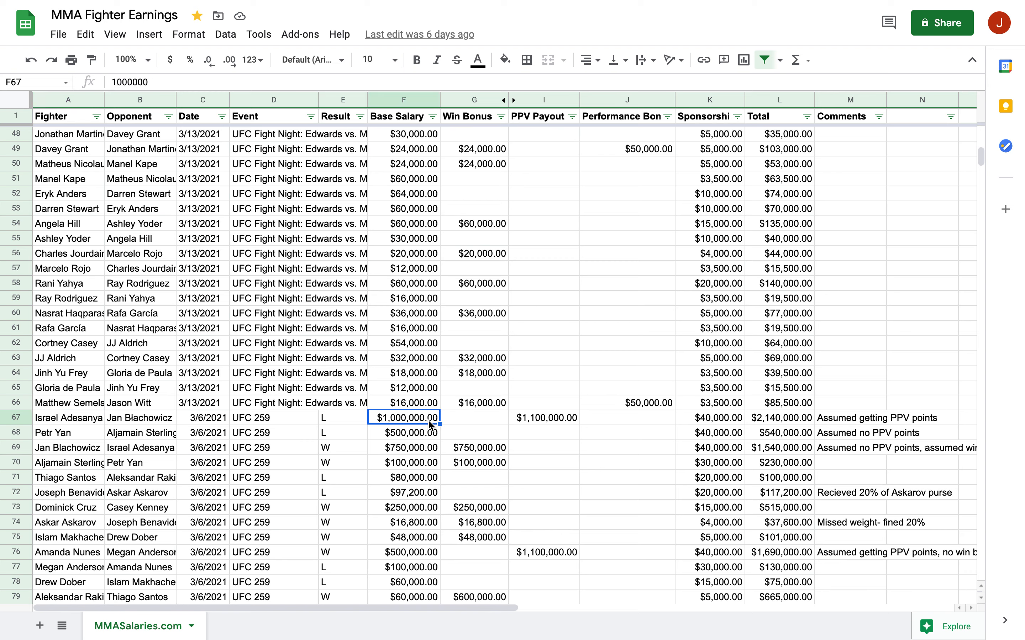
click(543, 418)
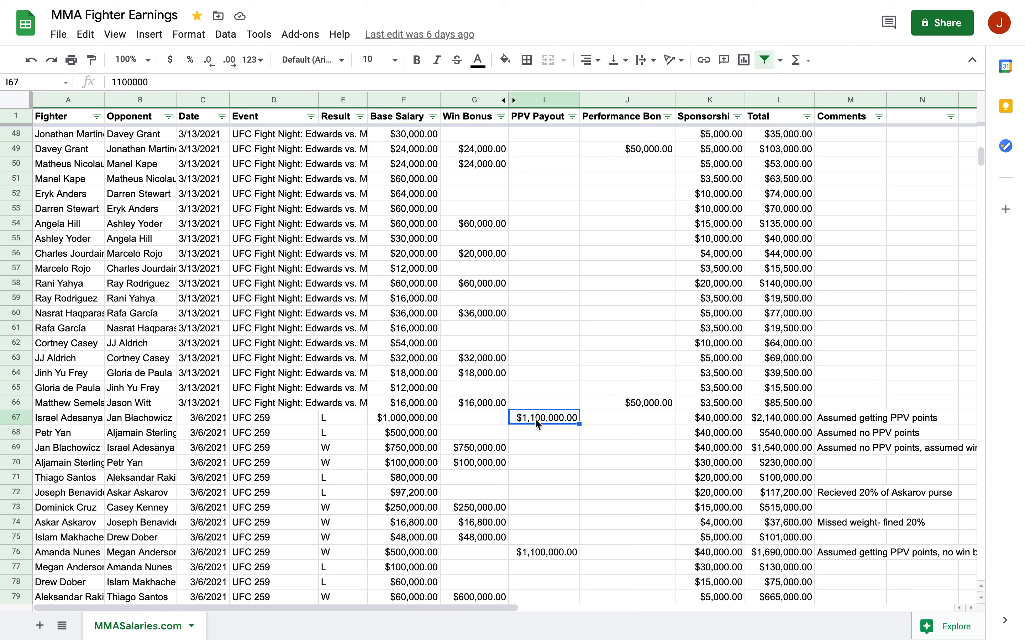
mouse_move(541, 430)
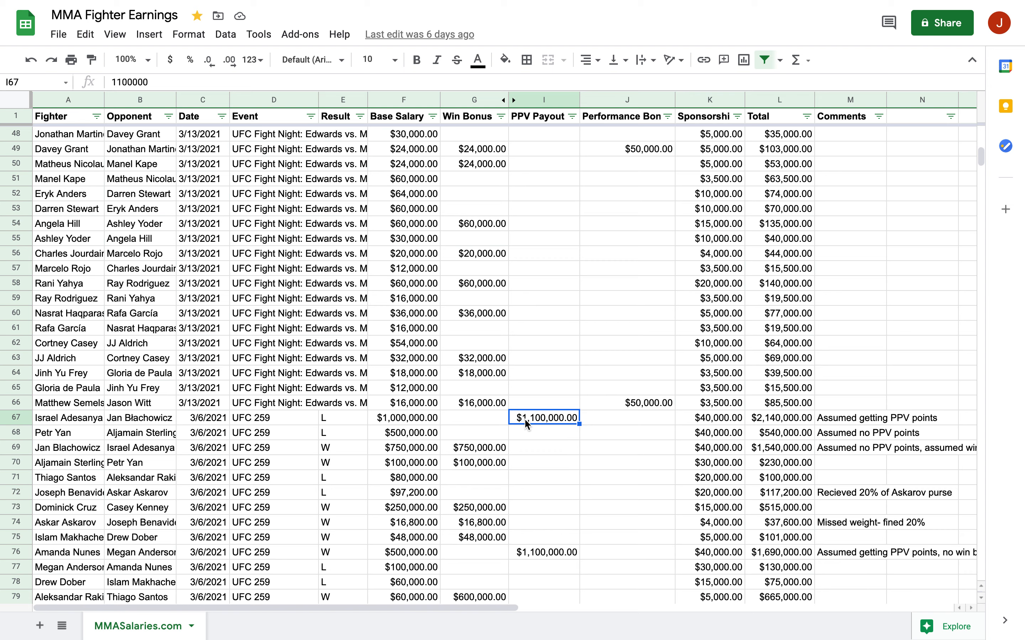
mouse_move(741, 431)
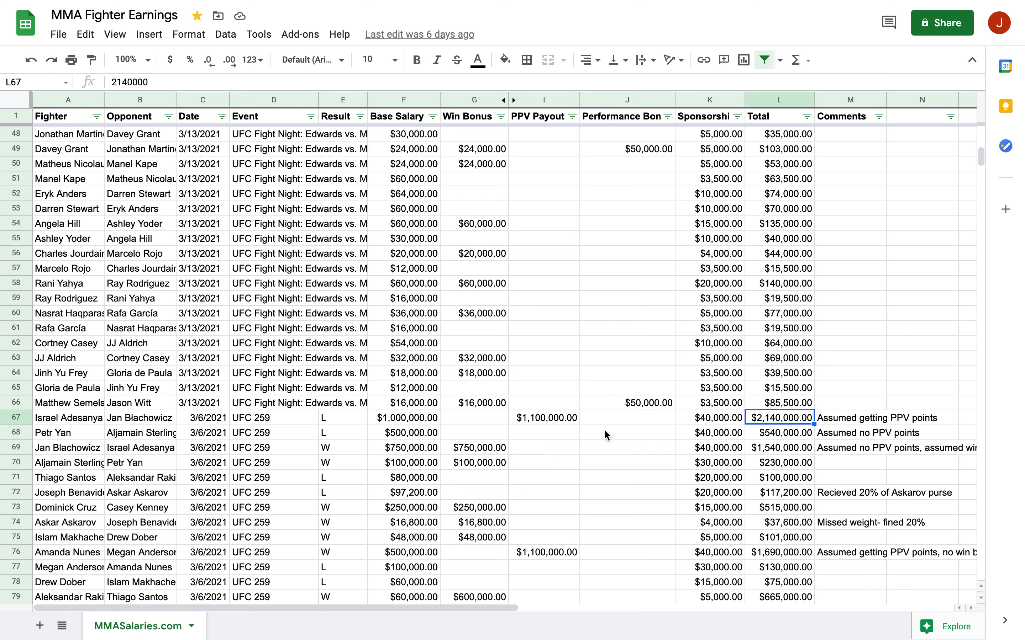
mouse_move(860, 430)
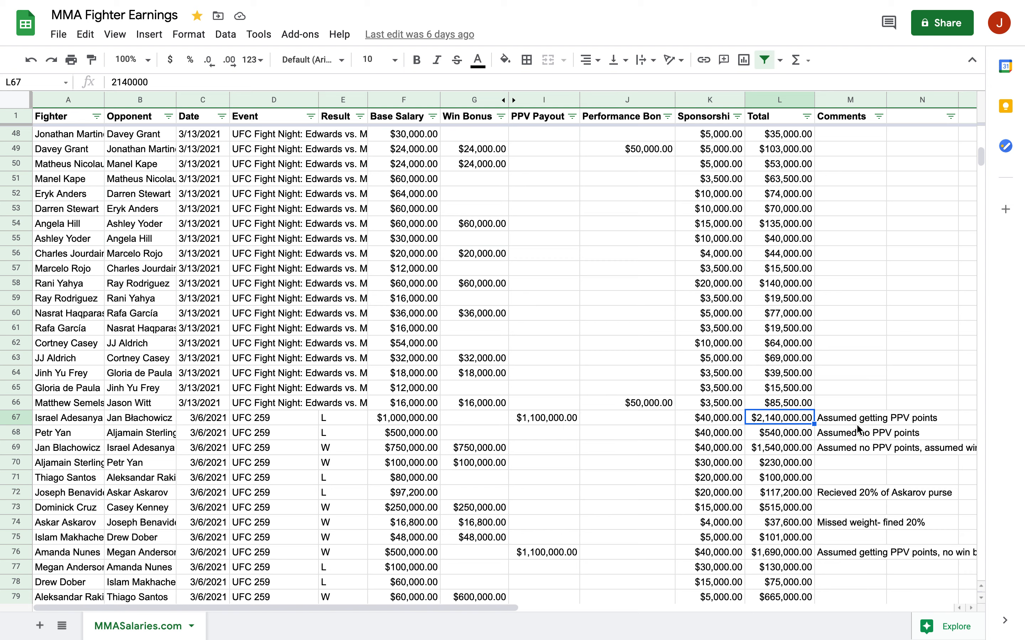
click(850, 417)
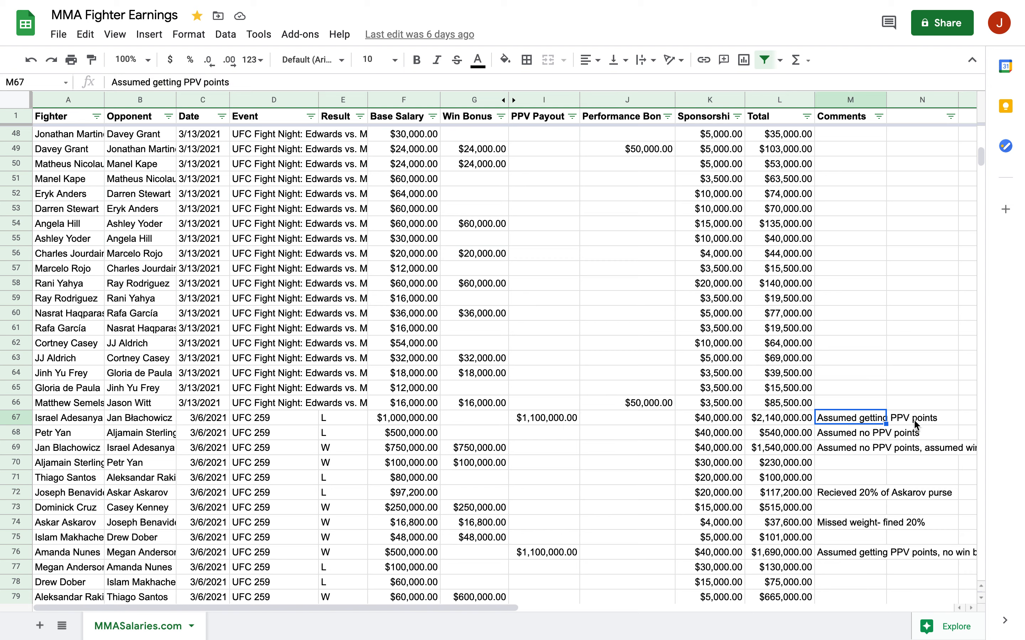
mouse_move(478, 426)
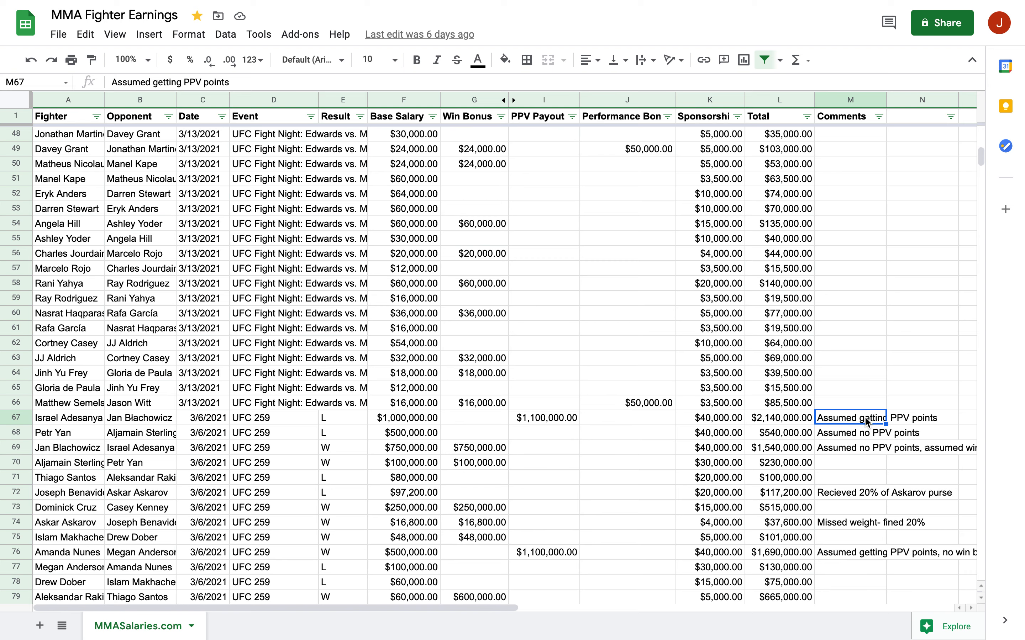
mouse_move(644, 404)
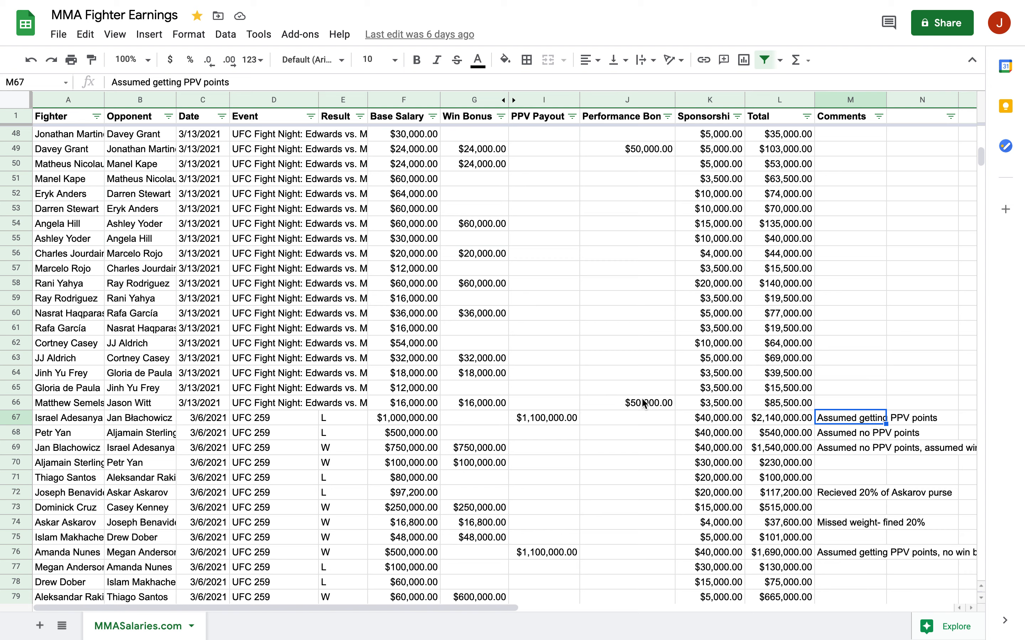
mouse_move(565, 417)
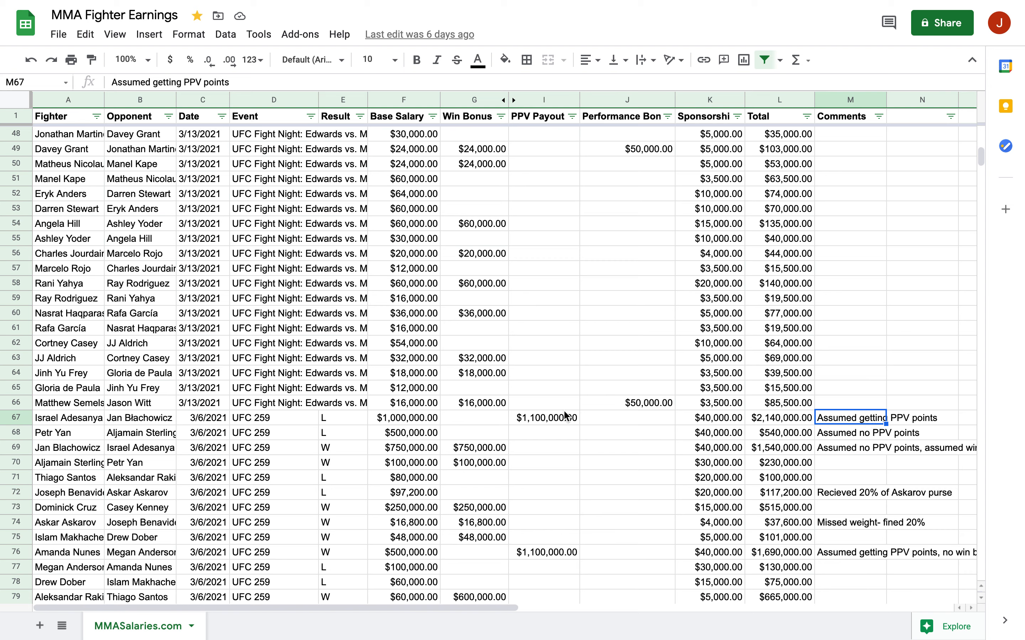
mouse_move(882, 436)
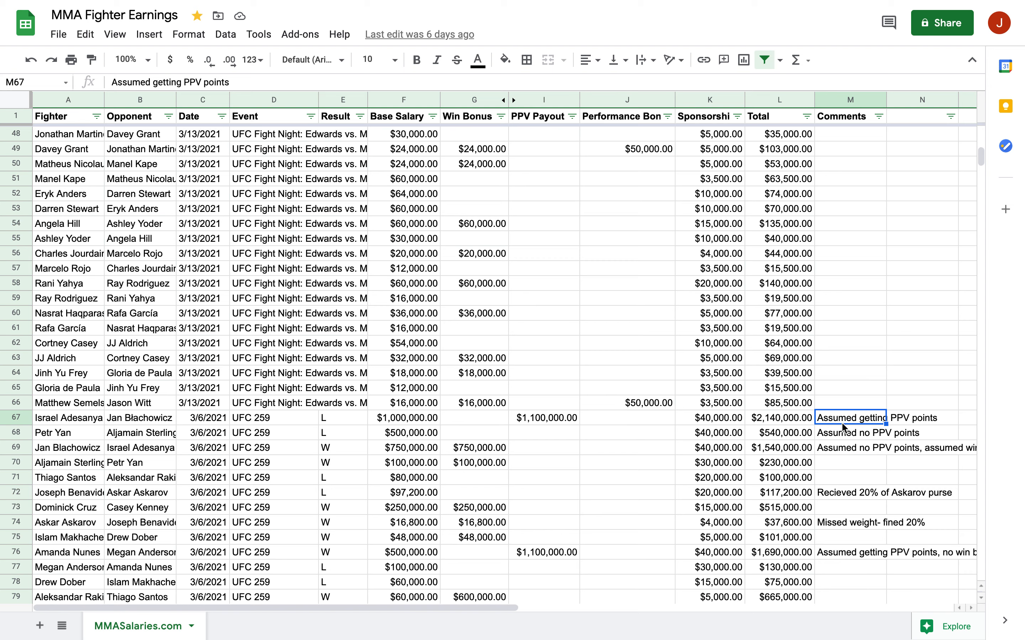
mouse_move(315, 565)
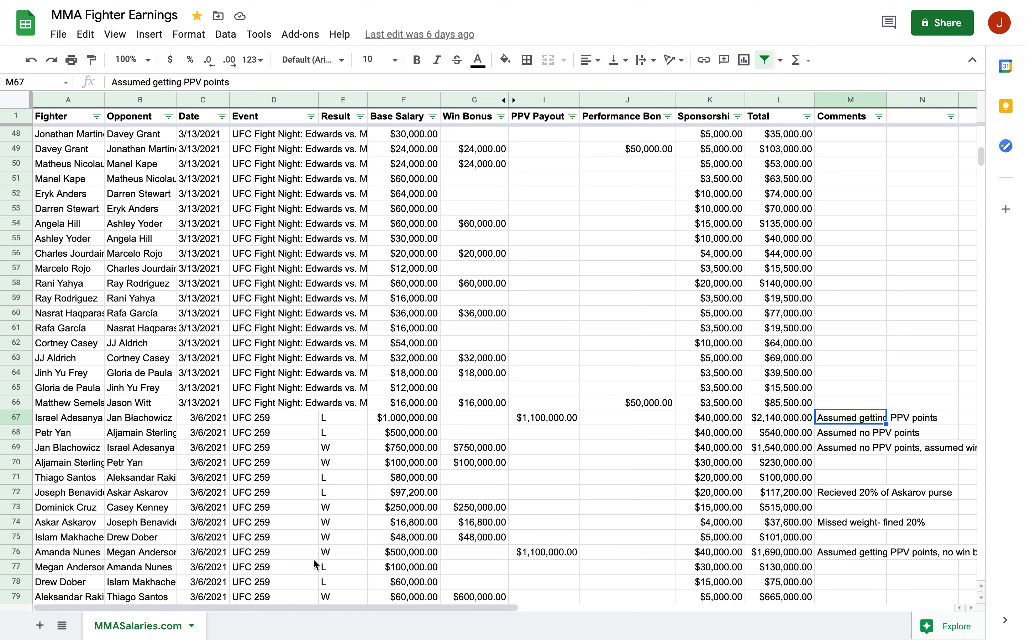
click(68, 552)
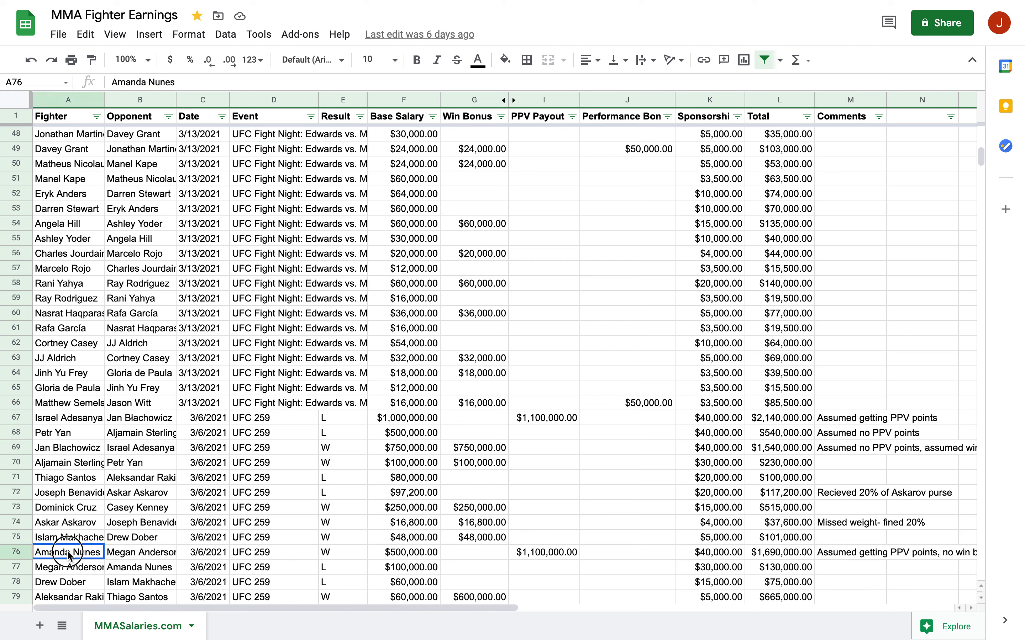
drag(67, 552, 545, 552)
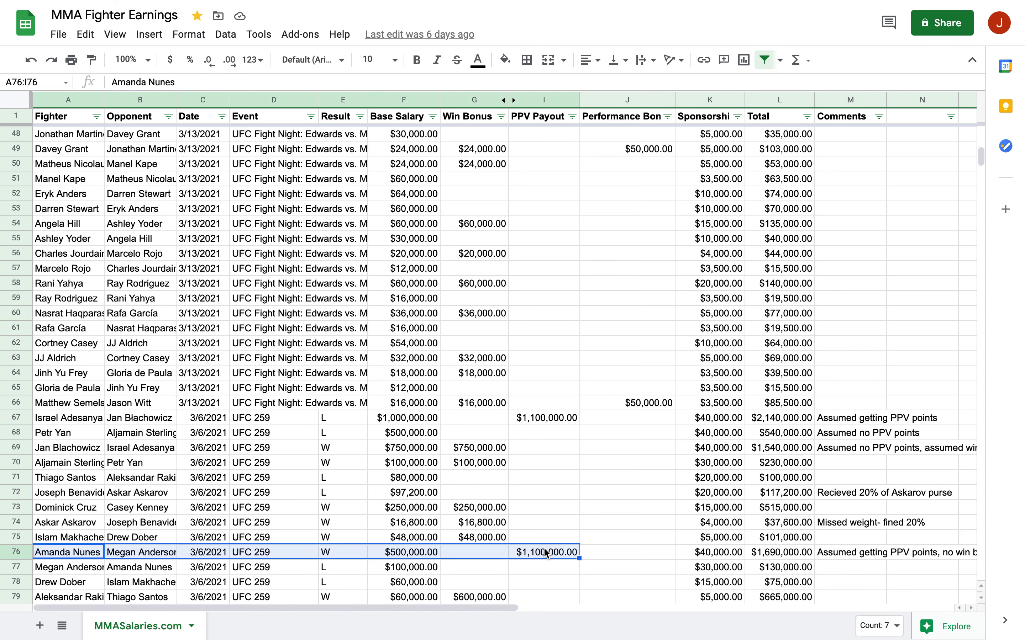
mouse_move(350, 467)
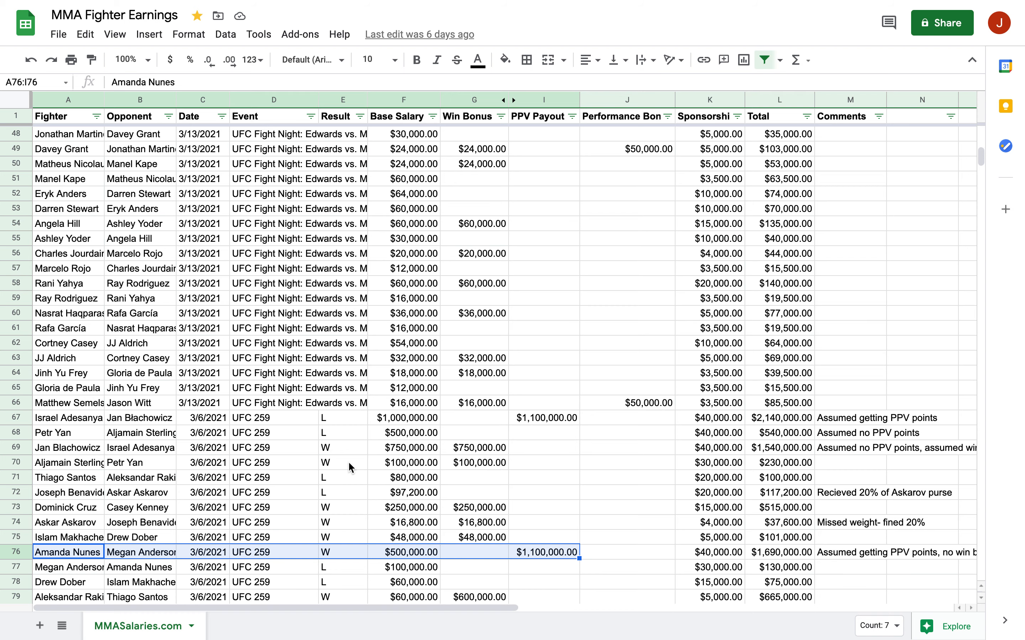
scroll(down, 3)
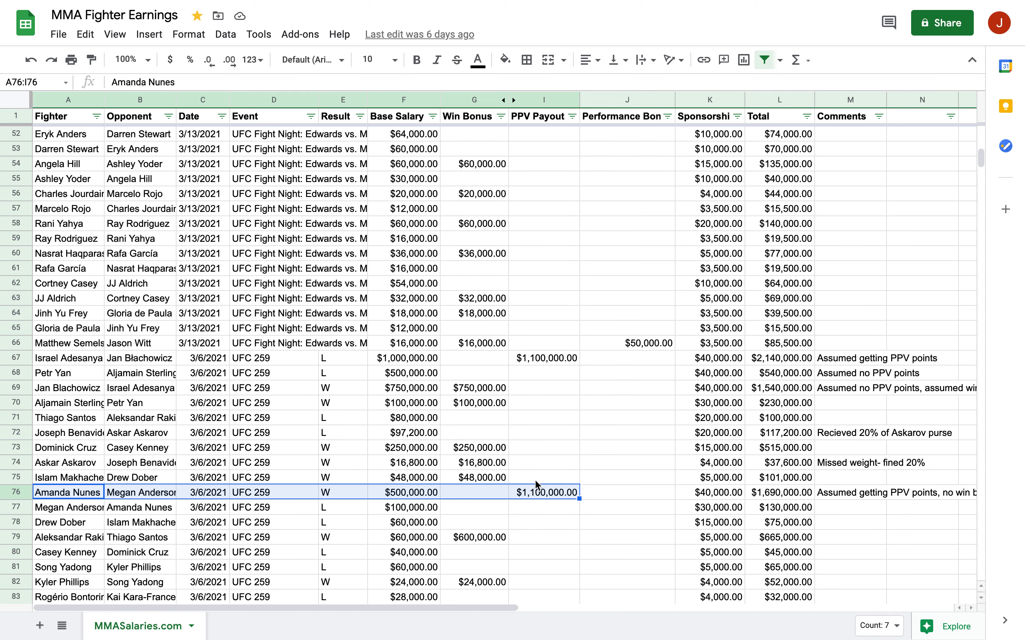
scroll(down, 3)
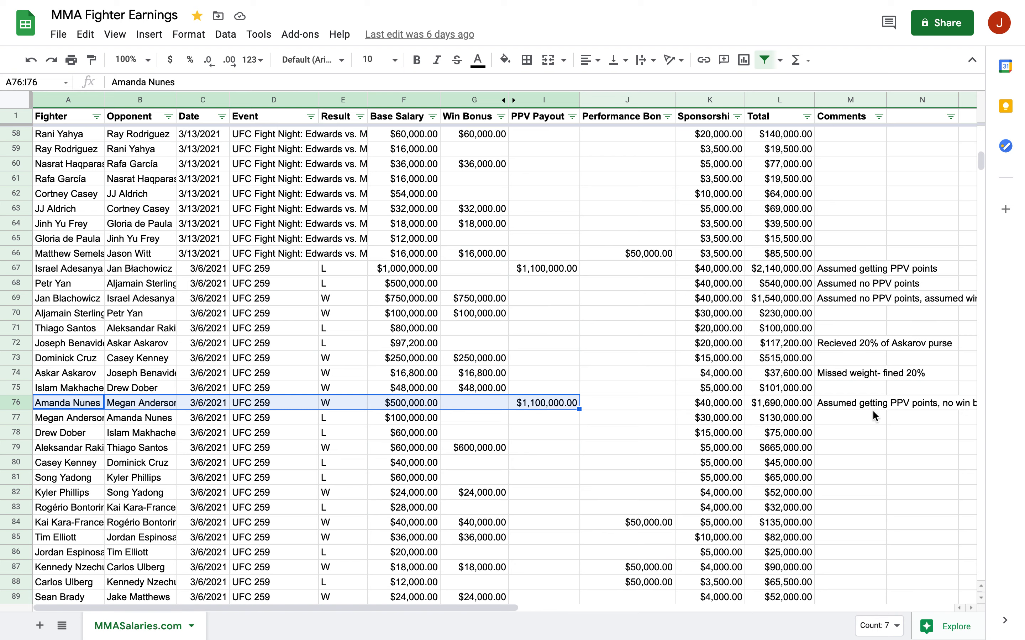
mouse_move(549, 410)
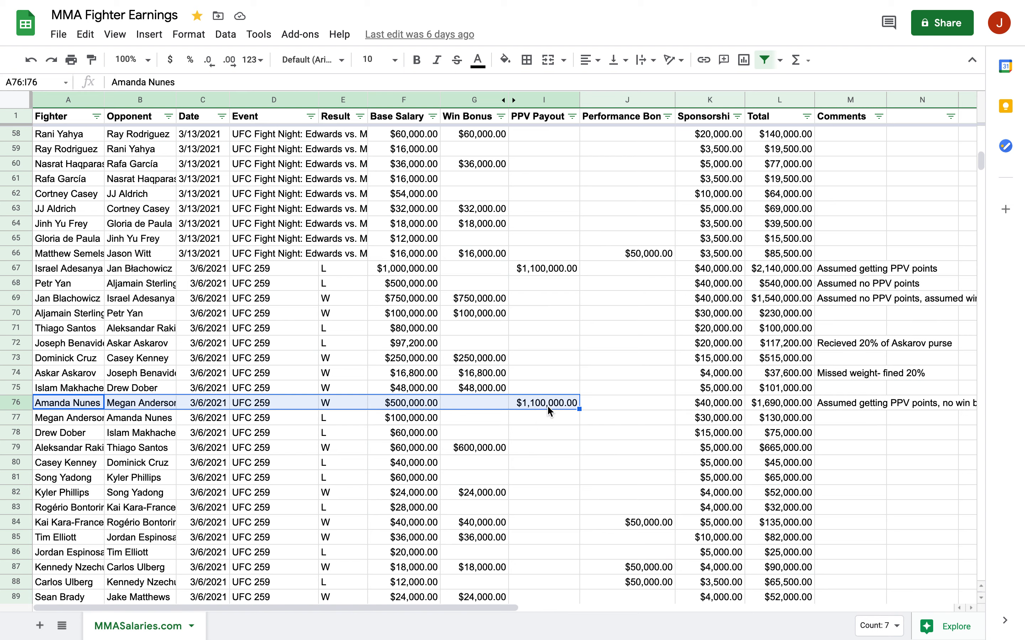
click(545, 402)
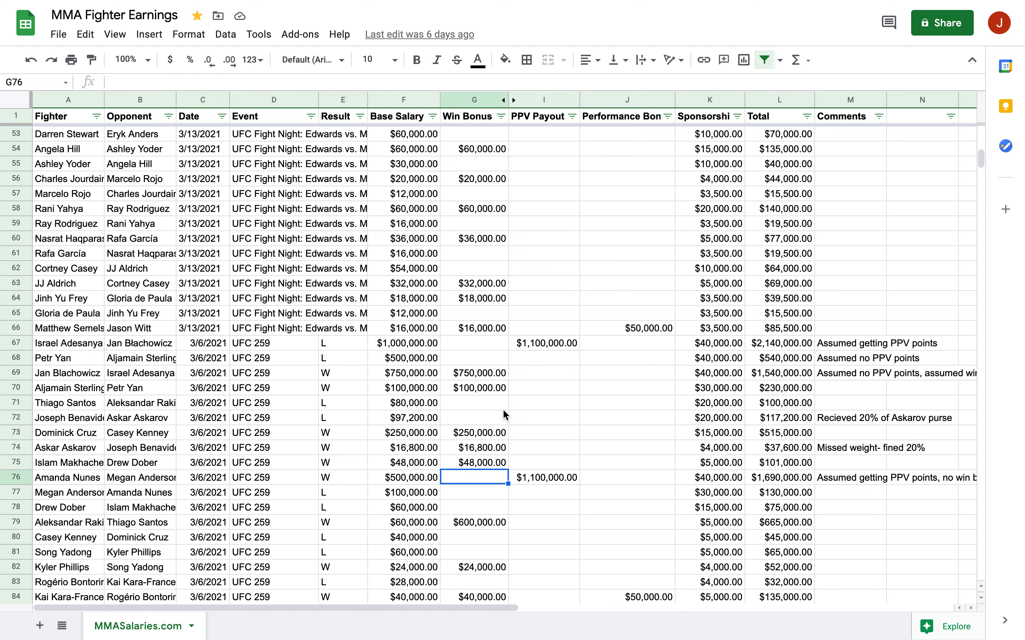
scroll(up, 3)
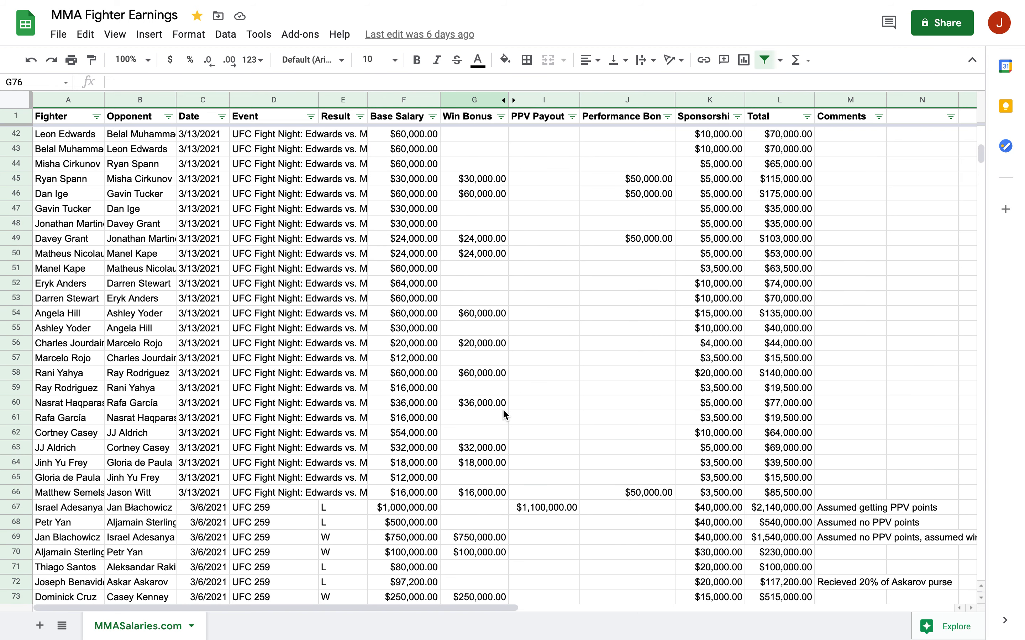
mouse_move(535, 373)
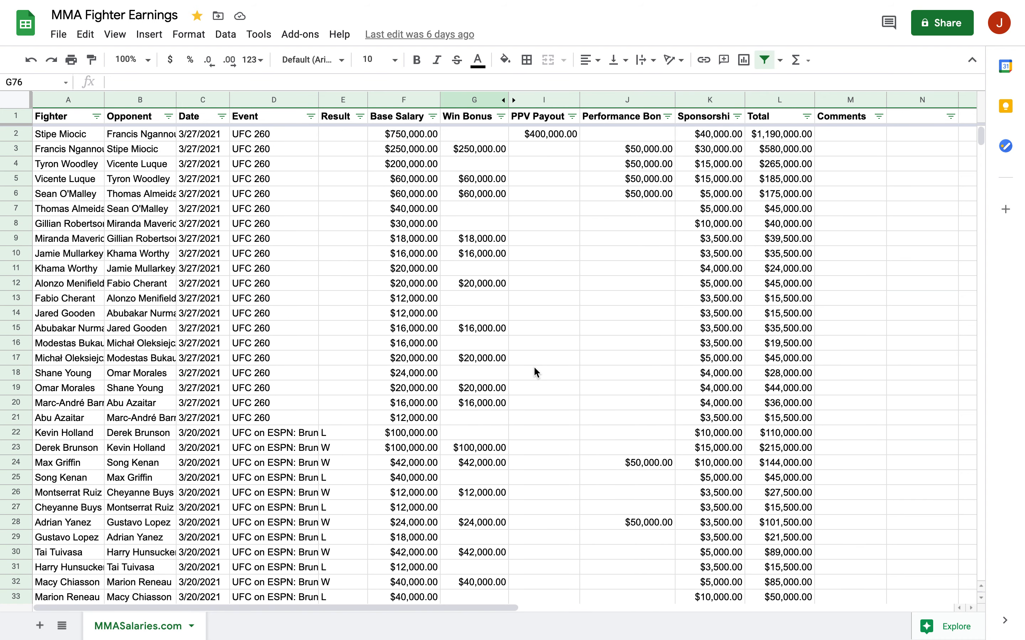
click(543, 134)
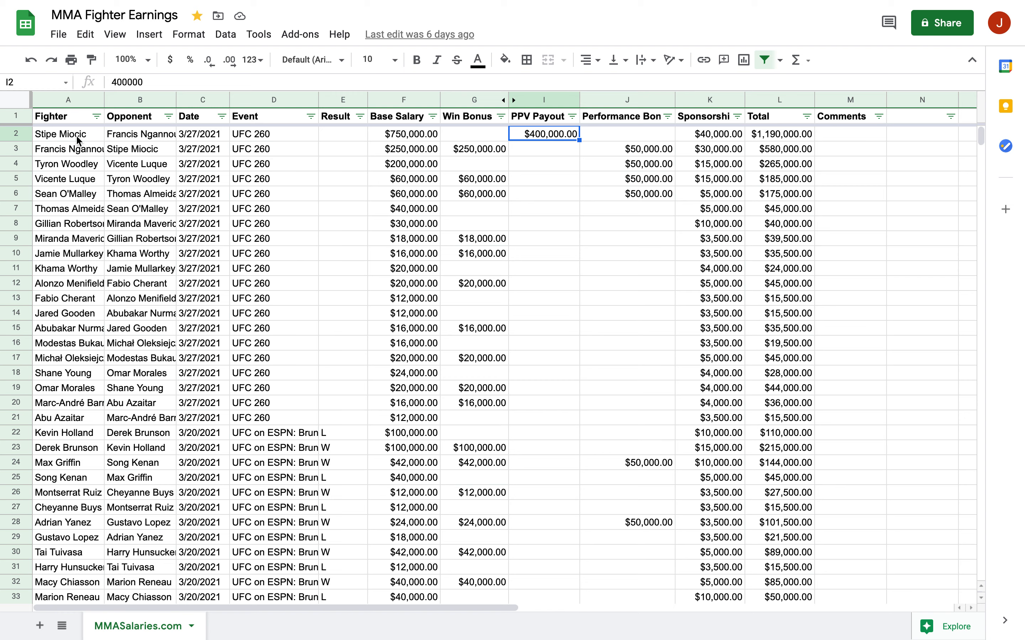
mouse_move(153, 136)
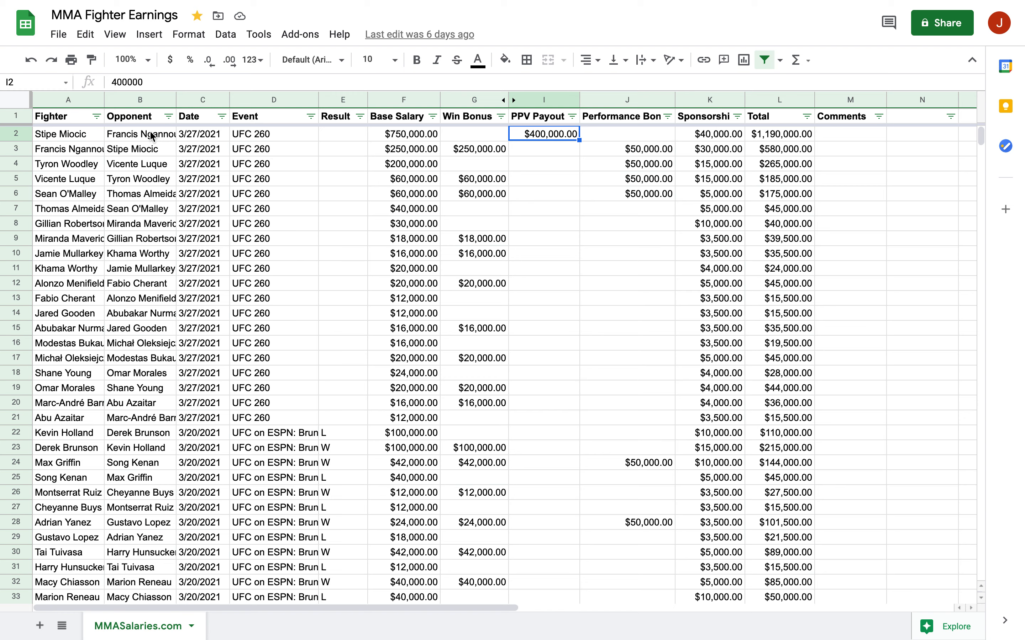
mouse_move(513, 138)
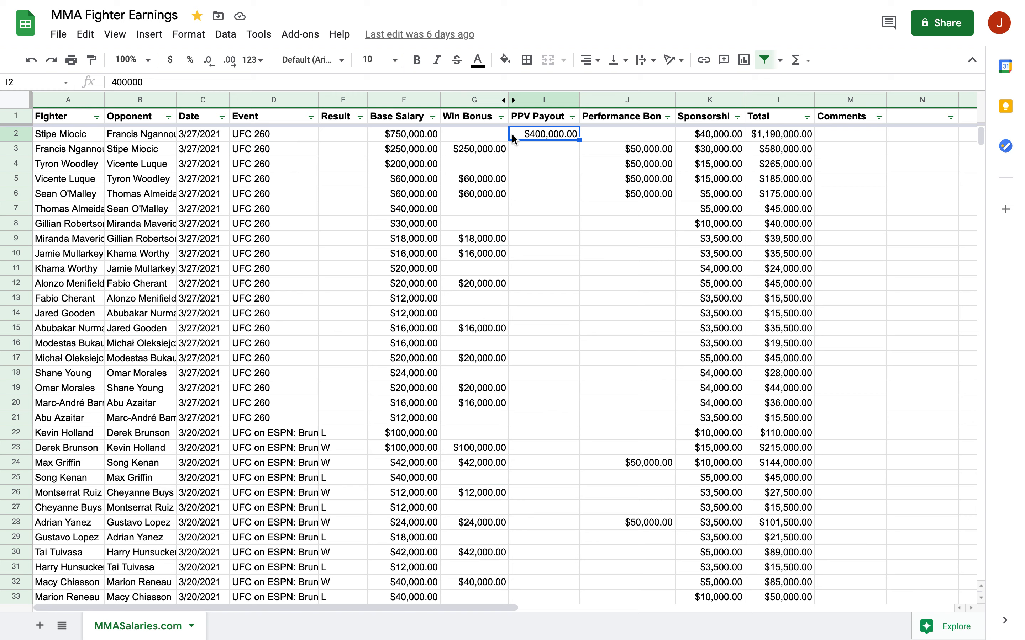
mouse_move(532, 189)
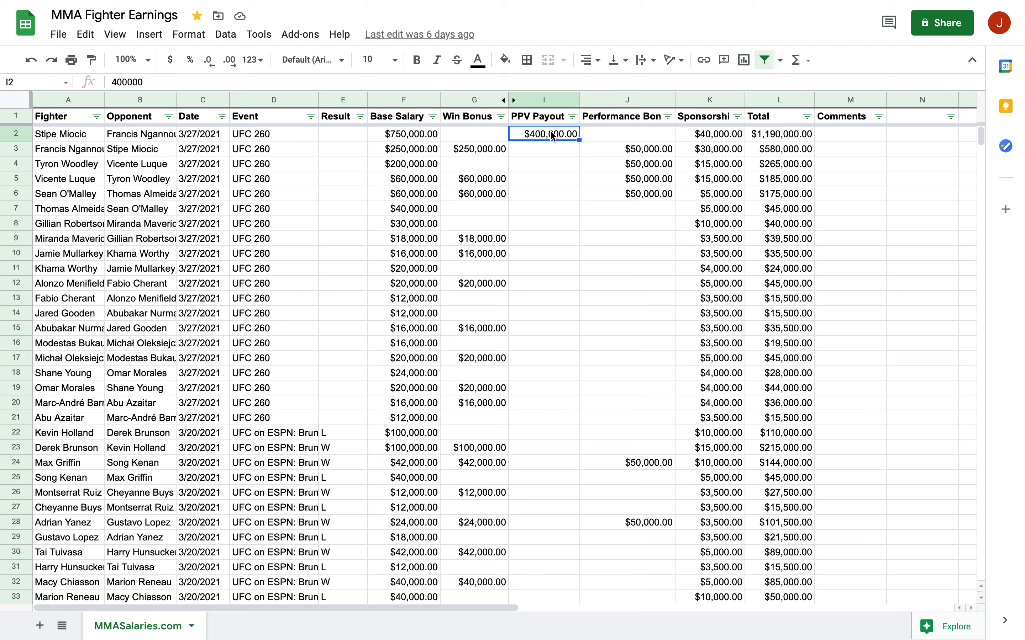
mouse_move(572, 137)
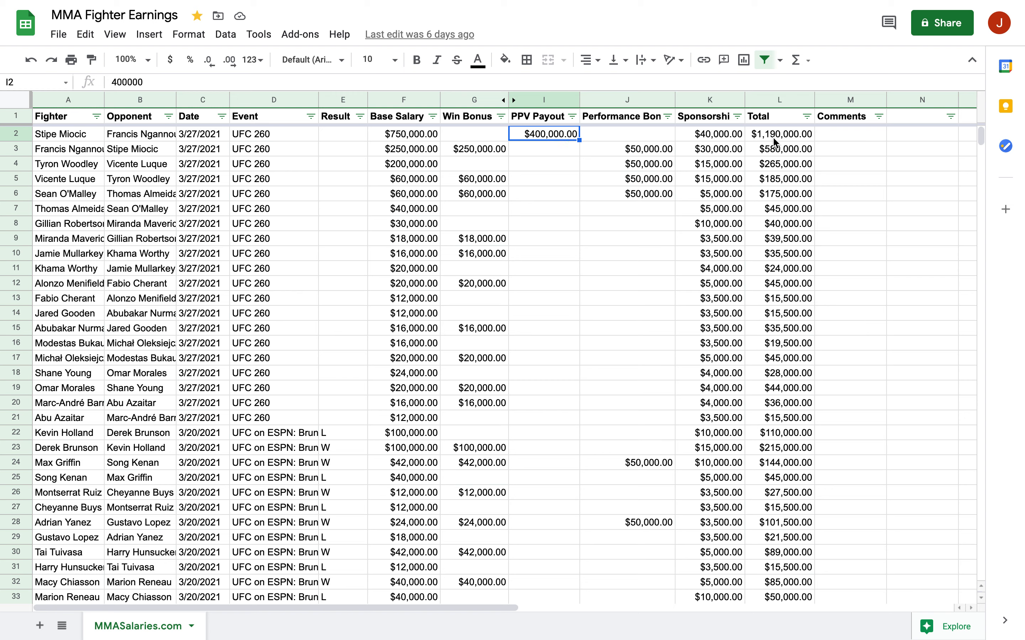
scroll(down, 3)
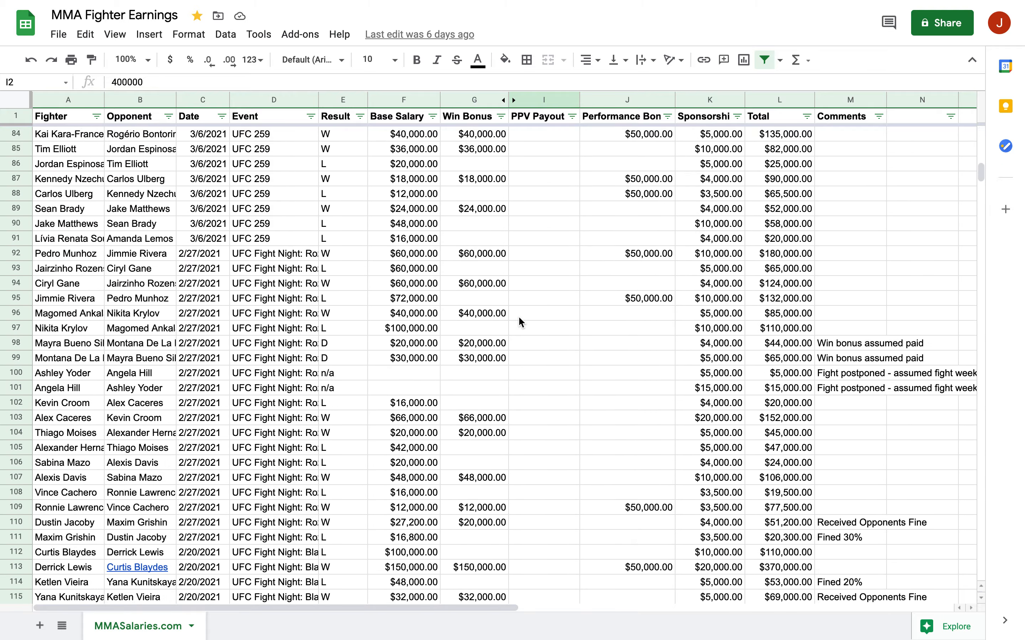
scroll(down, 3)
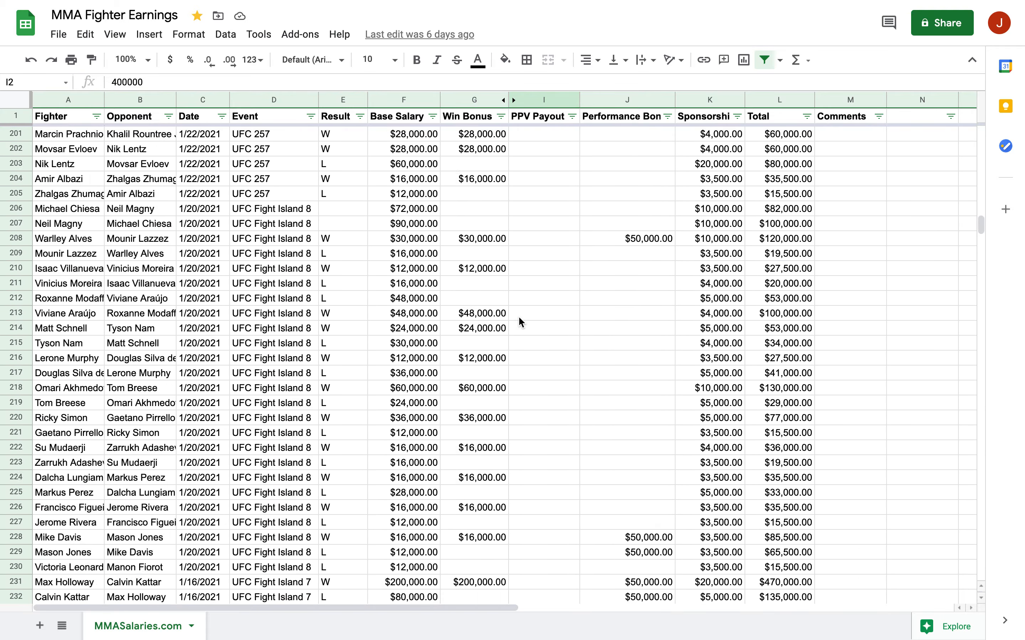
scroll(down, 3)
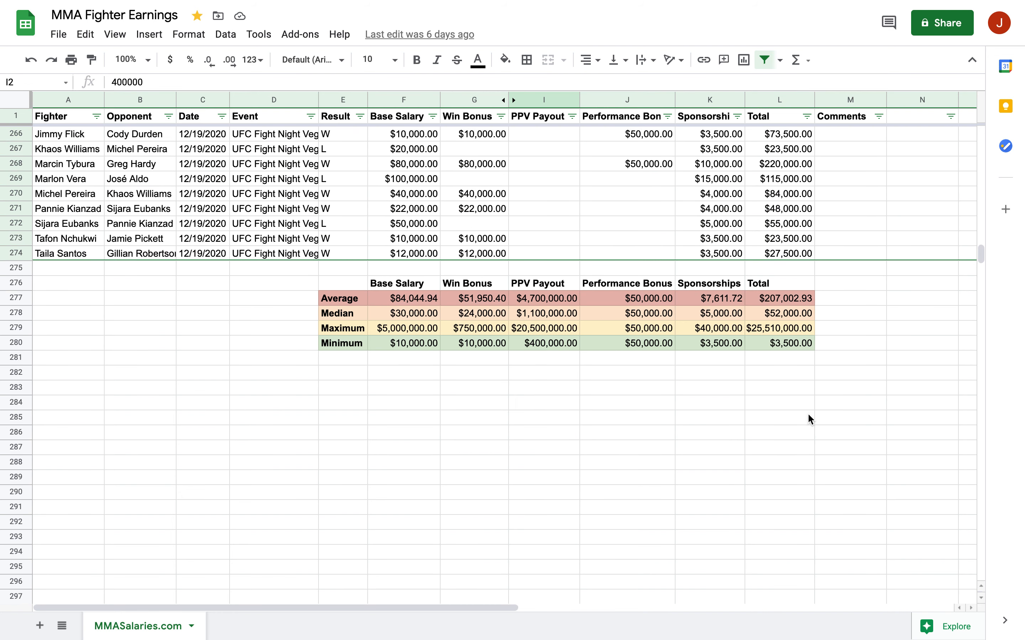
mouse_move(713, 335)
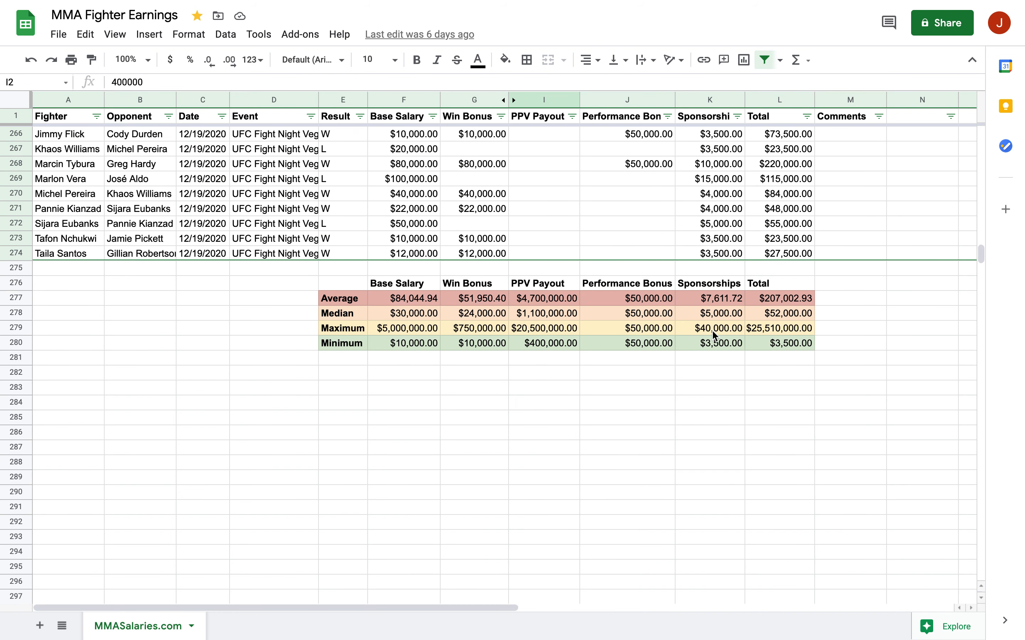
click(709, 328)
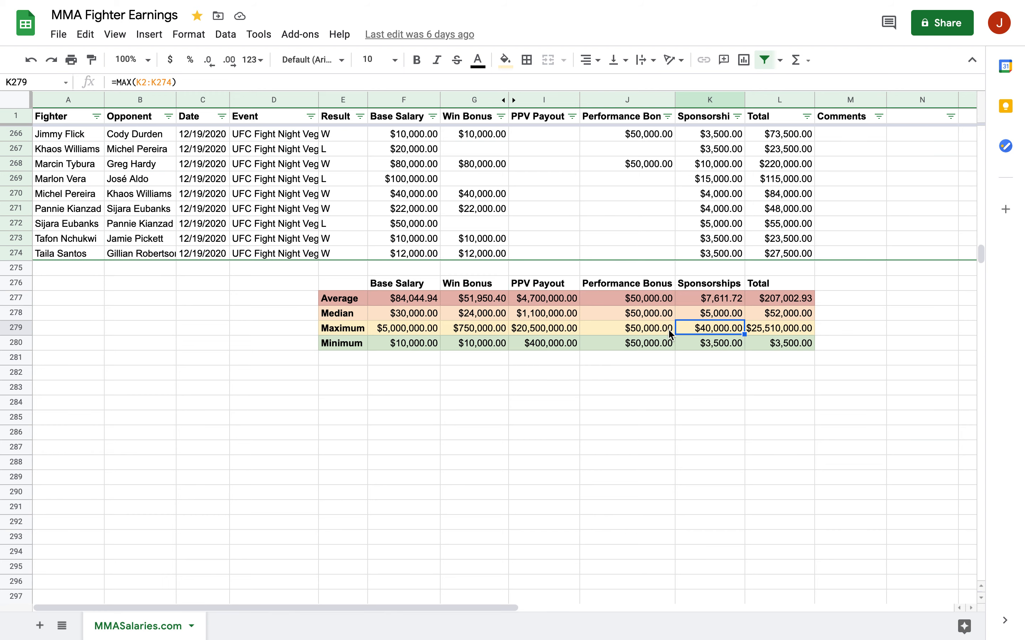
scroll(up, 3)
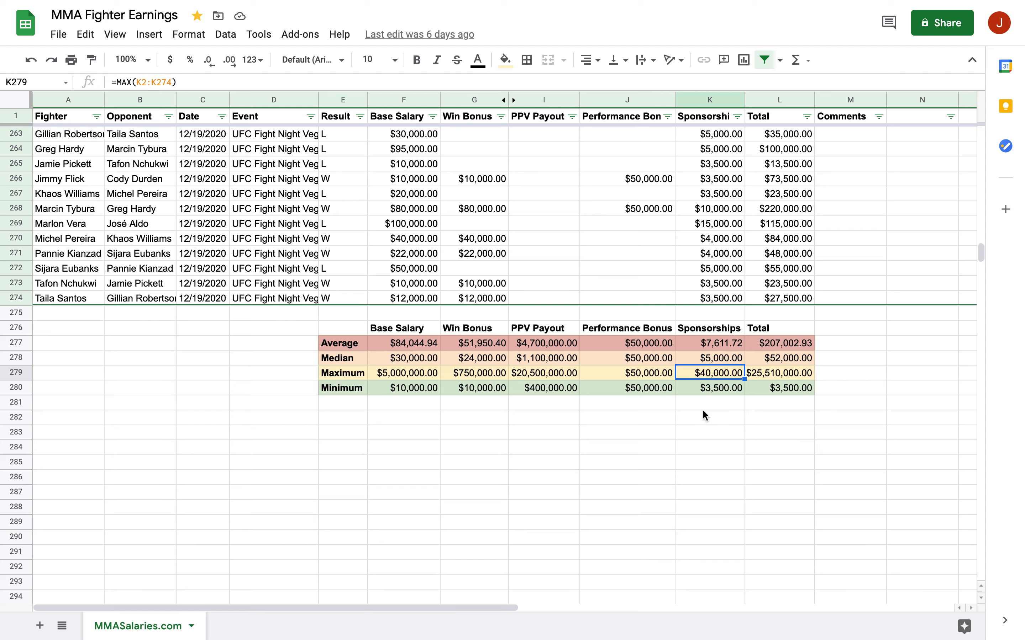
mouse_move(710, 380)
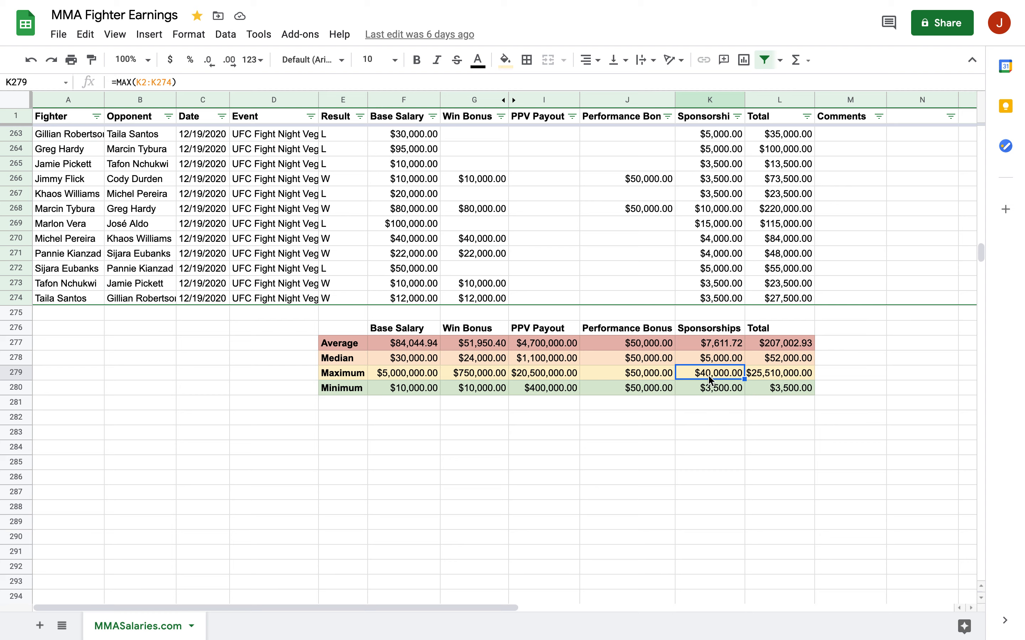
mouse_move(384, 363)
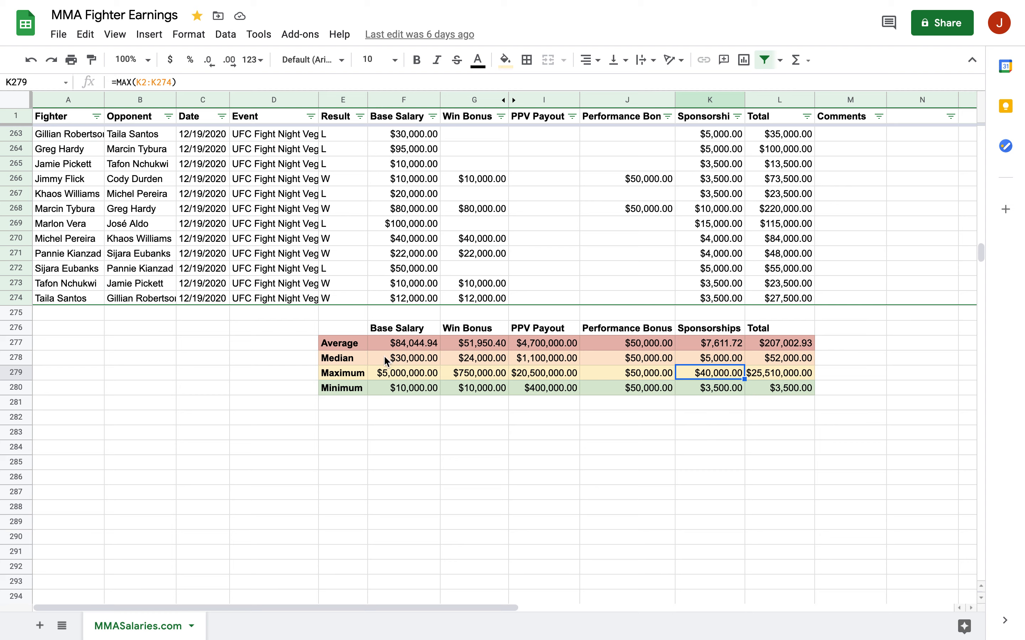
click(403, 357)
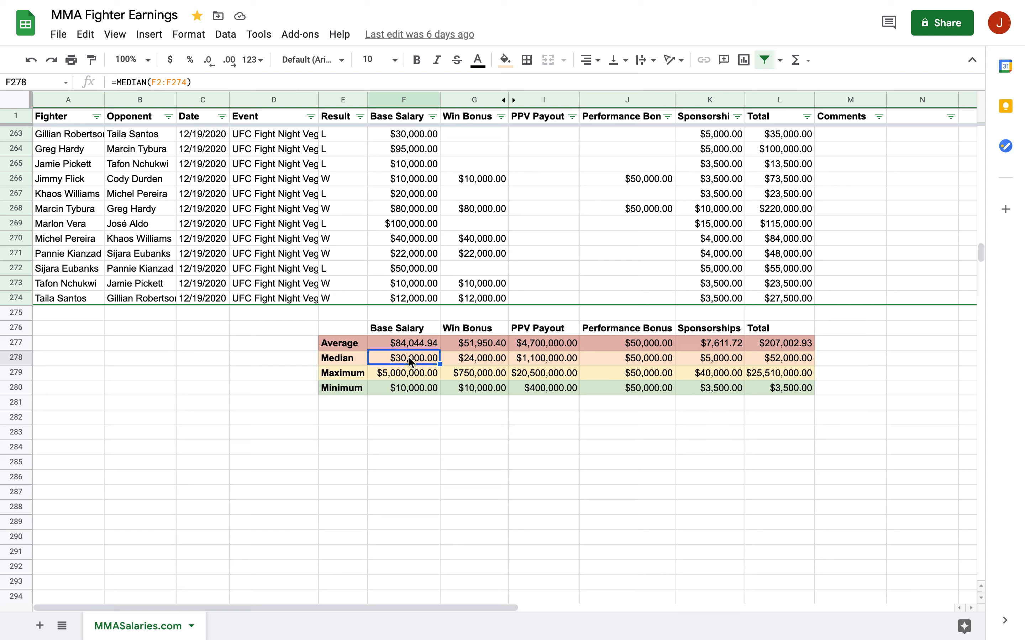
mouse_move(719, 380)
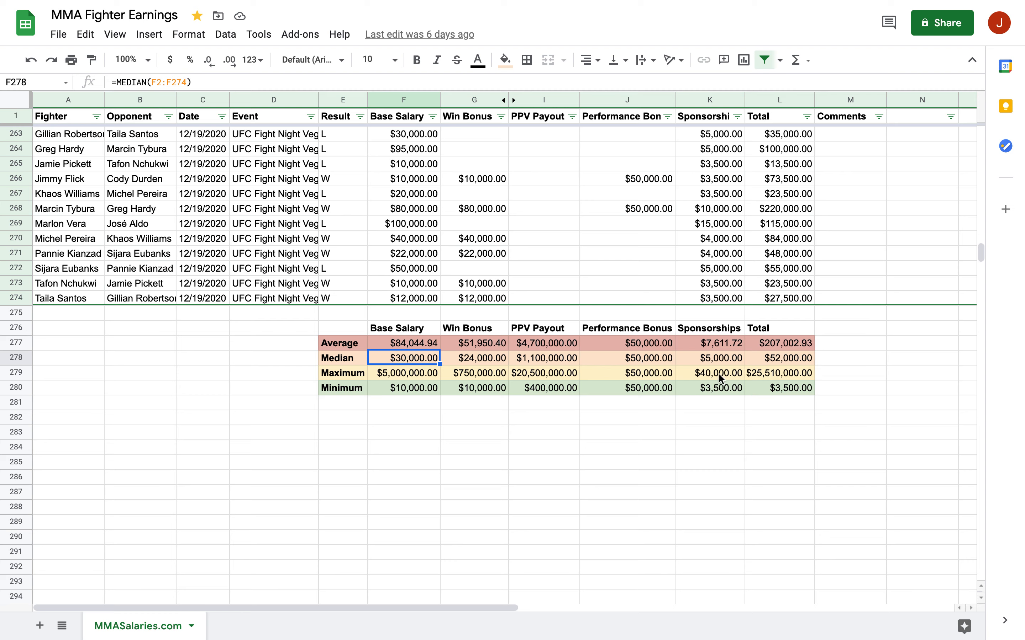
click(716, 372)
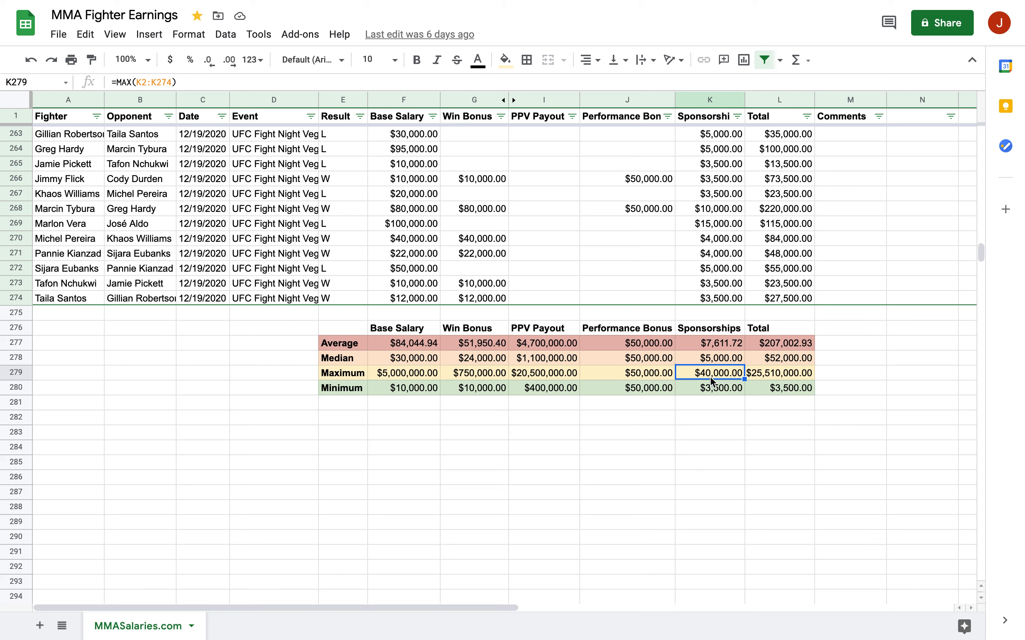
mouse_move(700, 305)
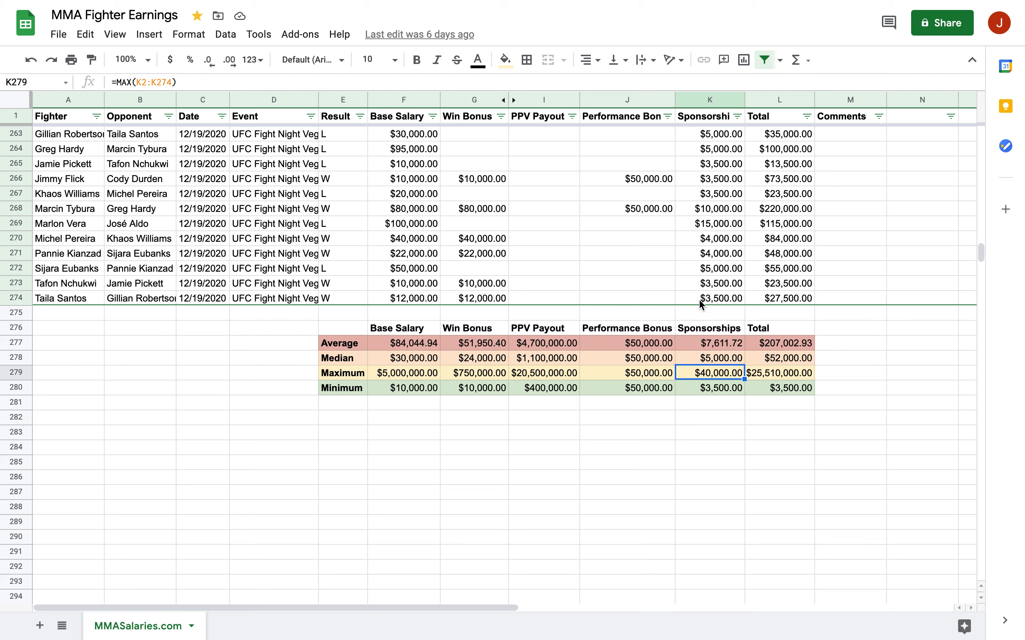
mouse_move(695, 392)
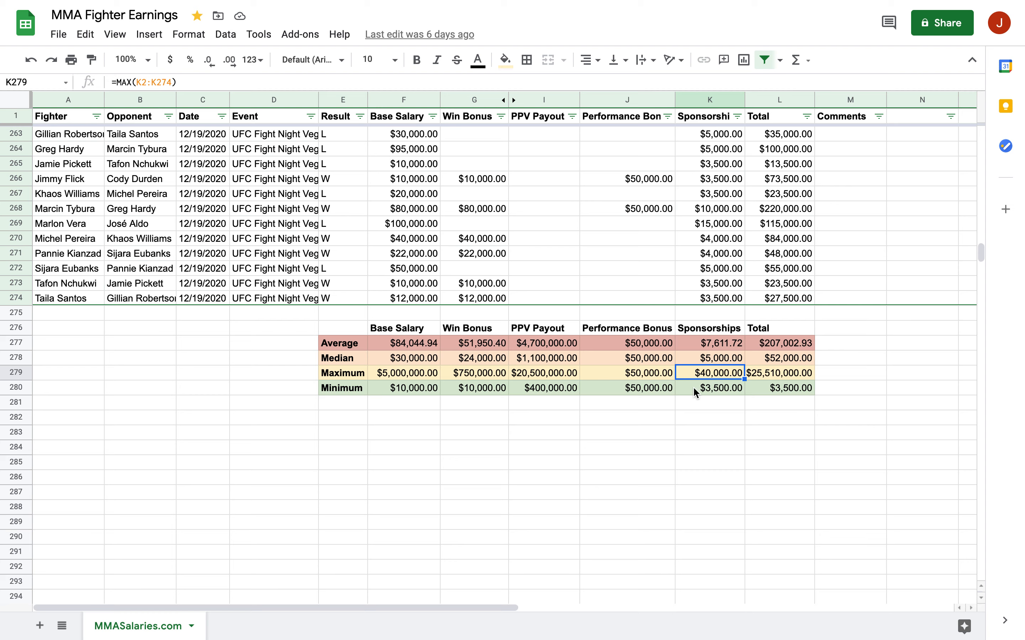
click(717, 387)
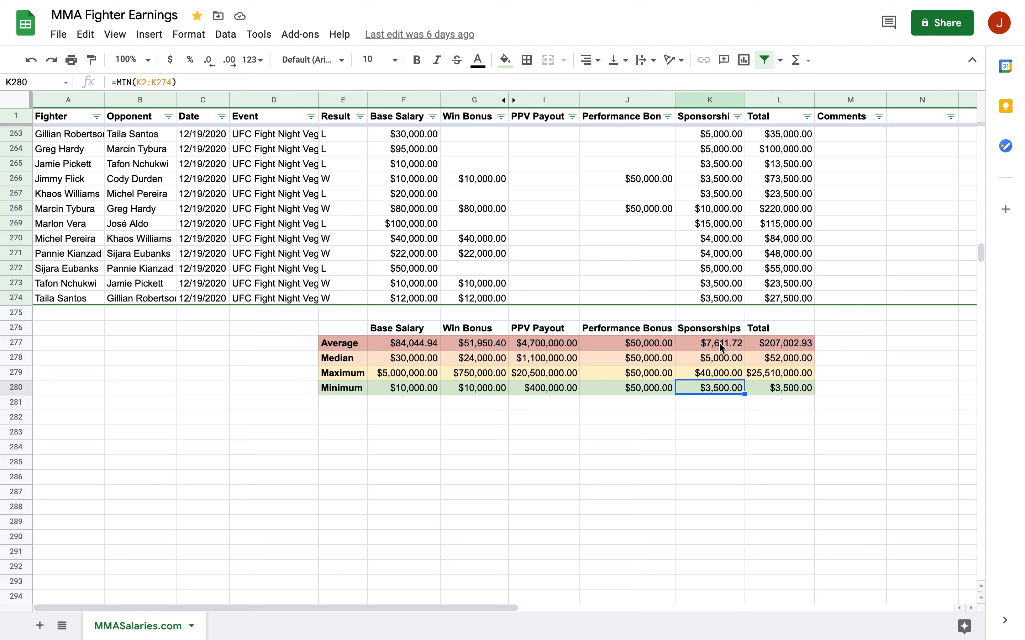
mouse_move(736, 406)
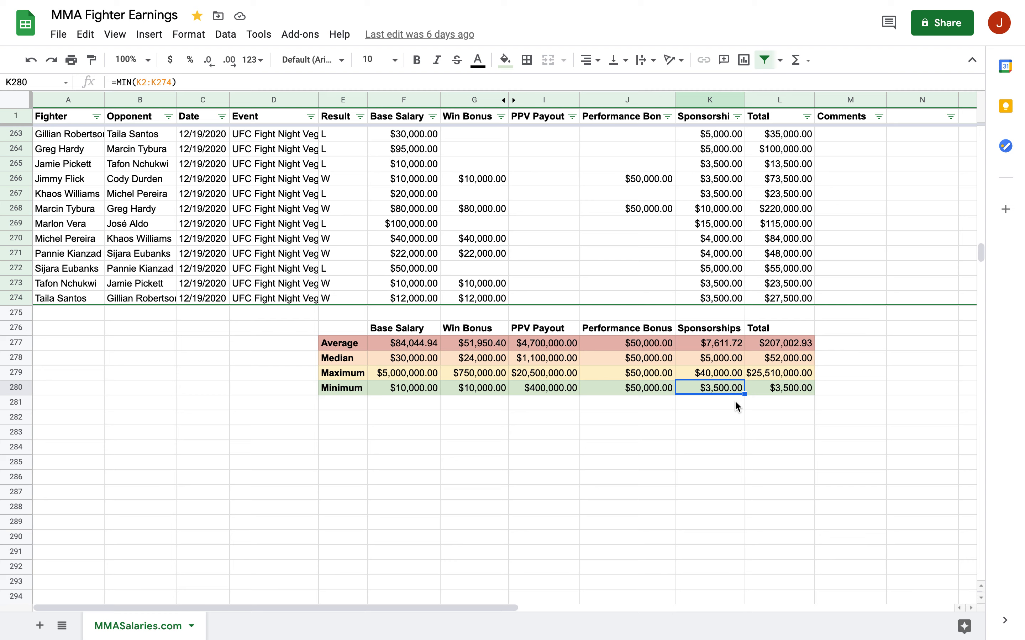
mouse_move(704, 411)
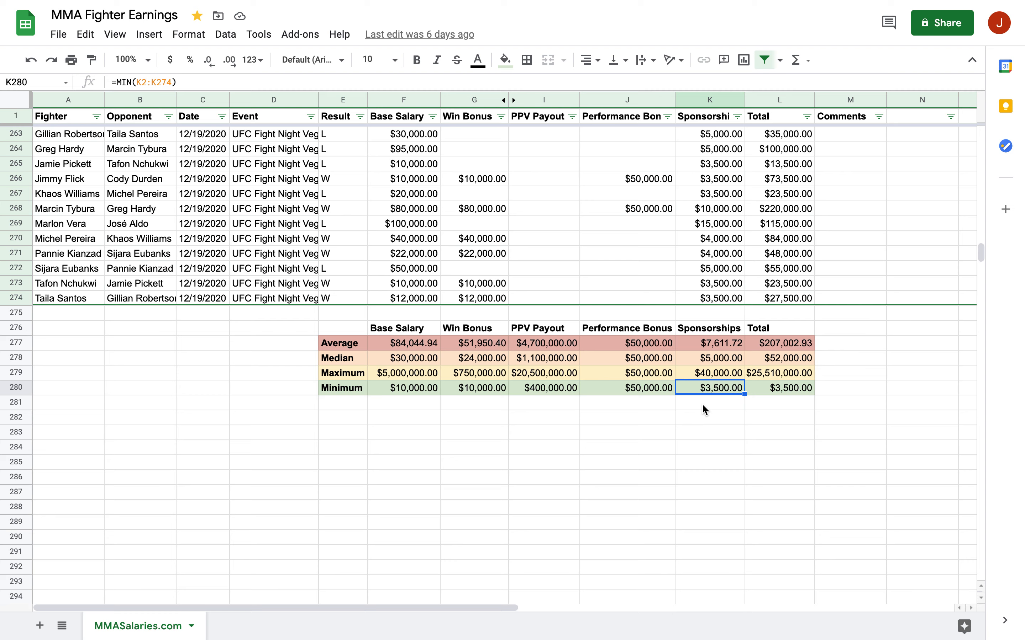
mouse_move(693, 396)
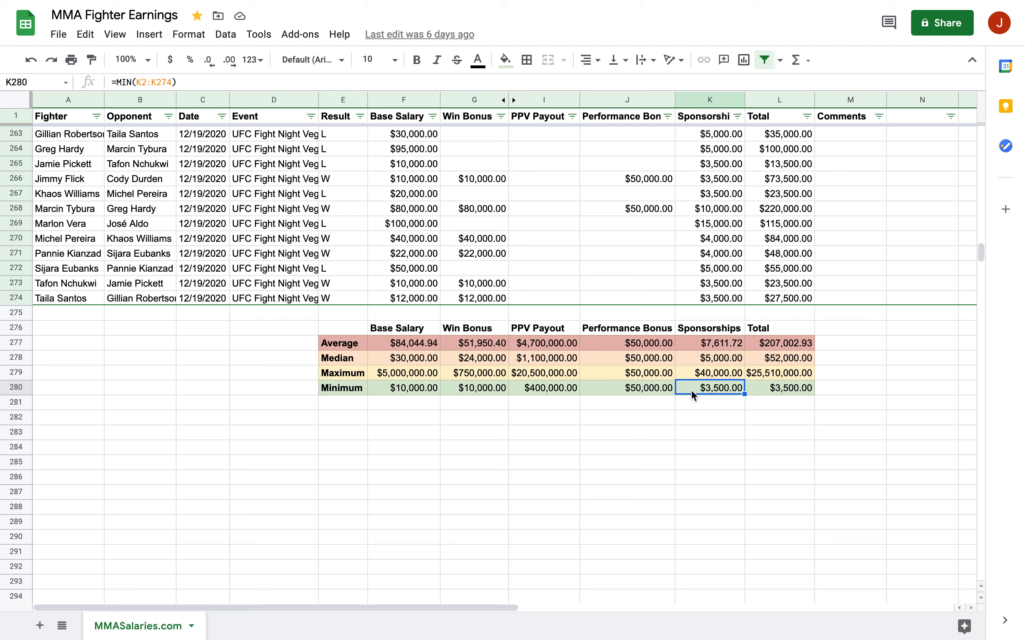
mouse_move(696, 412)
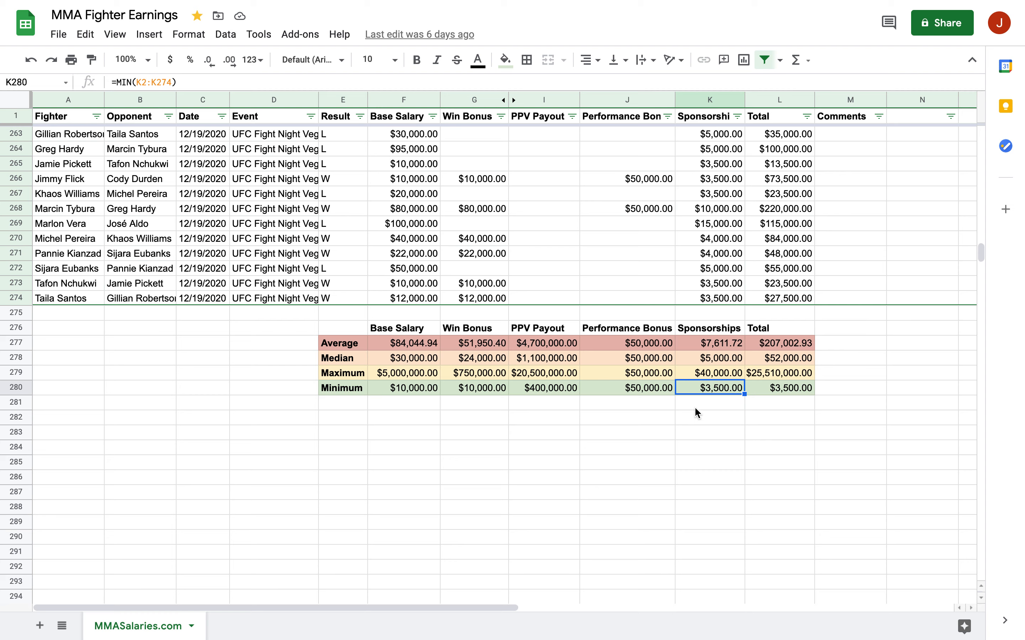
mouse_move(713, 406)
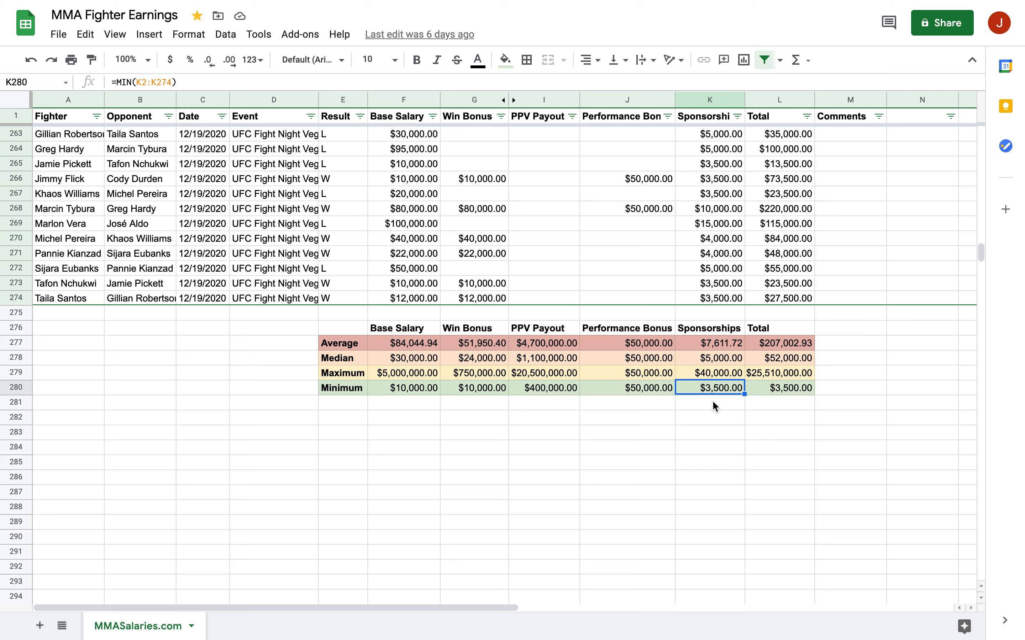
mouse_move(510, 405)
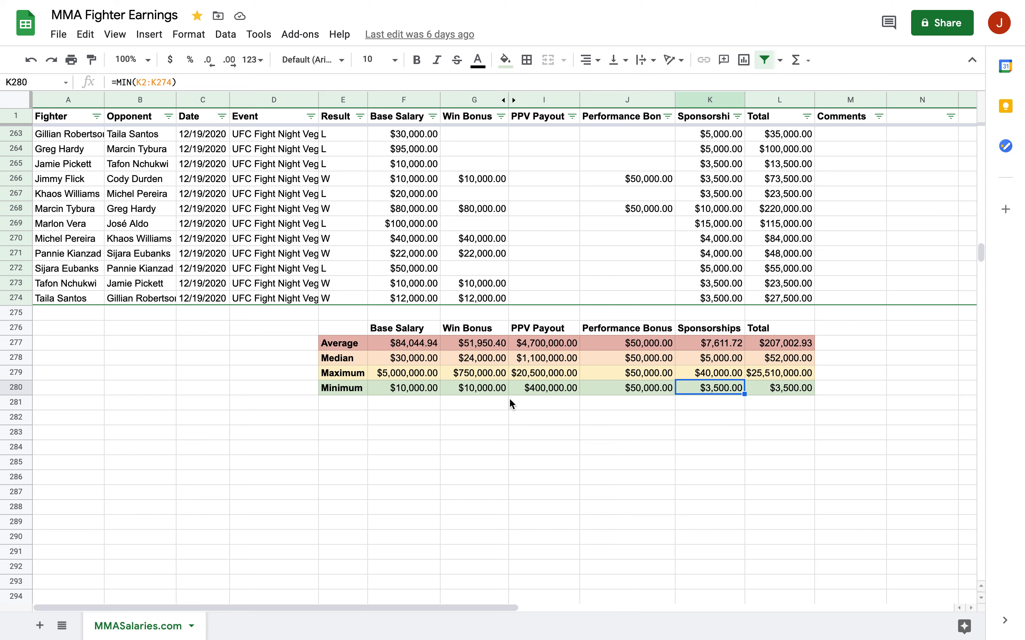
click(403, 388)
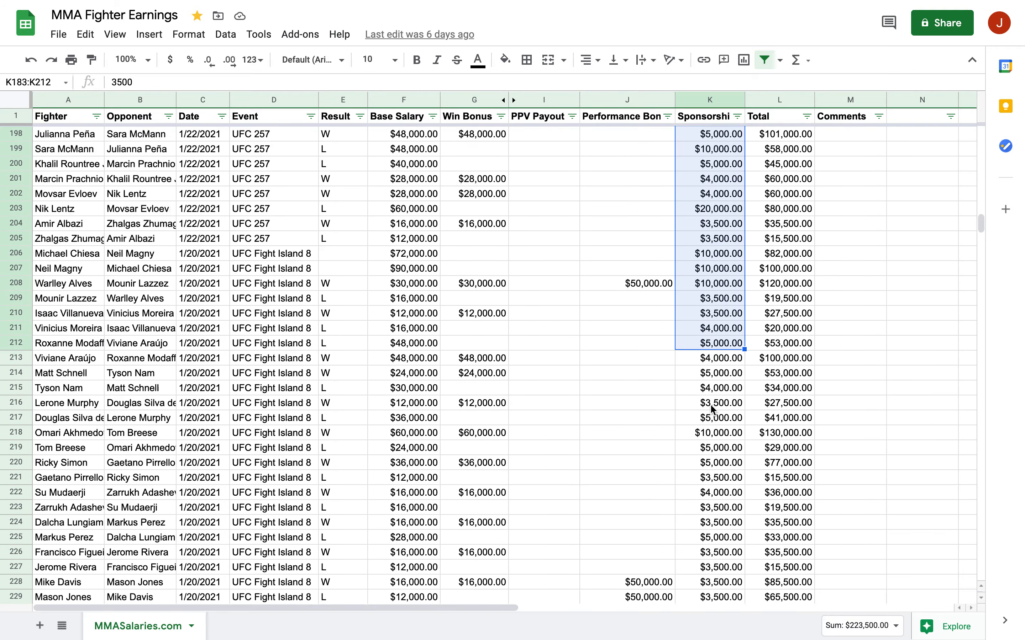
Scroll down past row 274 to the summary statistics table
scroll(down, 3)
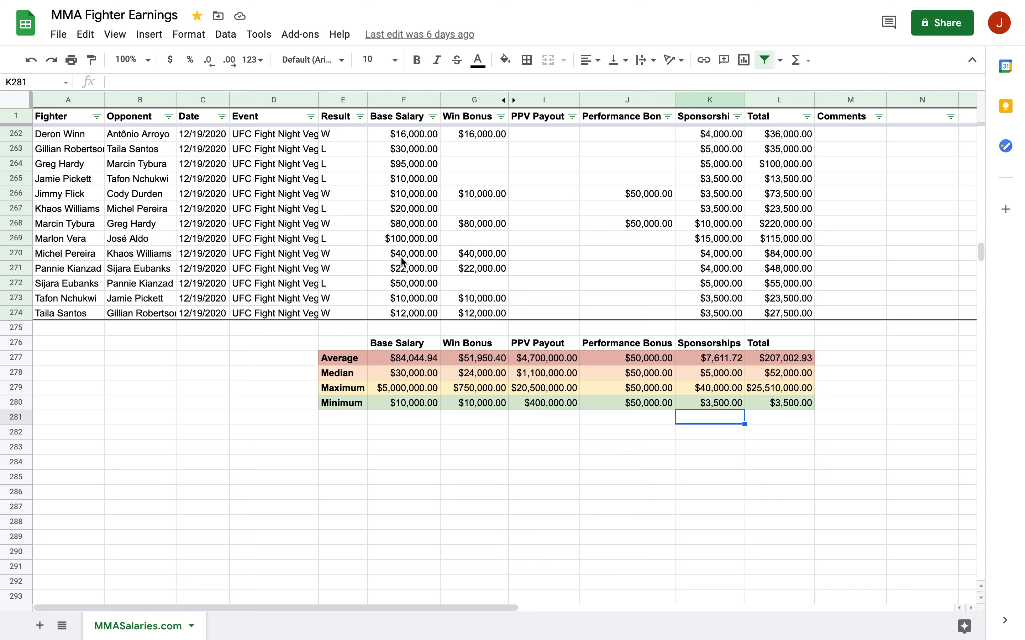
mouse_move(341, 355)
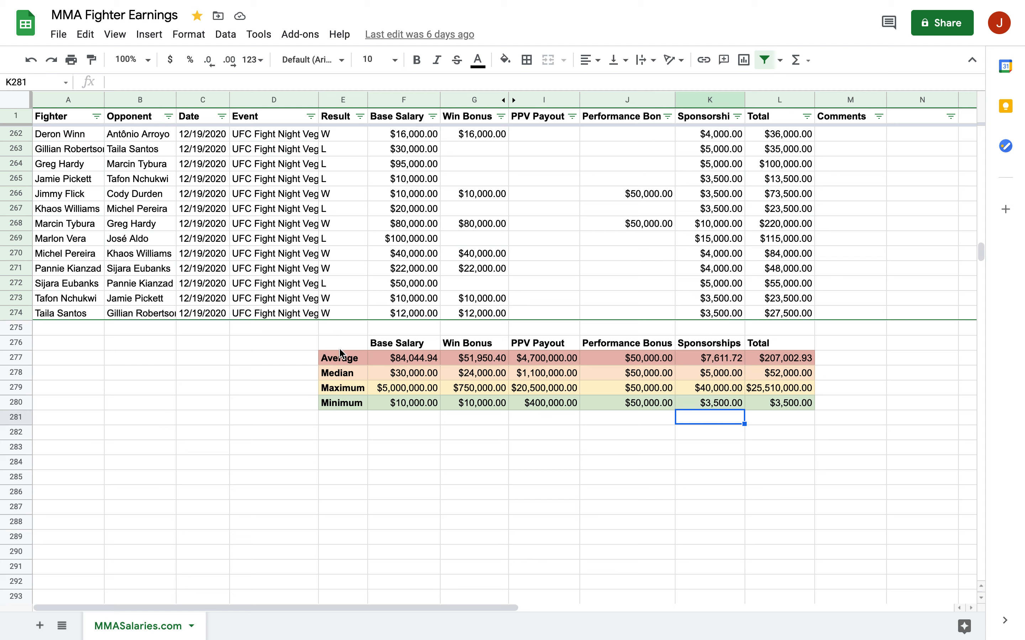
mouse_move(361, 358)
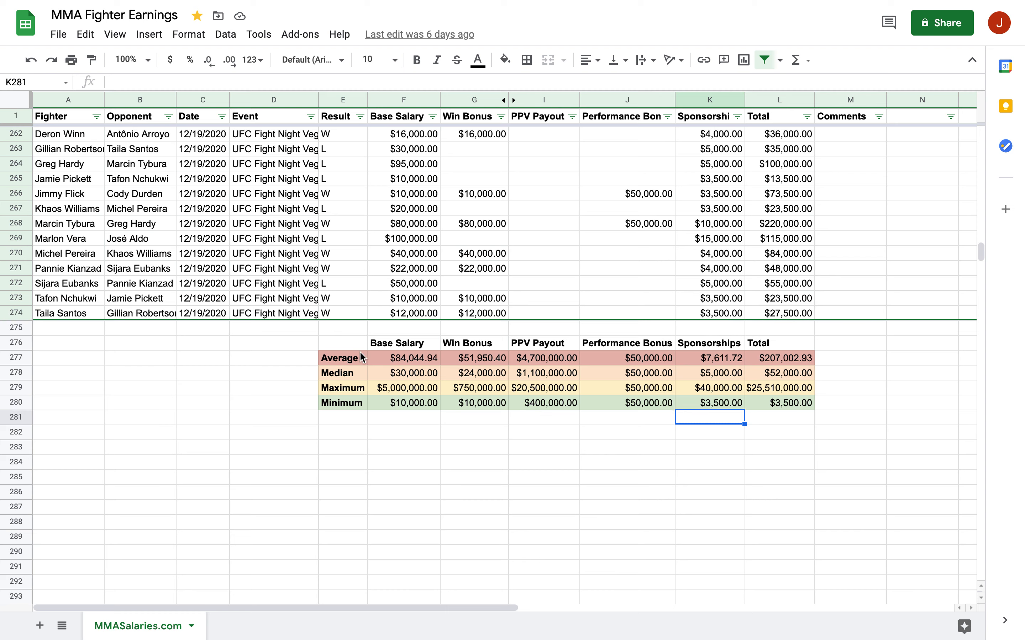
mouse_move(387, 328)
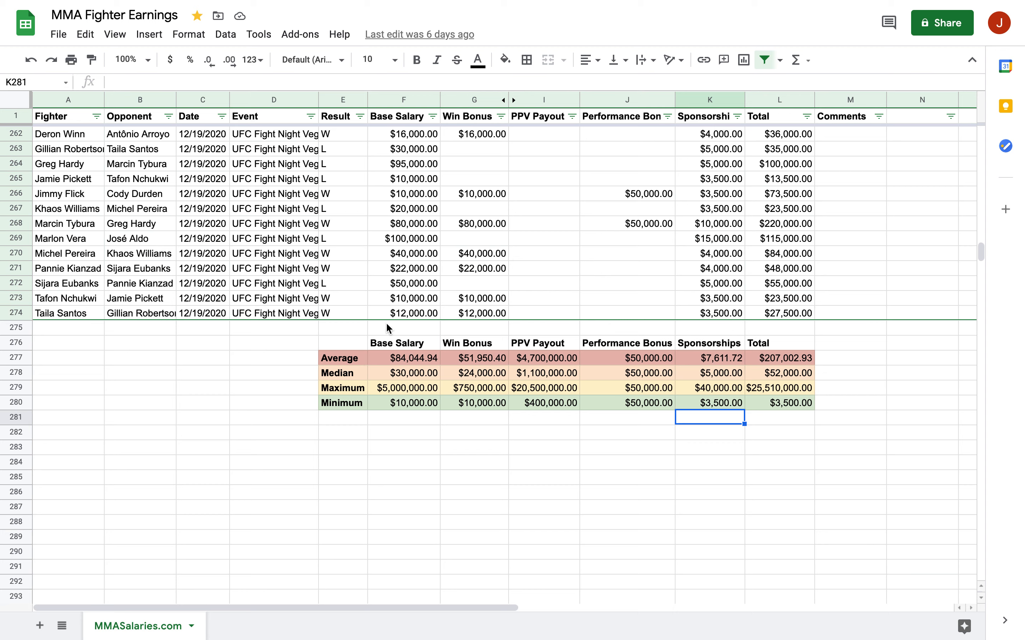